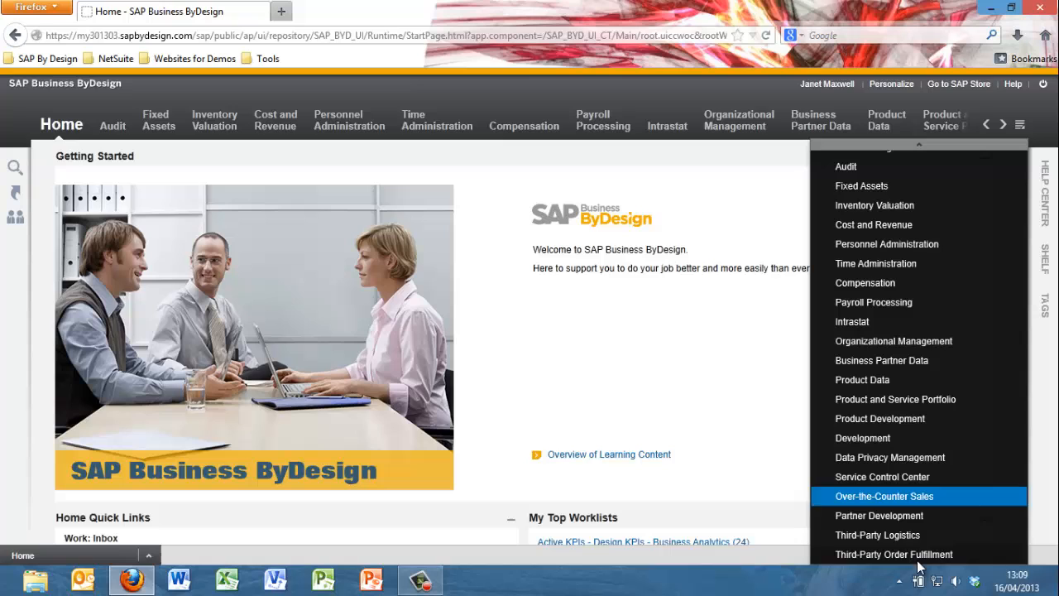
mouse_move(895, 399)
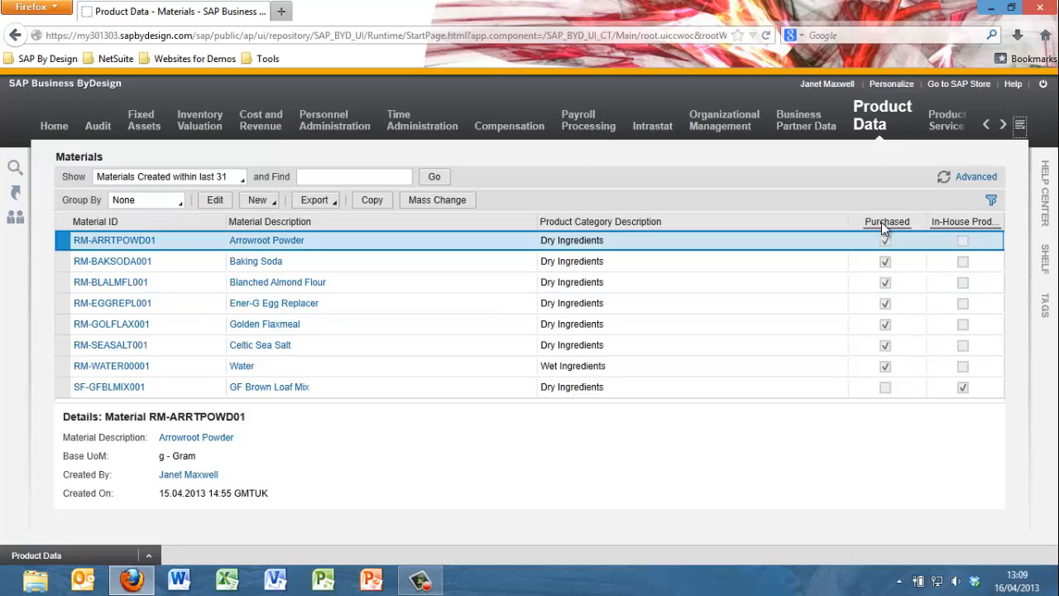
Step: Open Product Data Materials and copy the Water material into a new material form
click(882, 120)
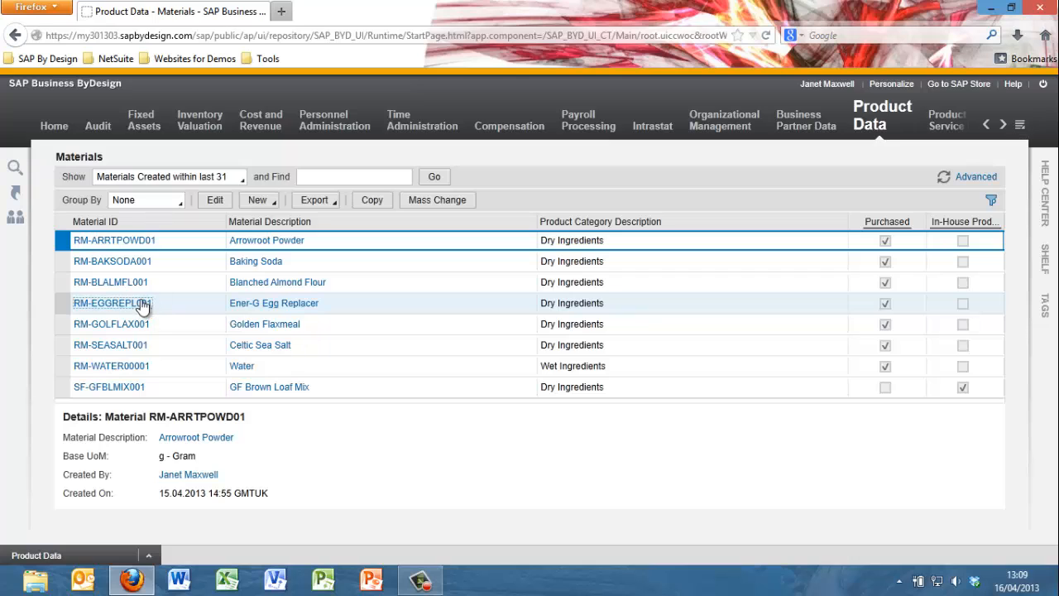
click(111, 366)
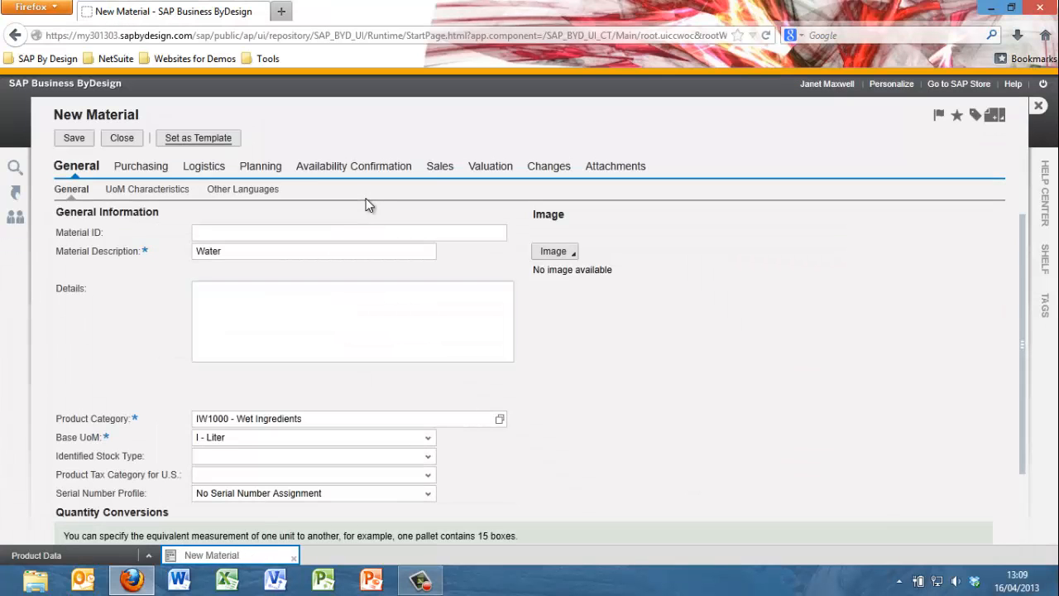
Step: Enter Material ID RM-AGNECT0001 and replace the description with Agave Nectar
click(348, 232)
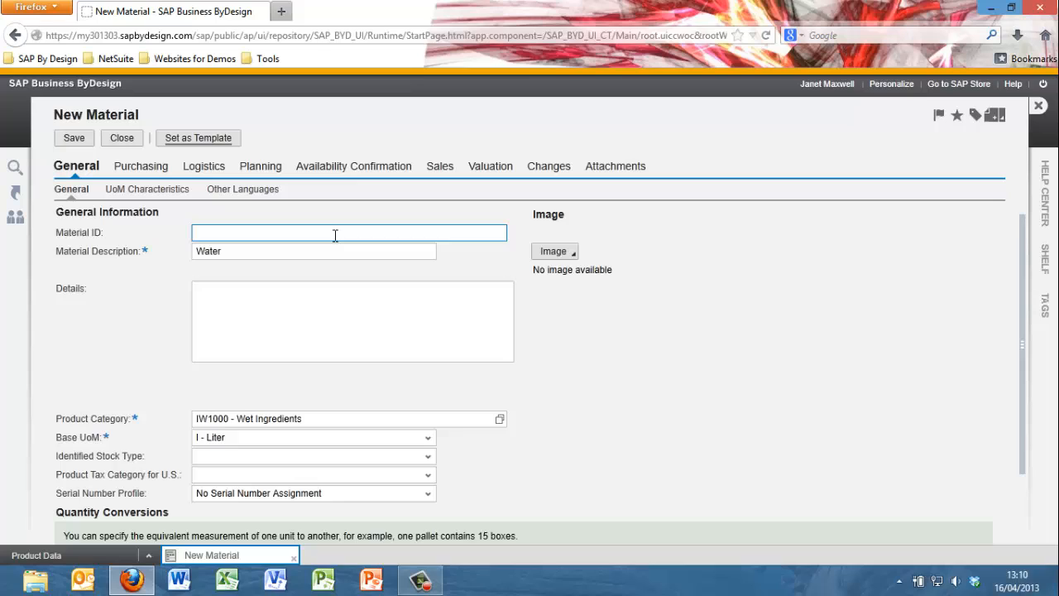
text(RM-)
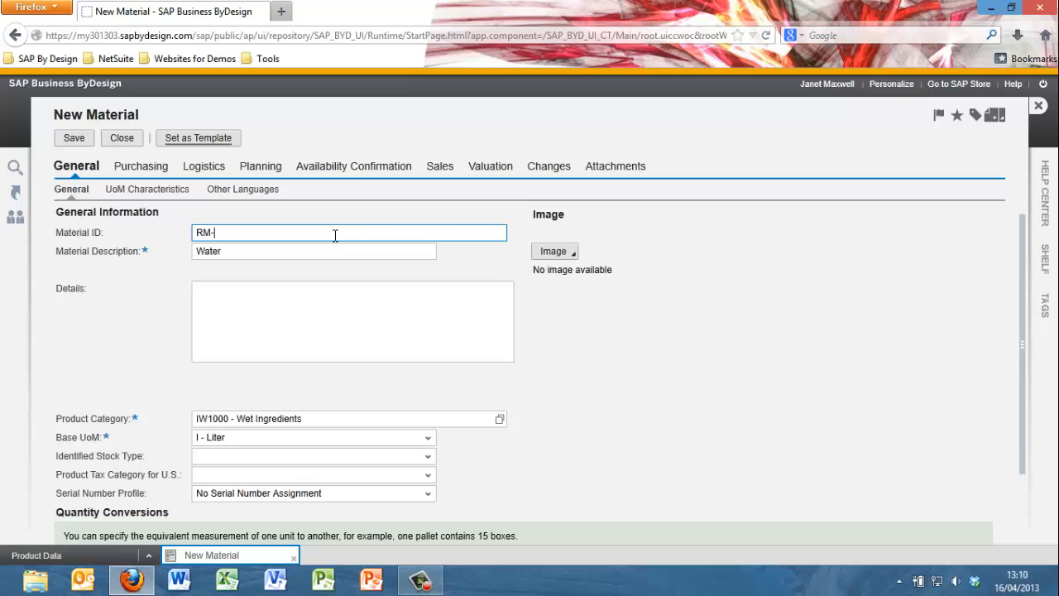
text(AGN)
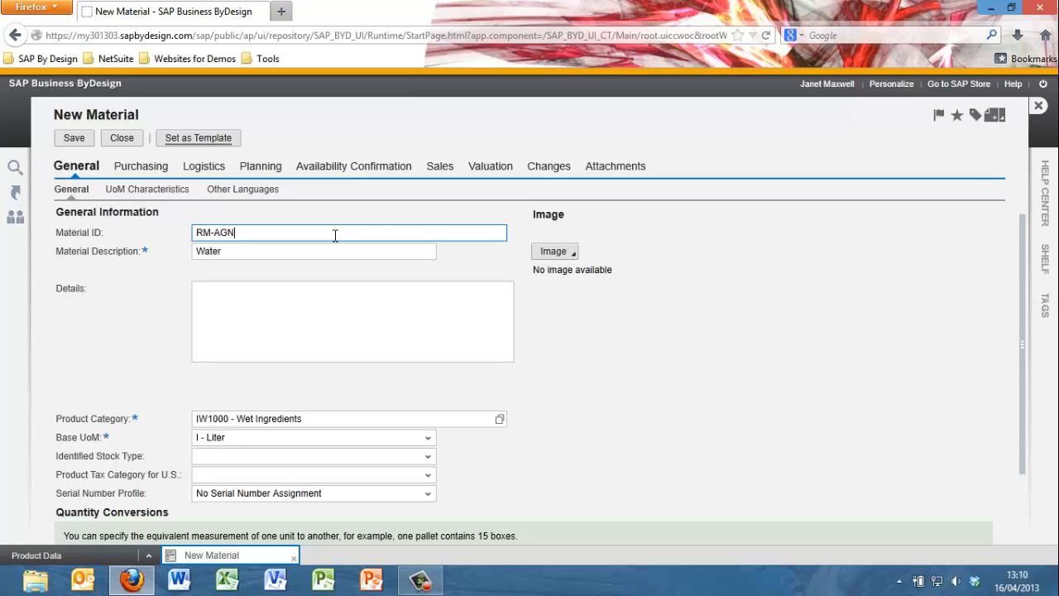
text(ECT)
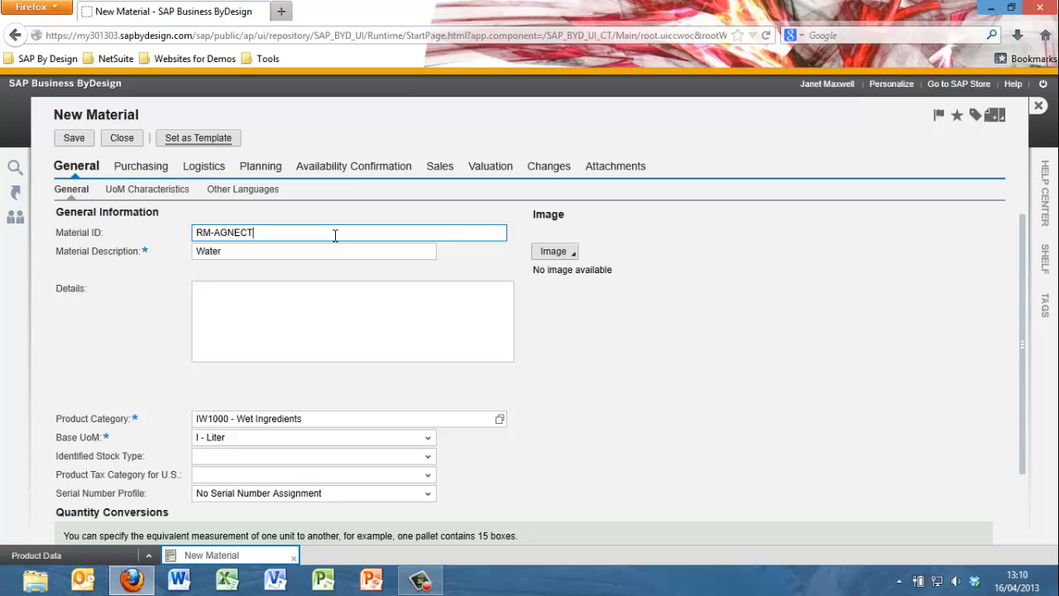
text(0001)
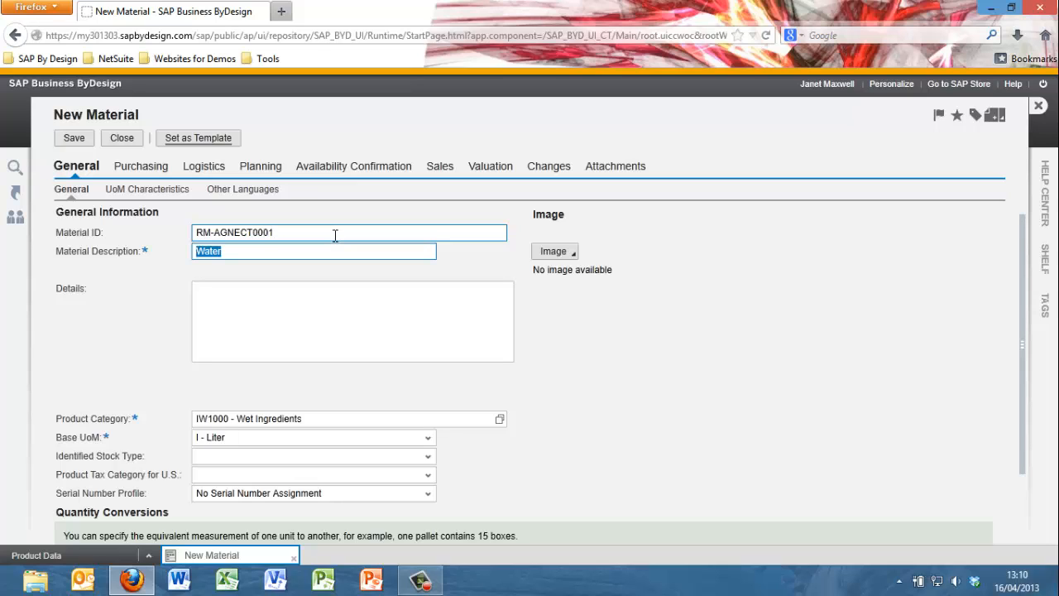
text(Agave)
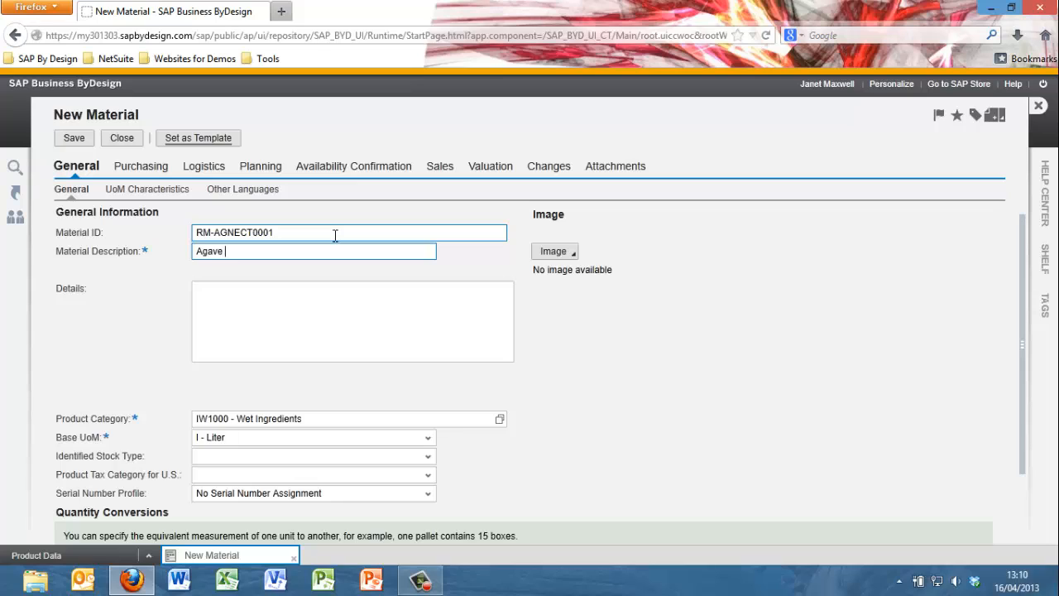
text(Ne)
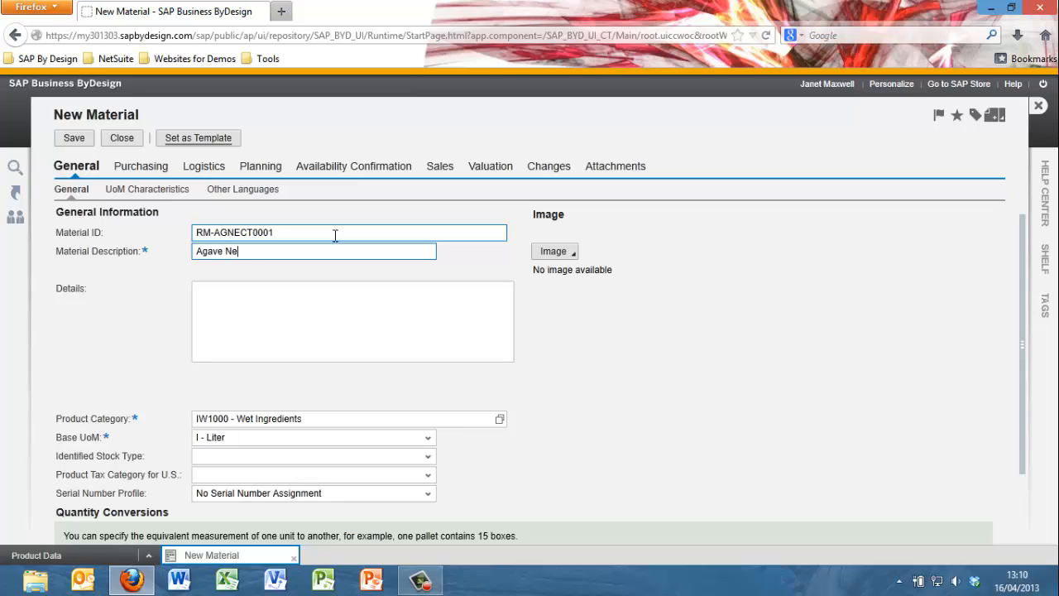
text(ctar)
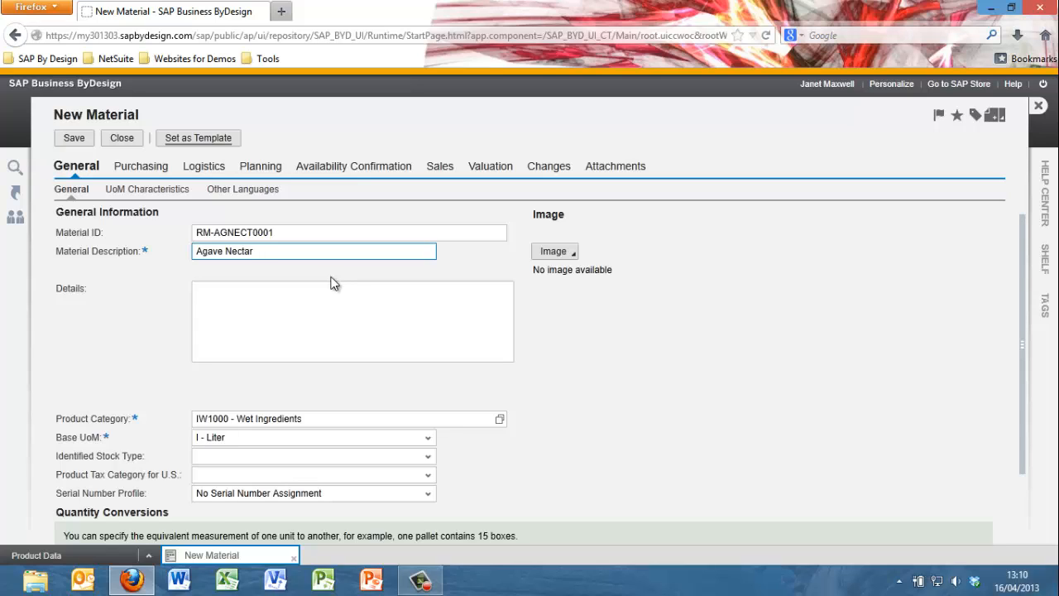
click(313, 457)
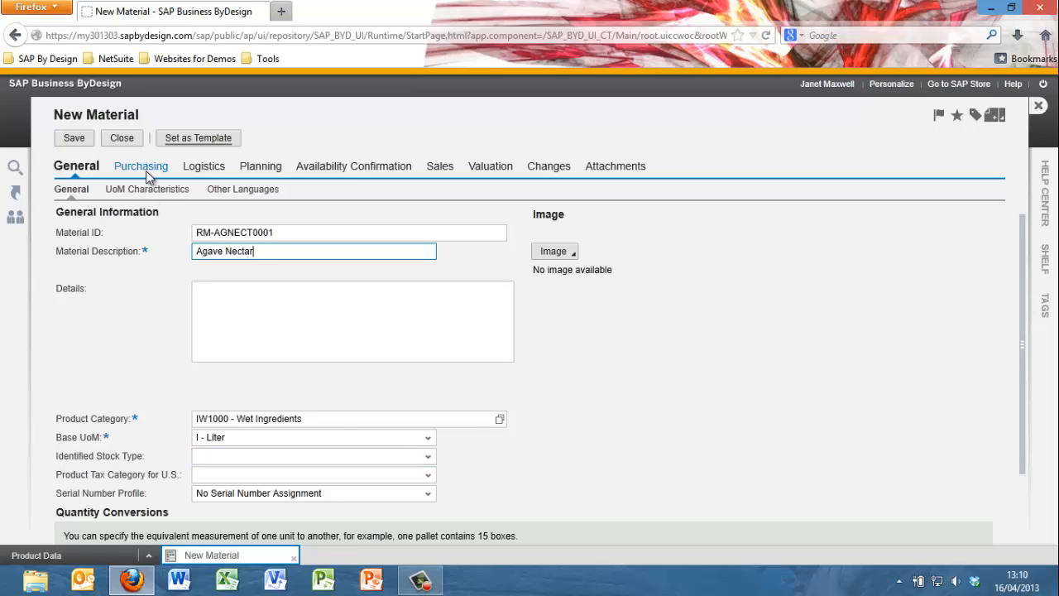
Step: Set the purchasing status and the P1100 Almika Heating London logistics site to Active
click(140, 165)
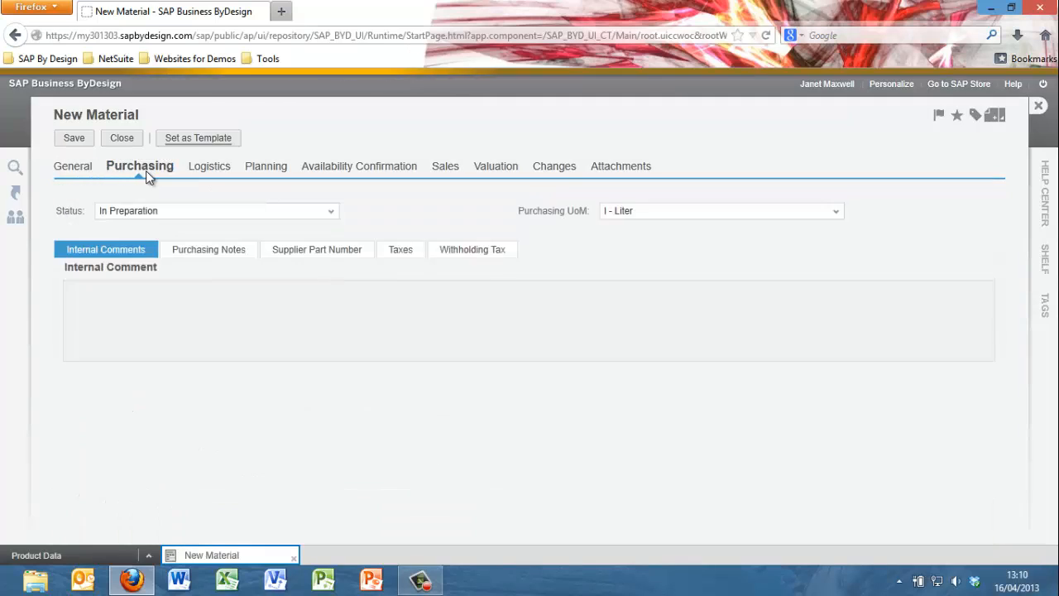
click(331, 210)
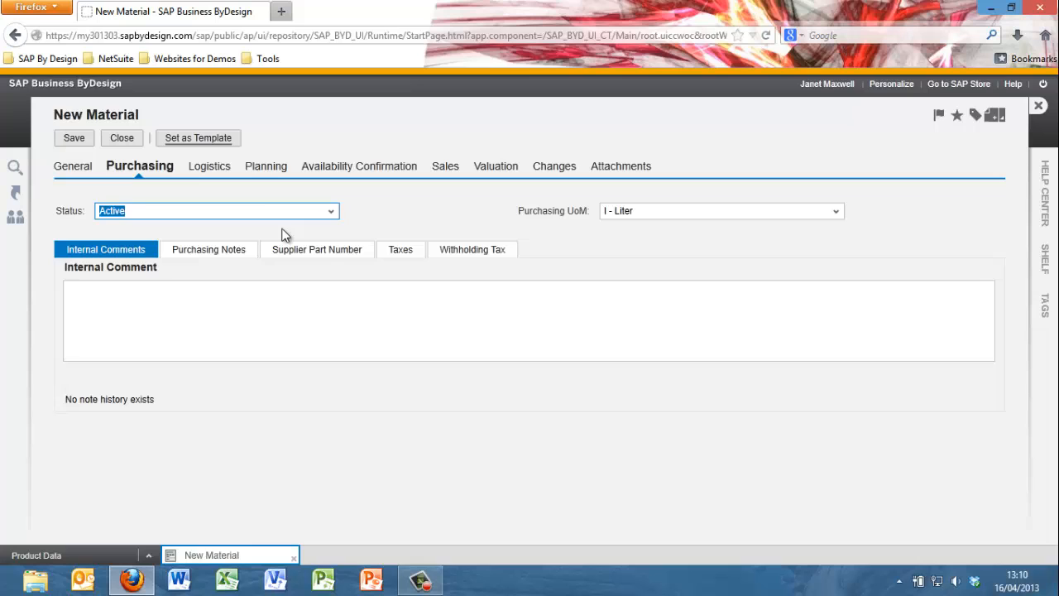
click(202, 165)
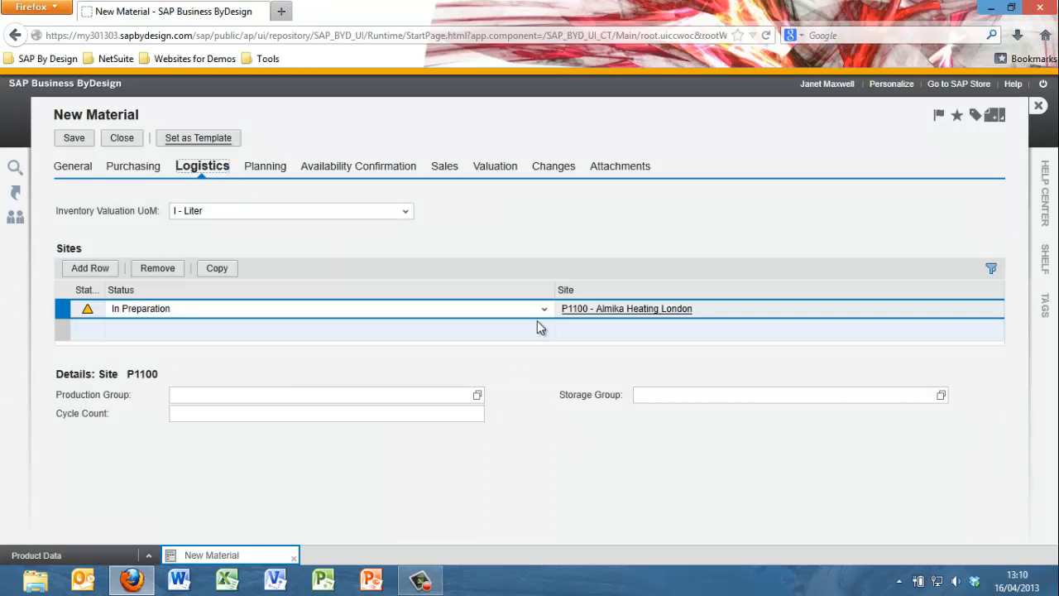
click(544, 308)
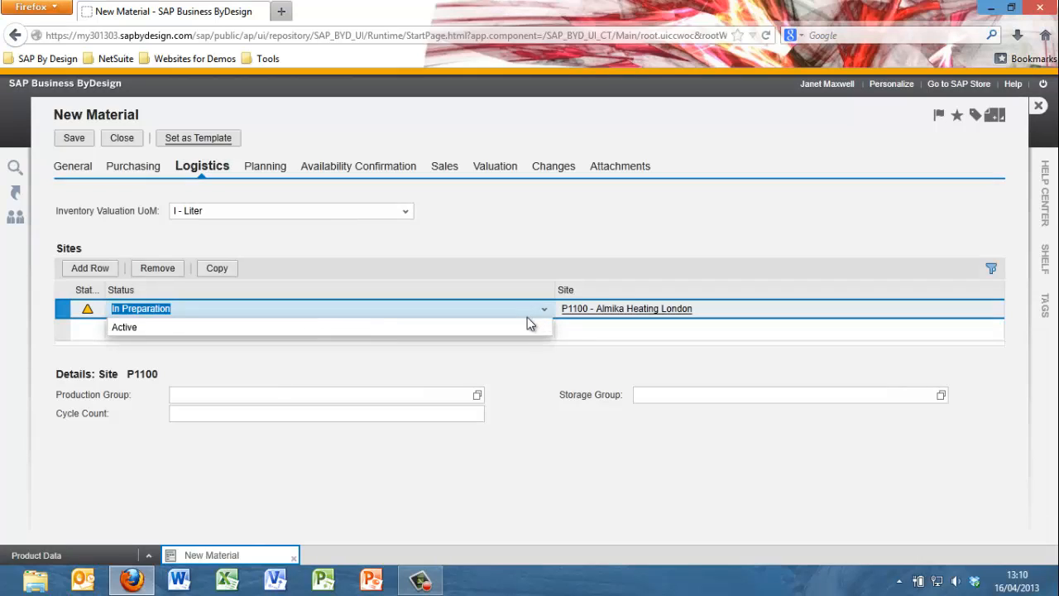
click(124, 327)
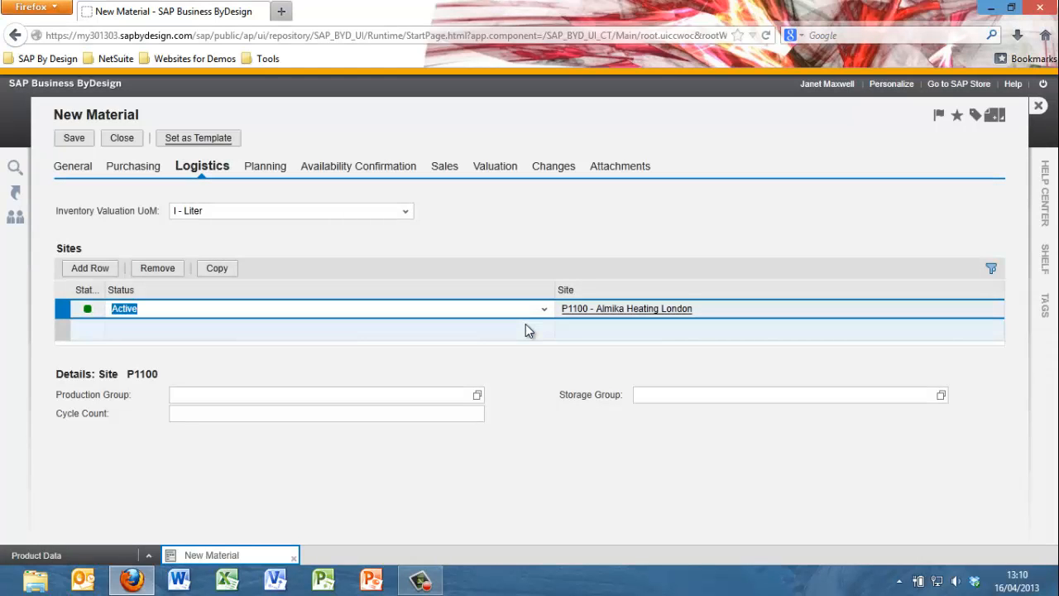
mouse_move(265, 165)
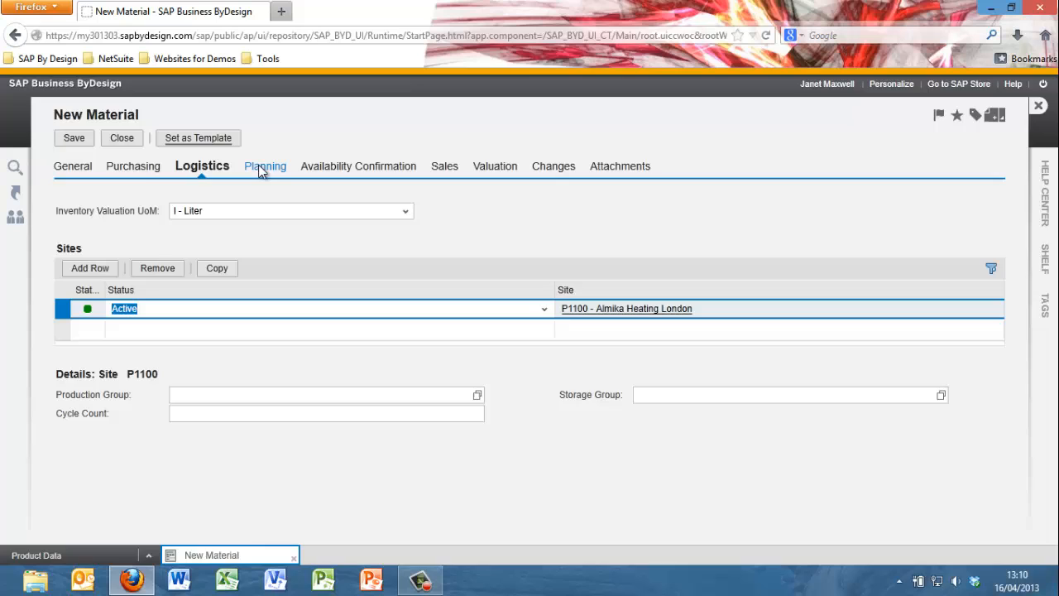
Step: Activate planning area P1100 and set procurement lead time to 3 days
click(265, 166)
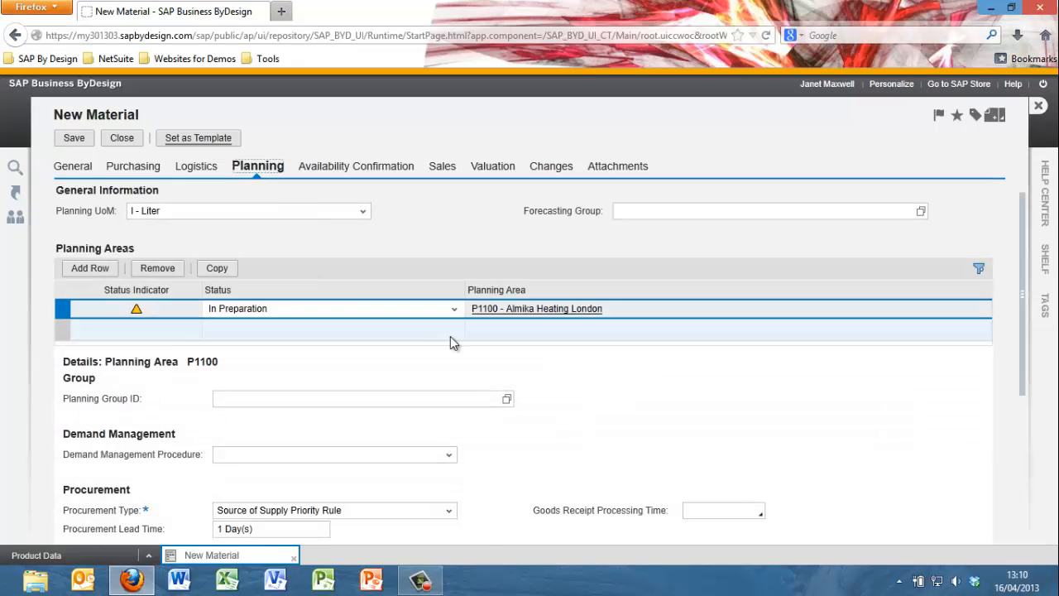
click(453, 308)
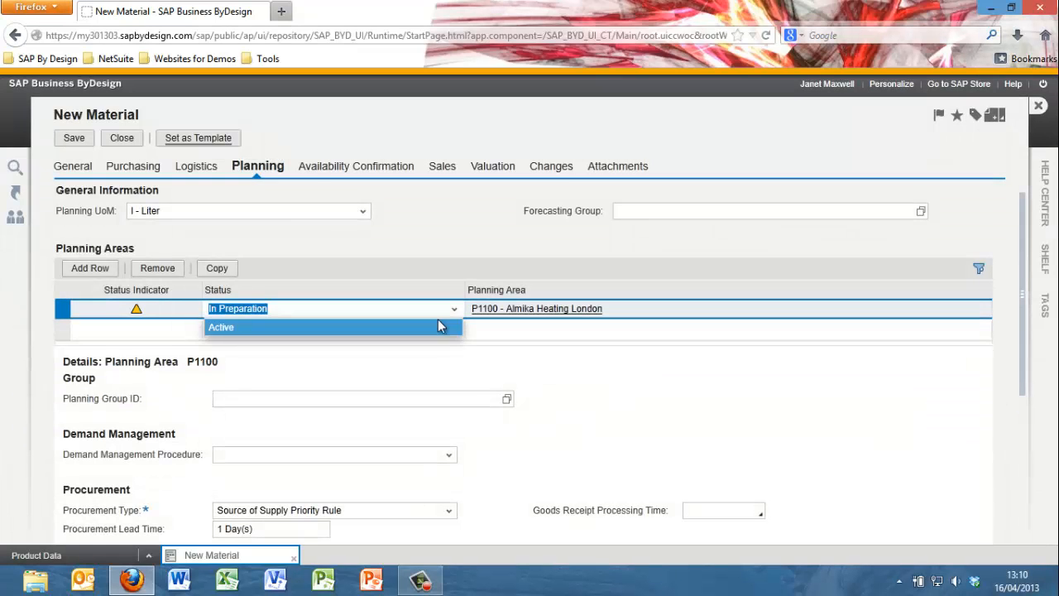
click(221, 327)
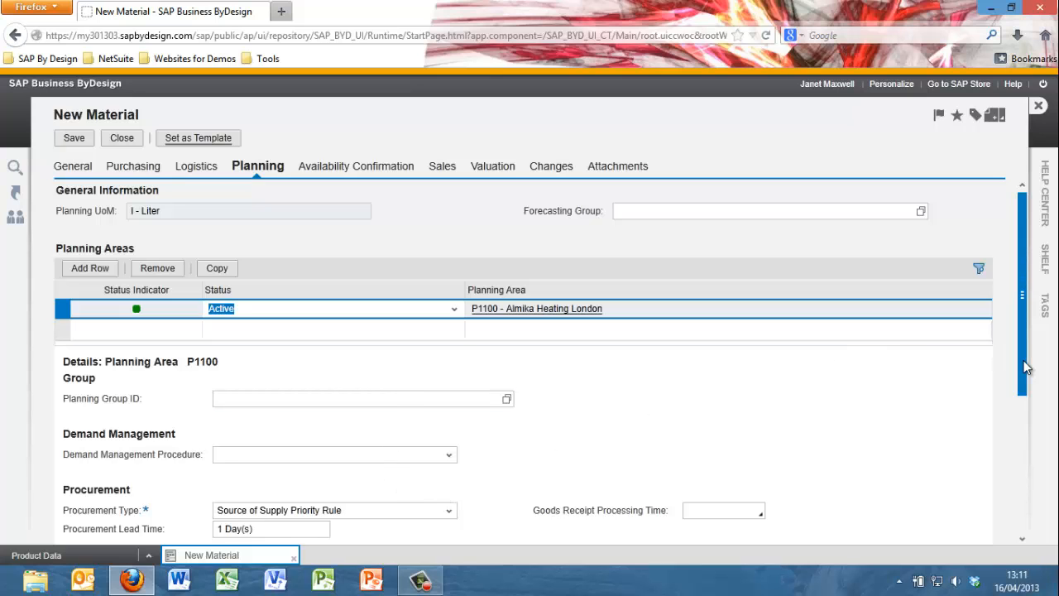
scroll(down, 3)
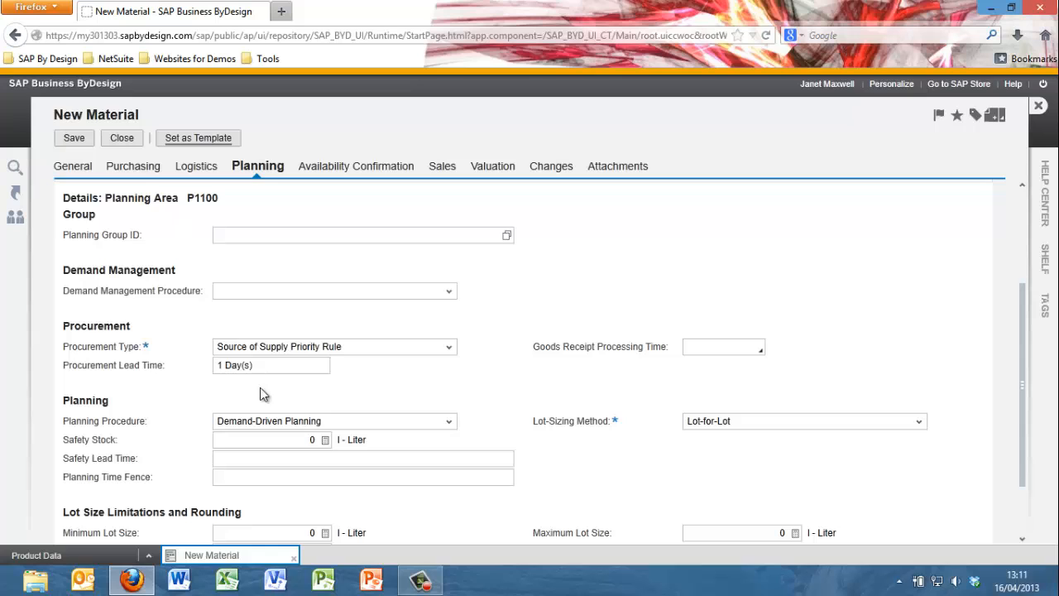
click(270, 365)
text(3)
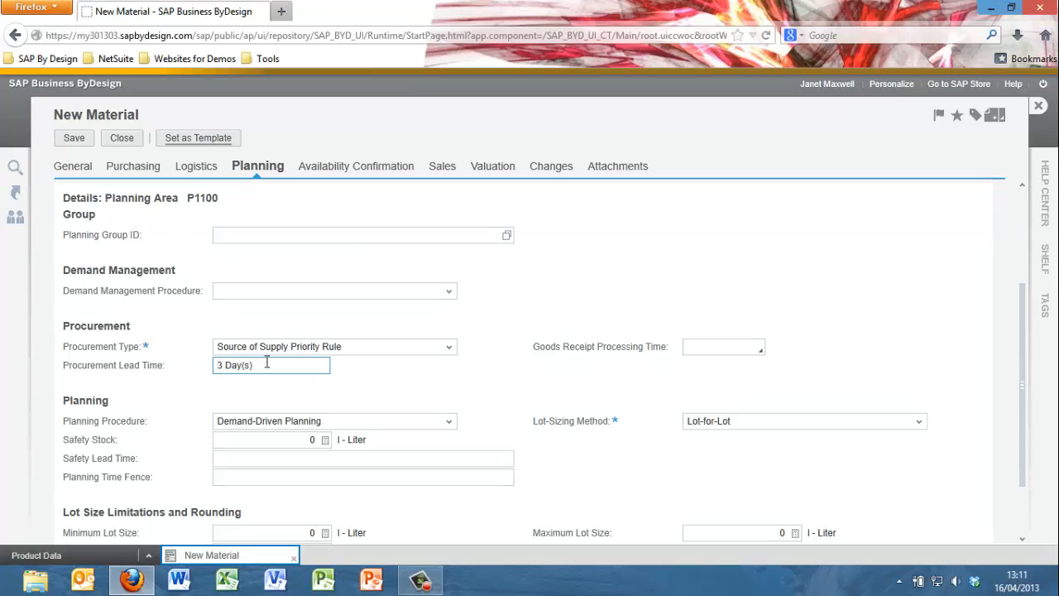
click(356, 165)
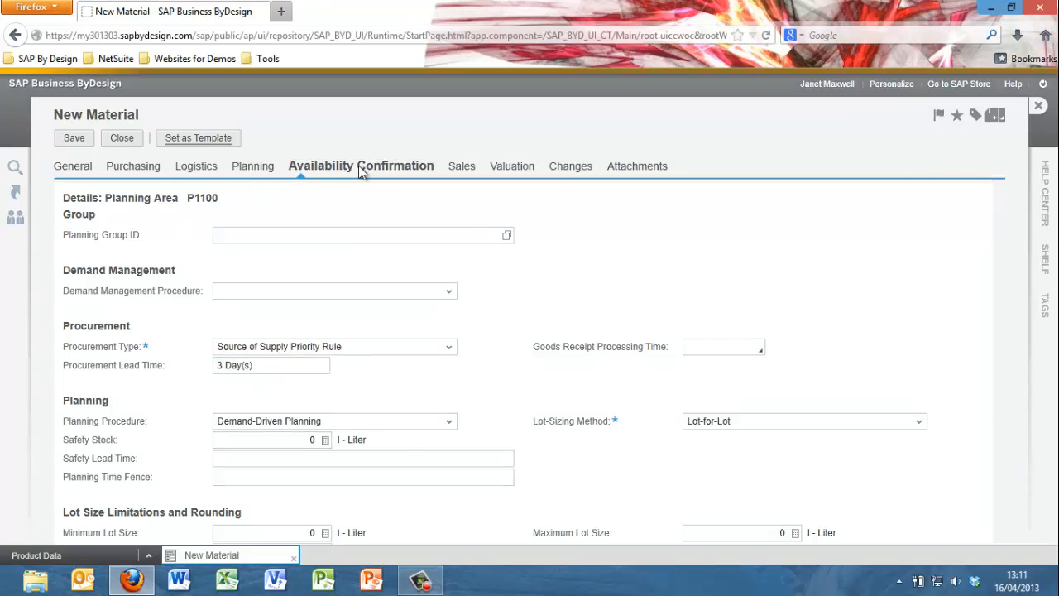
Step: Set P1100 availability confirmation to Active and view the company 1000 valuation settings
click(361, 166)
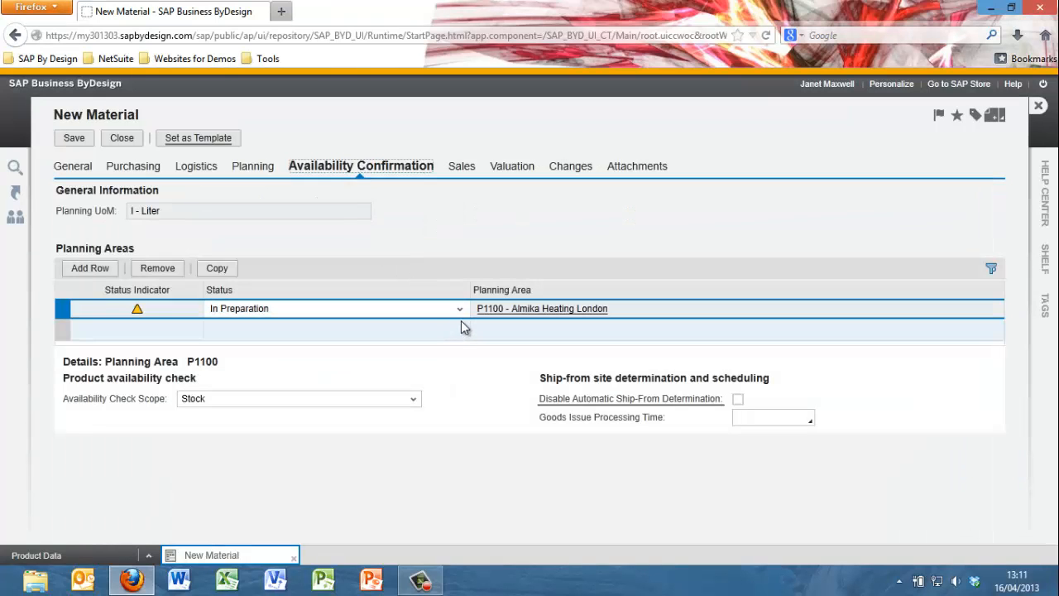
click(459, 308)
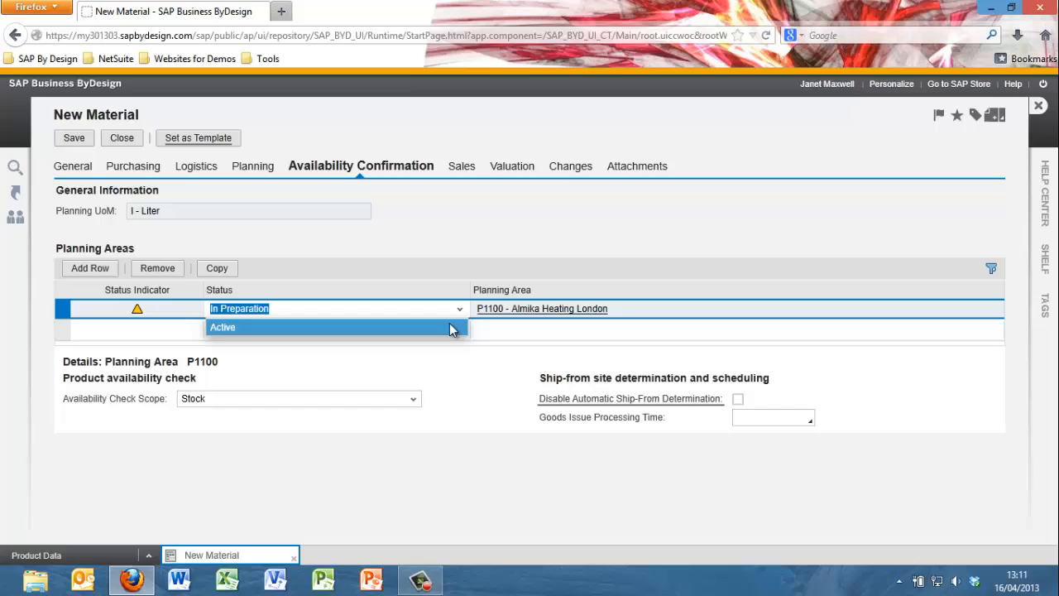
click(223, 327)
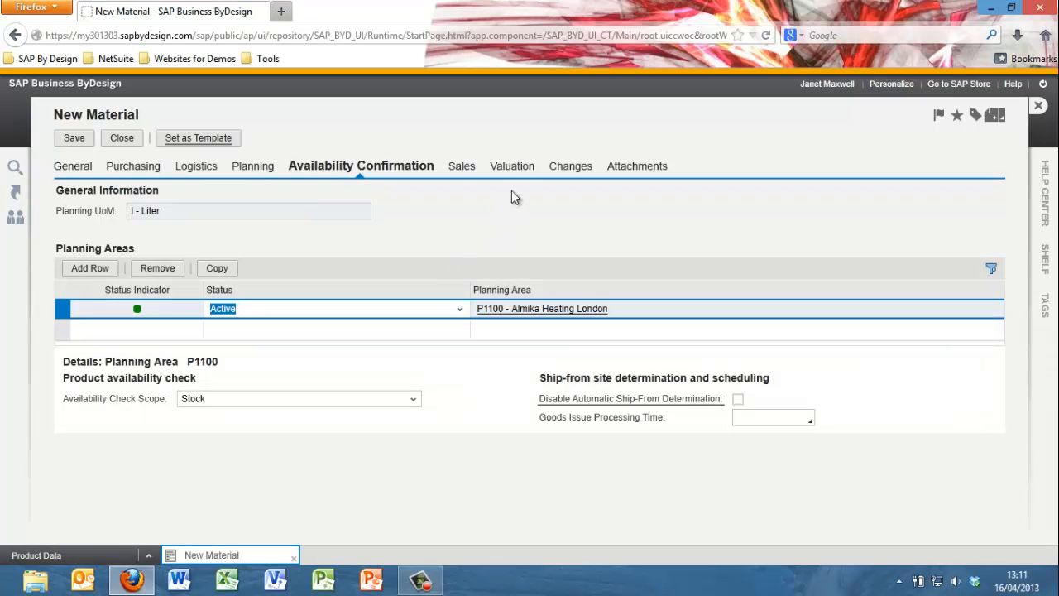
click(487, 166)
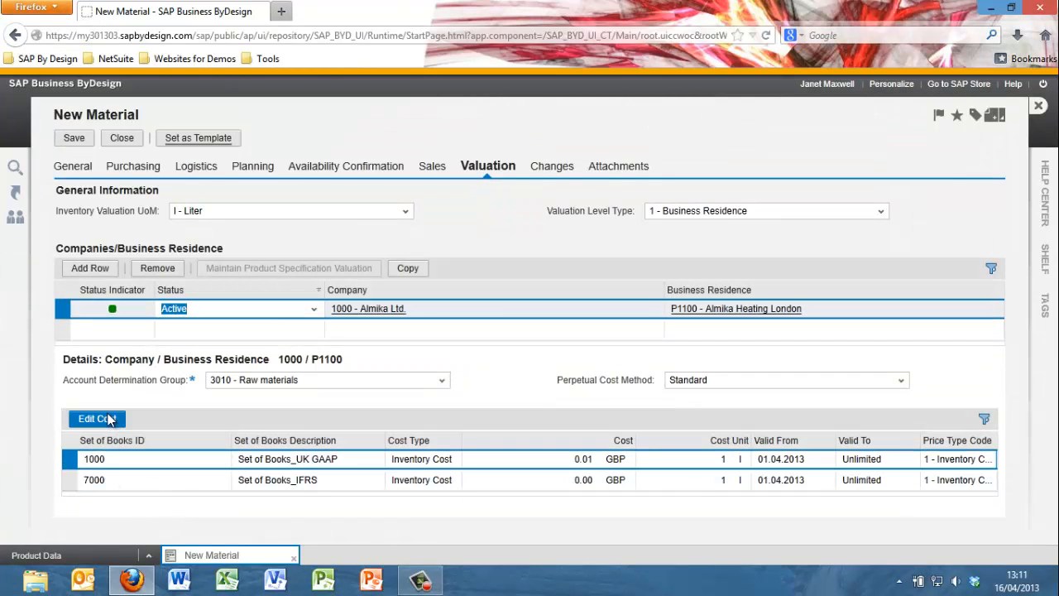
Step: Enter a UK GAAP cost of 2.00 GBP per litre and save RM-AGNECT0001
click(96, 419)
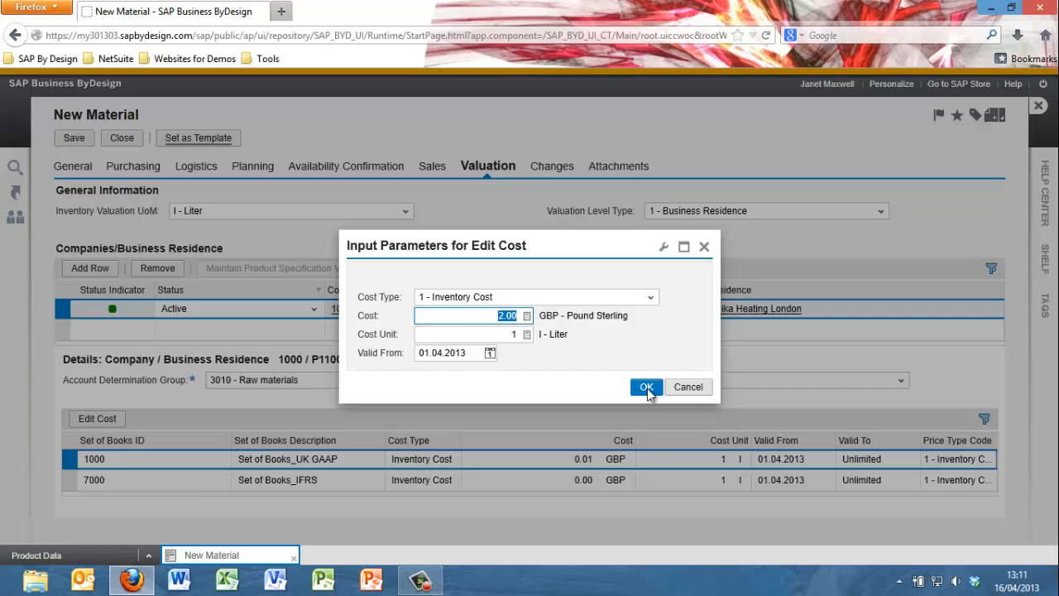
click(646, 388)
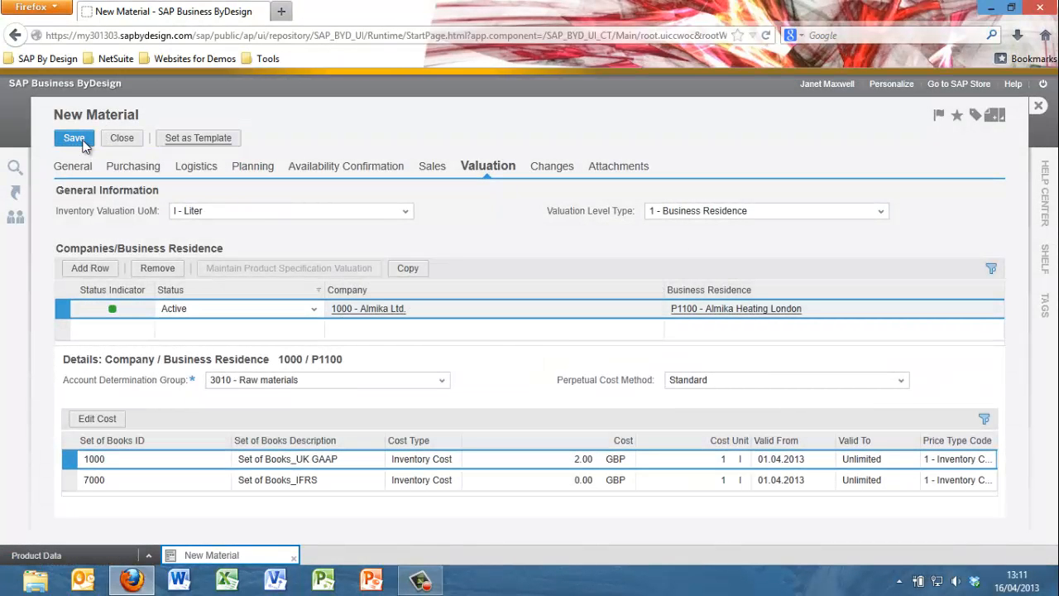
click(73, 137)
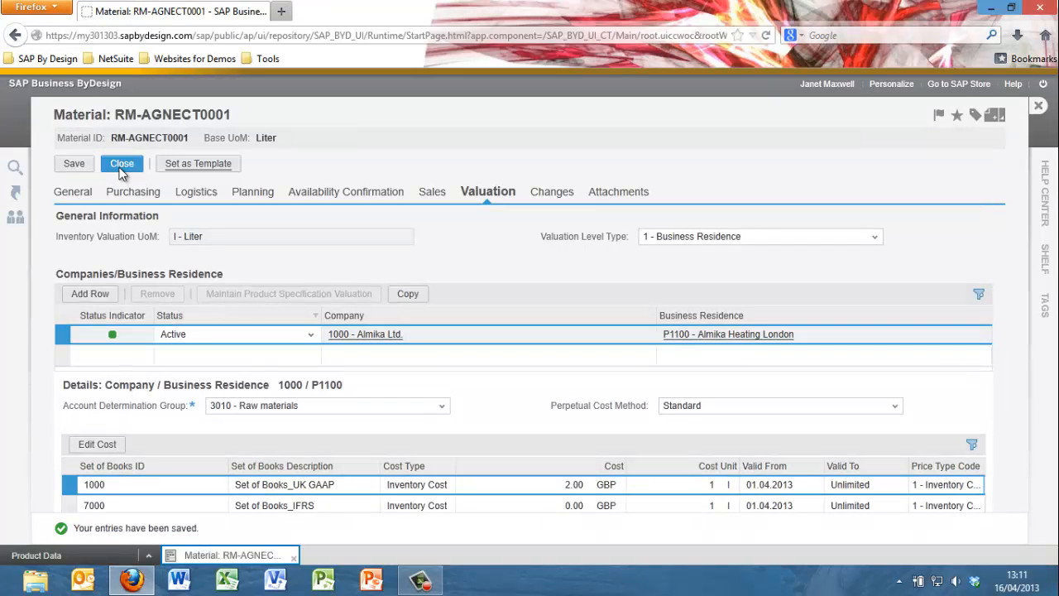
Step: Refresh the materials list, open and close Agave Nectar, and return to Product Data
click(122, 163)
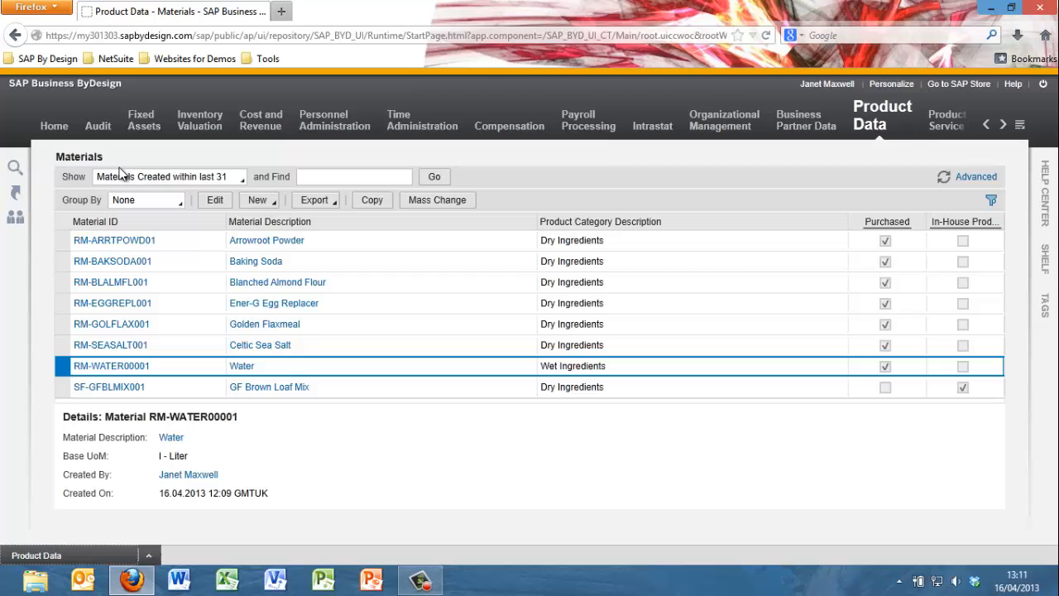
mouse_move(943, 176)
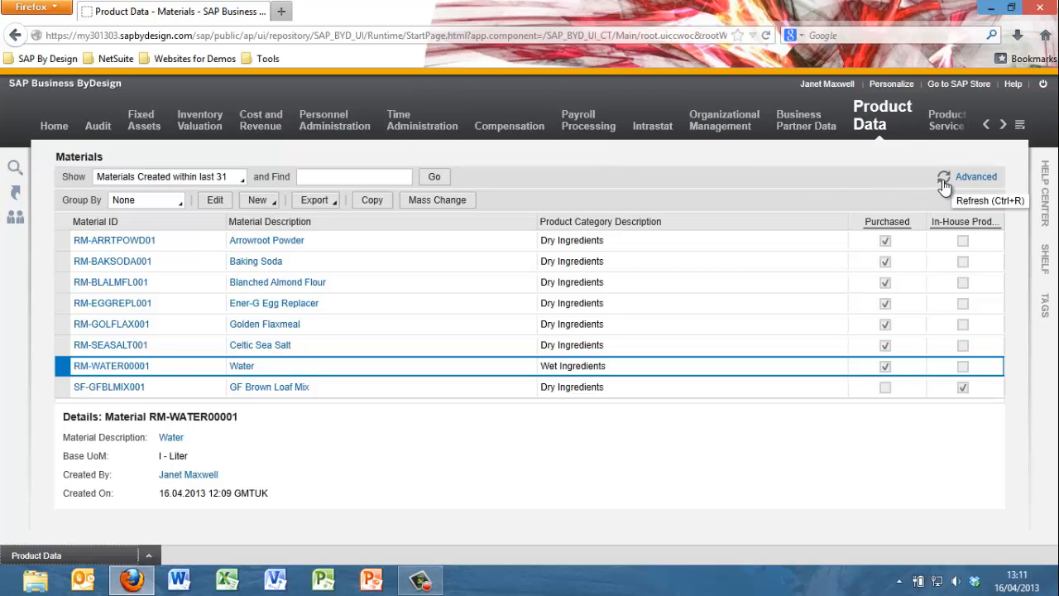
click(943, 177)
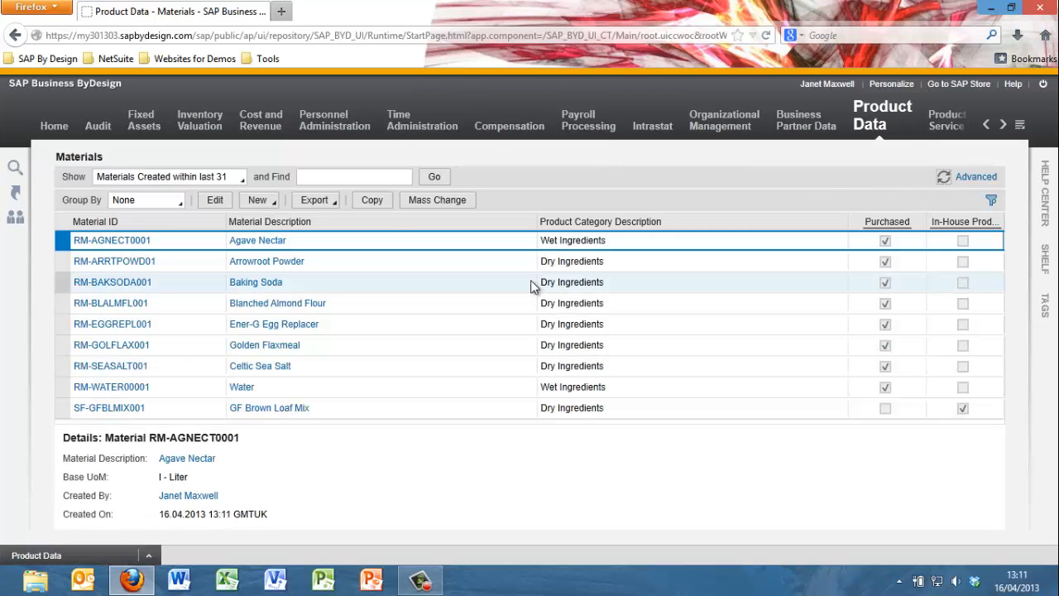
click(215, 200)
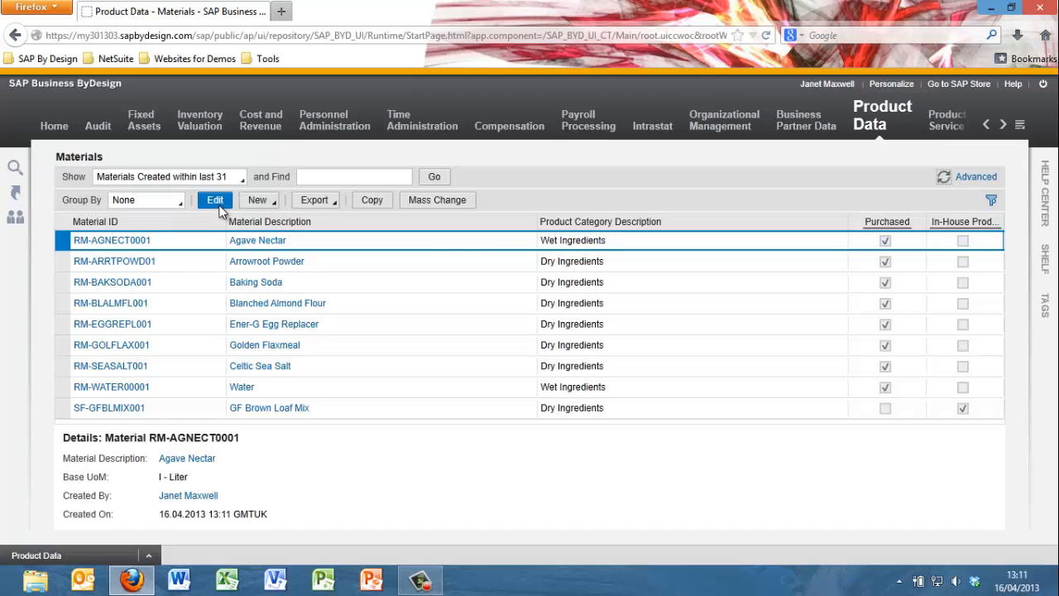
click(216, 199)
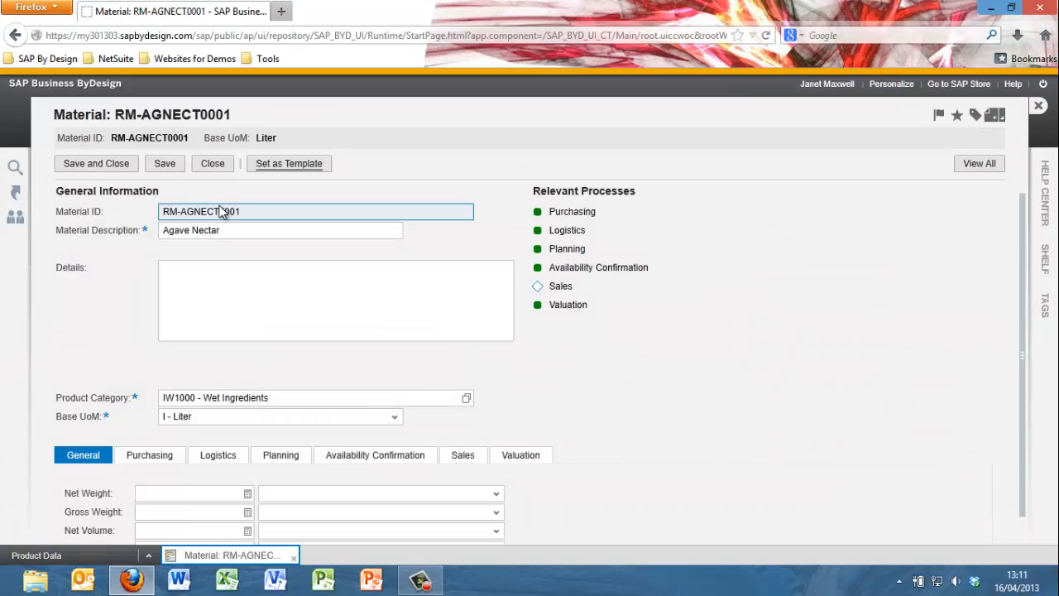
mouse_move(451, 264)
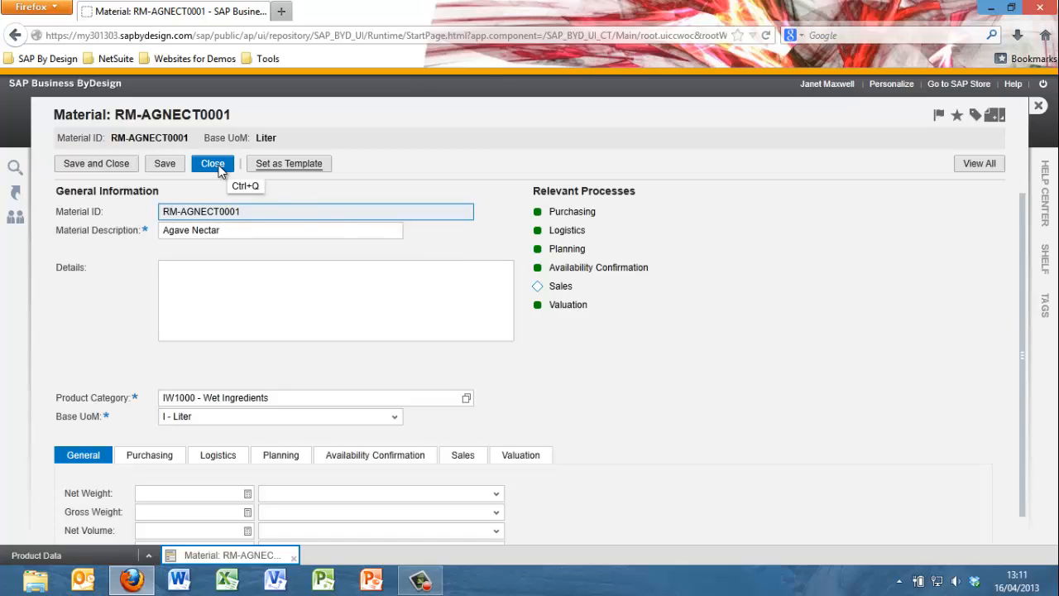
click(213, 163)
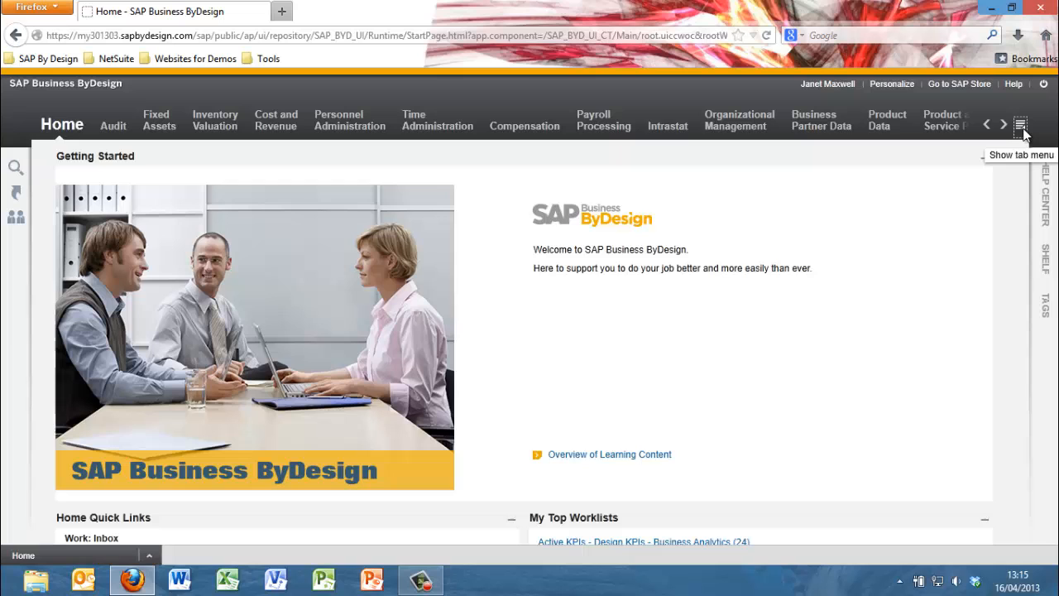
click(1021, 124)
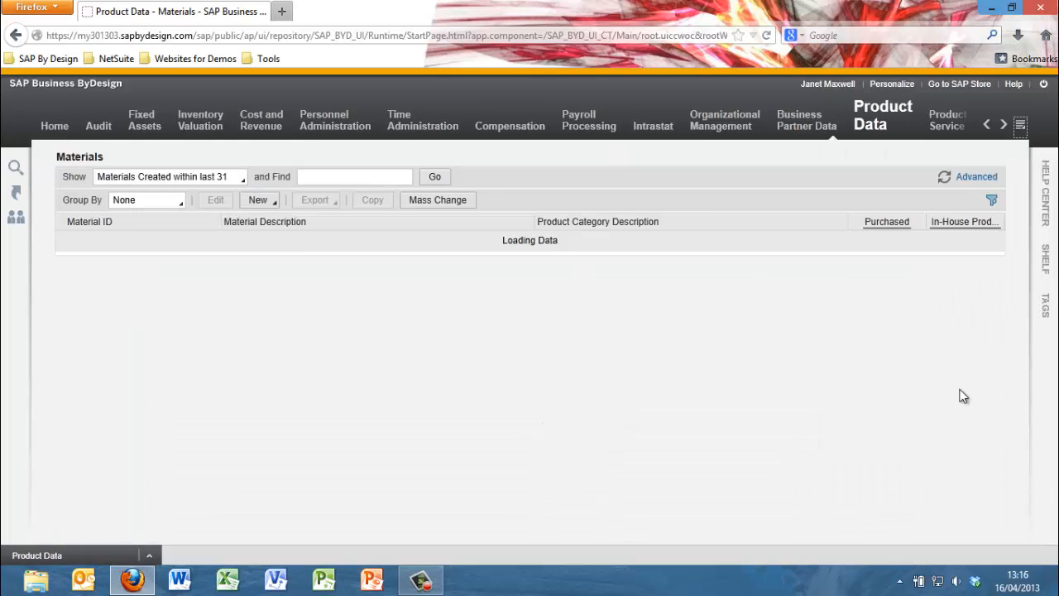
click(882, 120)
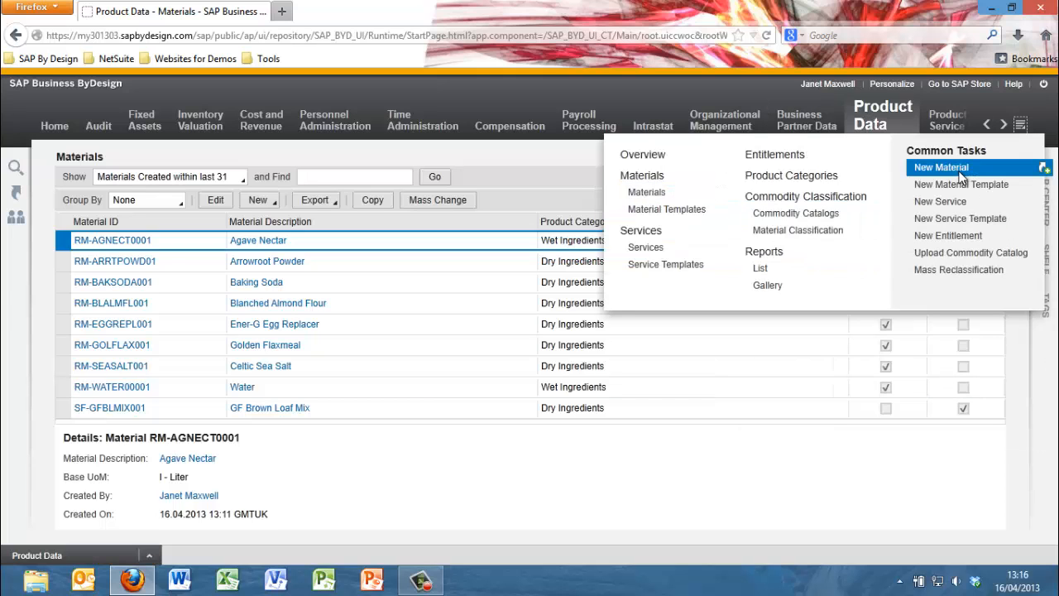
Step: Create a new material with ID RM-APCIDVIN01, described as Apple Cider Vinegar
click(941, 167)
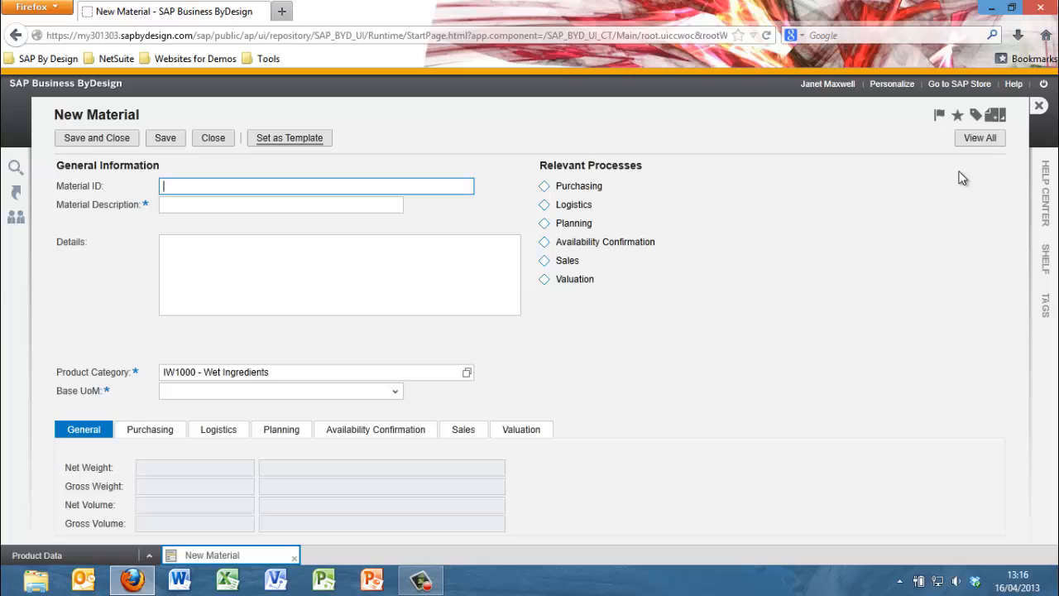
mouse_move(379, 179)
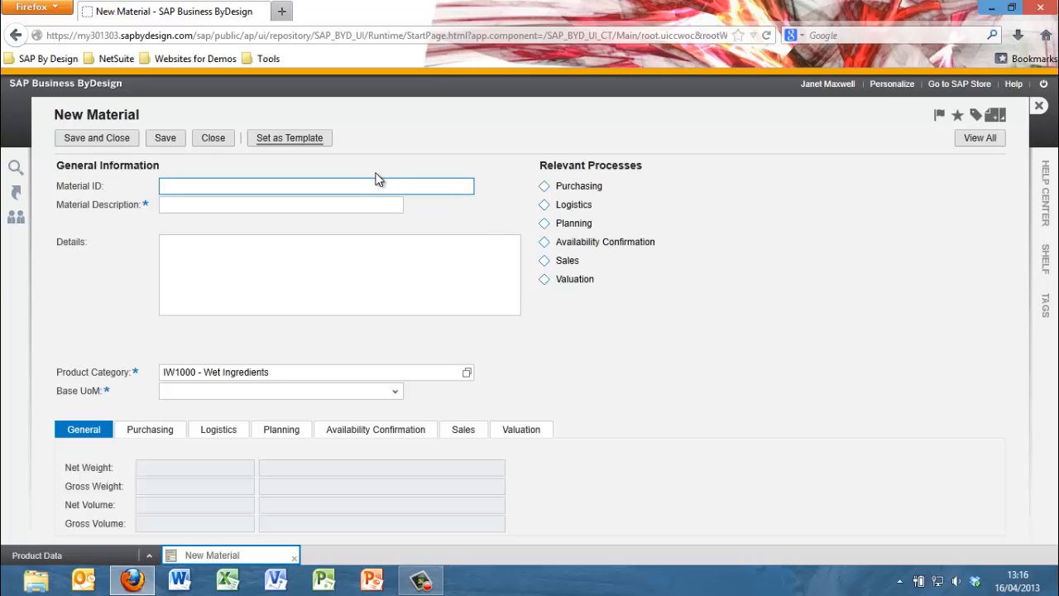
text(RM-)
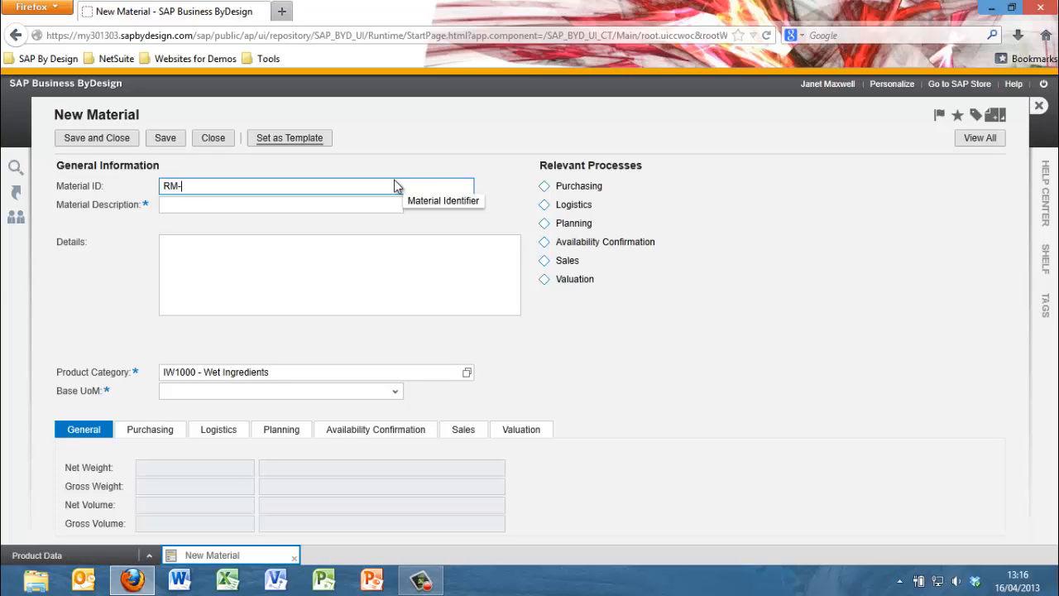
text(APC)
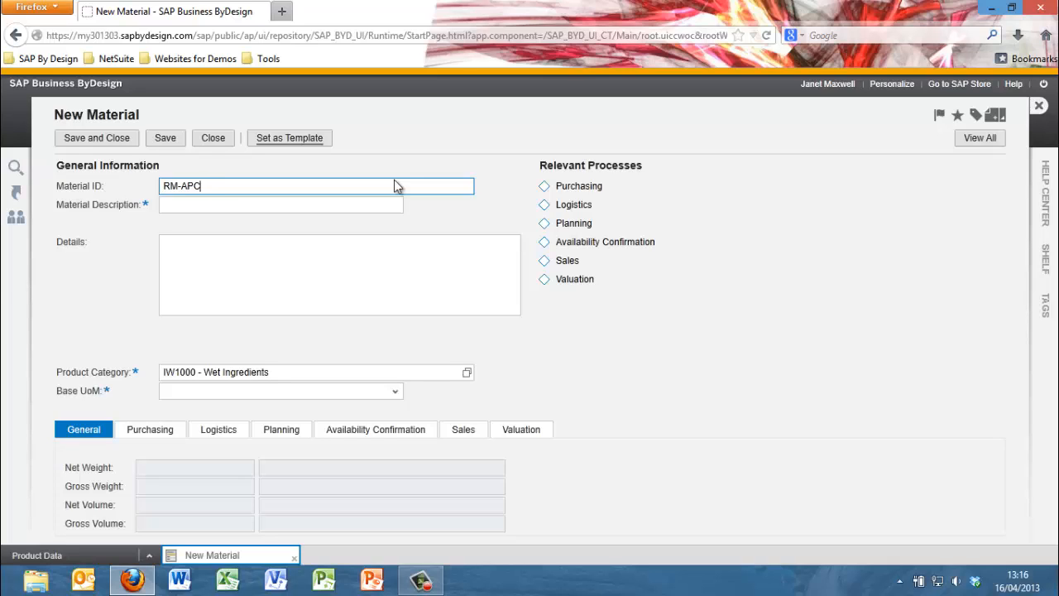
text(IDV)
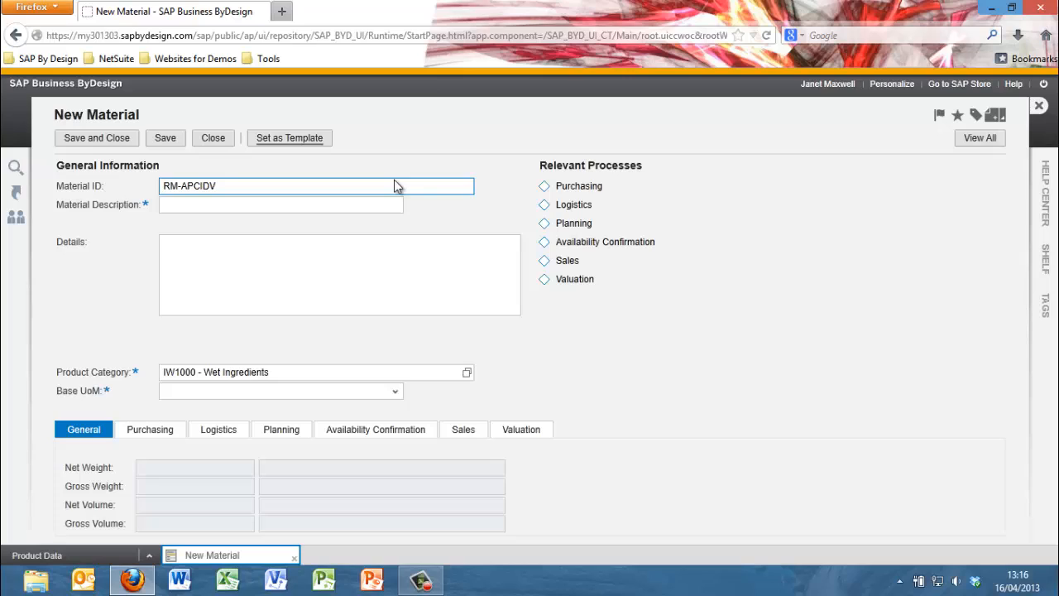
mouse_move(344, 203)
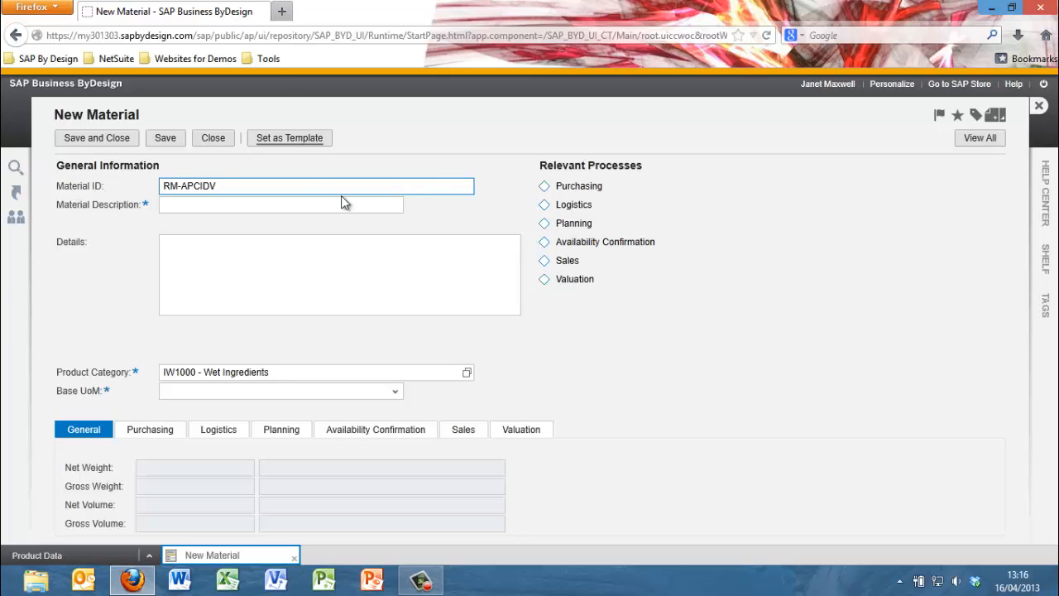
text(IN01)
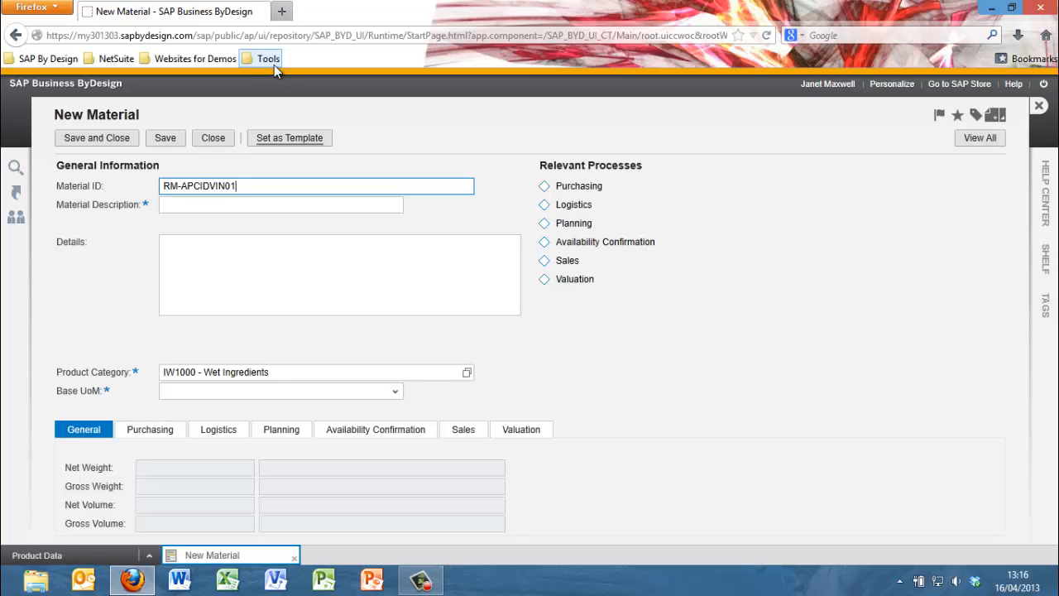
text(Apple Ci)
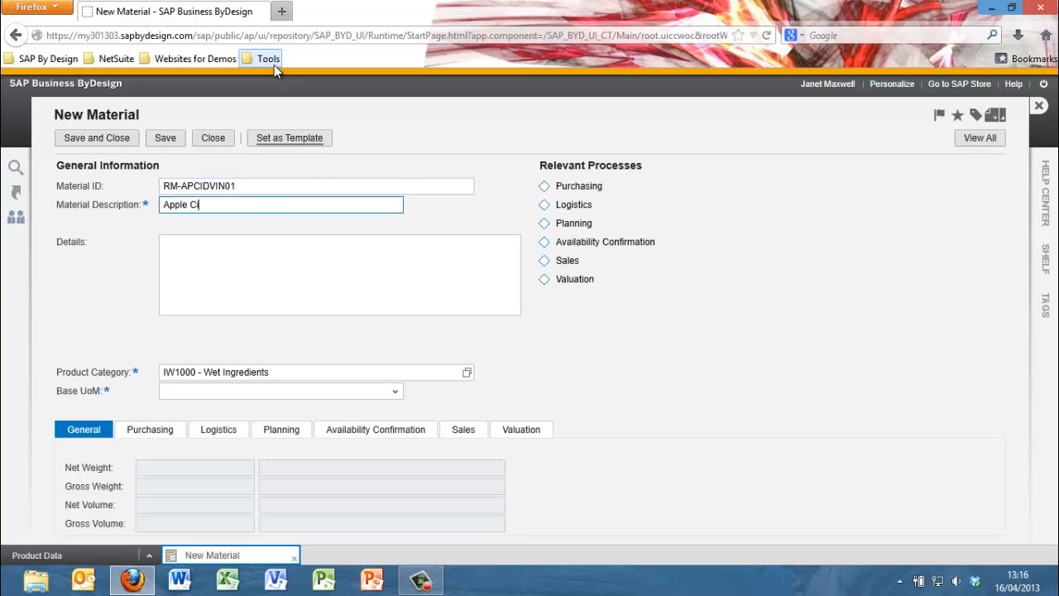
text(der Vinegar)
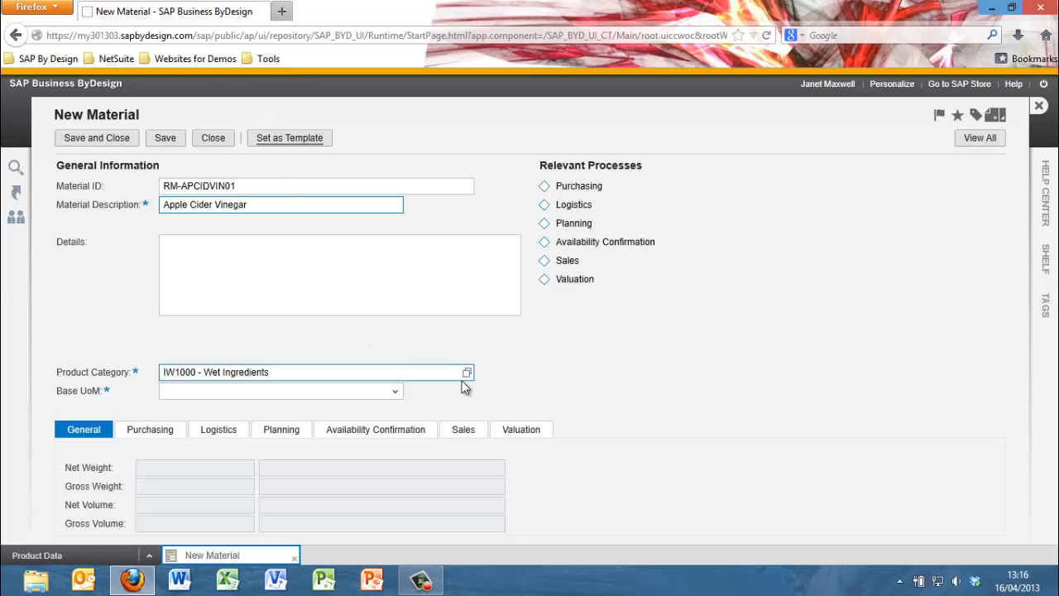
Step: Keep product category IW1000 Wet Ingredients and set base unit to l - Liter
click(314, 371)
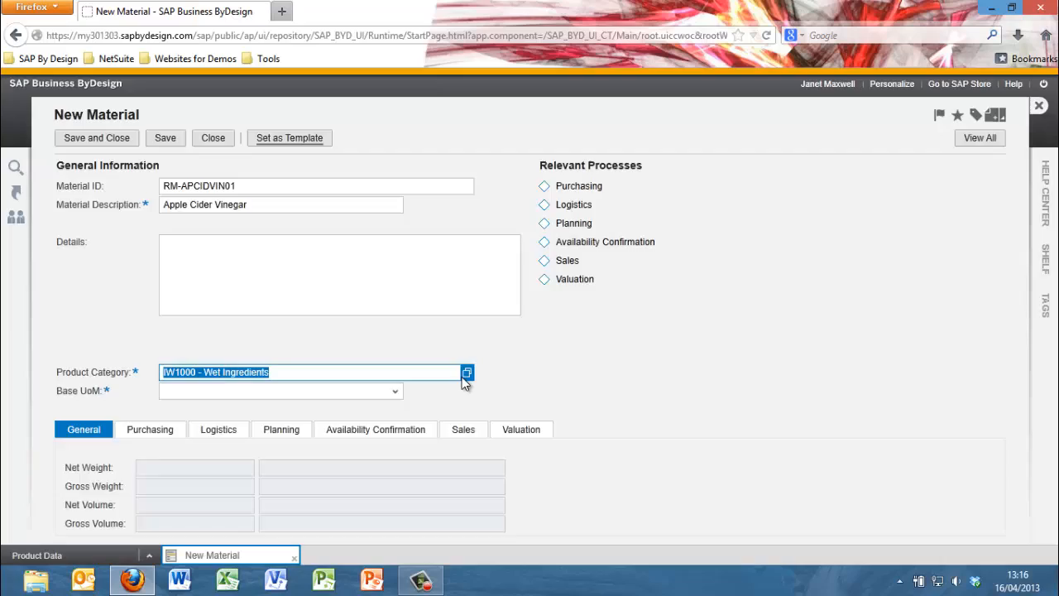
click(467, 372)
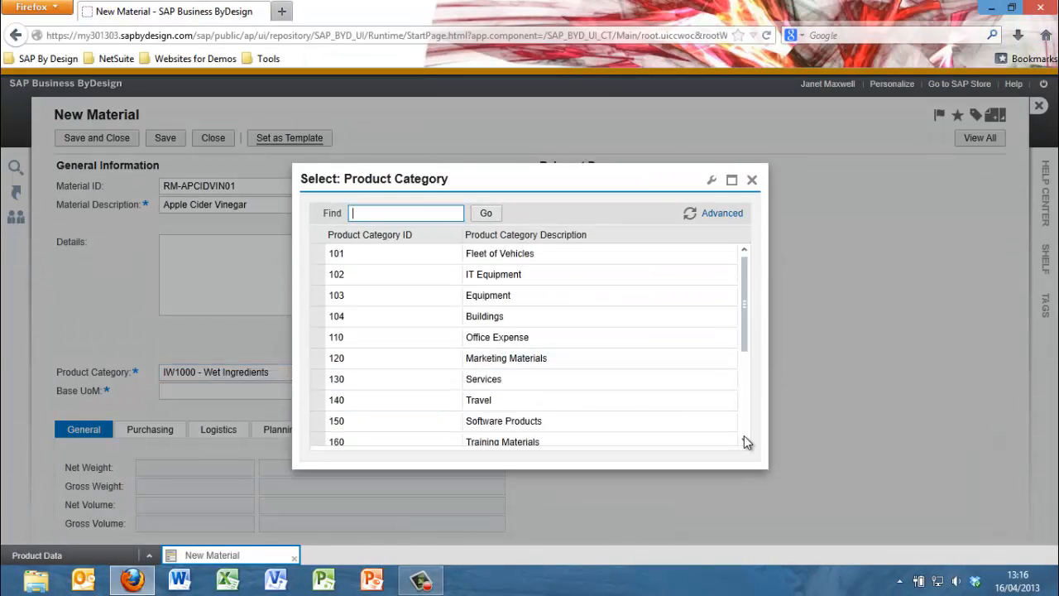
scroll(down, 3)
text(l)
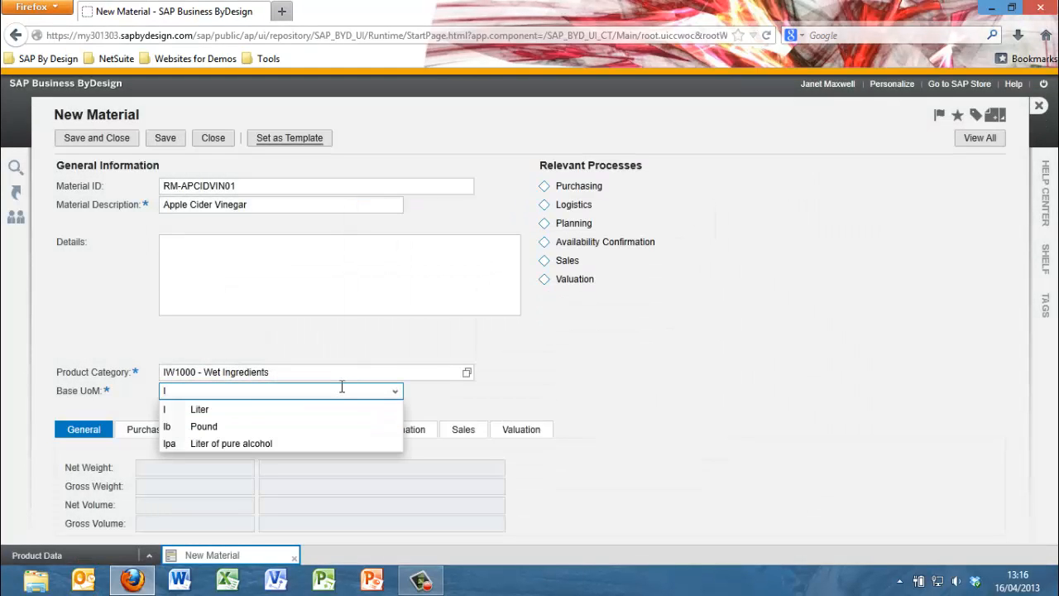
click(199, 409)
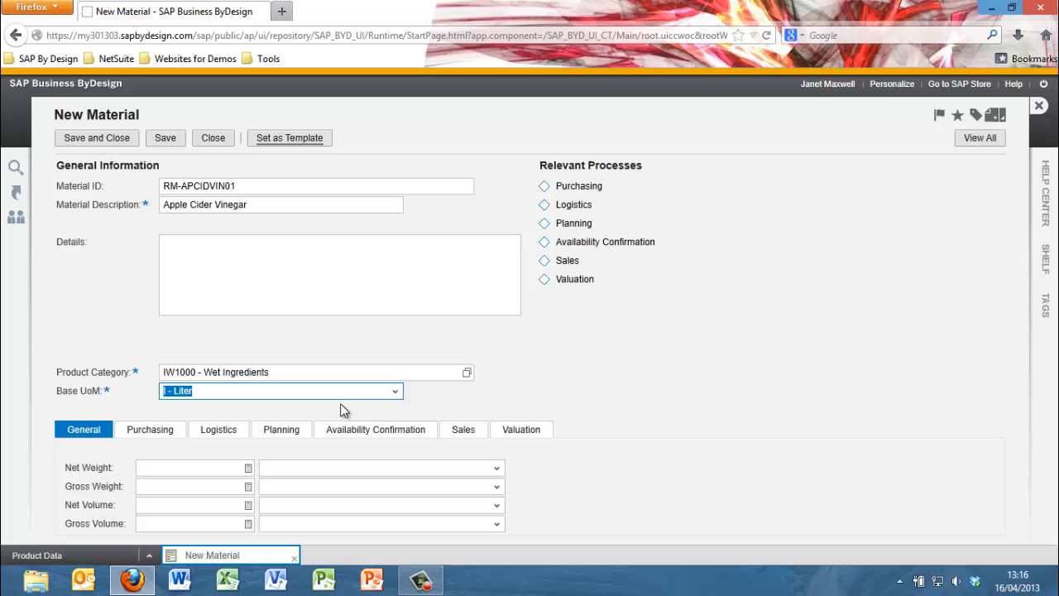
mouse_move(181, 441)
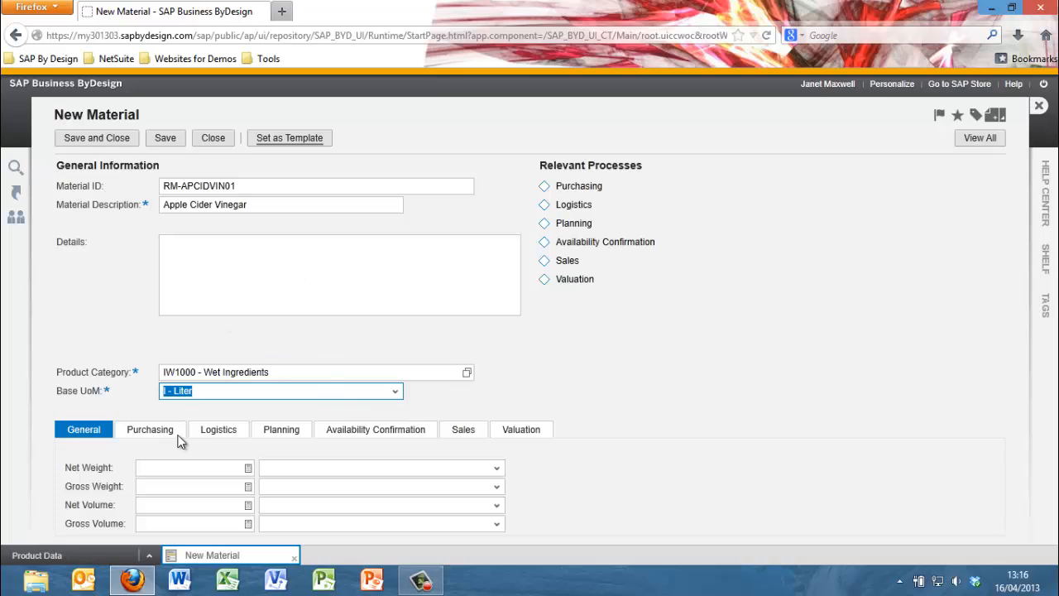
Step: Change Apple Cider Vinegar's purchasing status to In Preparation, then to Active
click(150, 429)
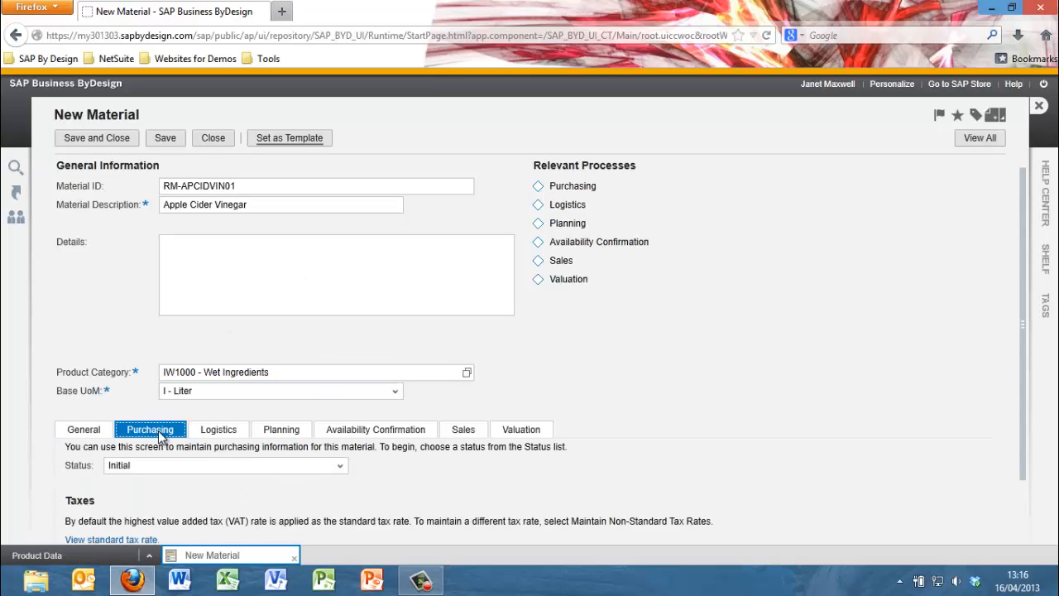
click(339, 465)
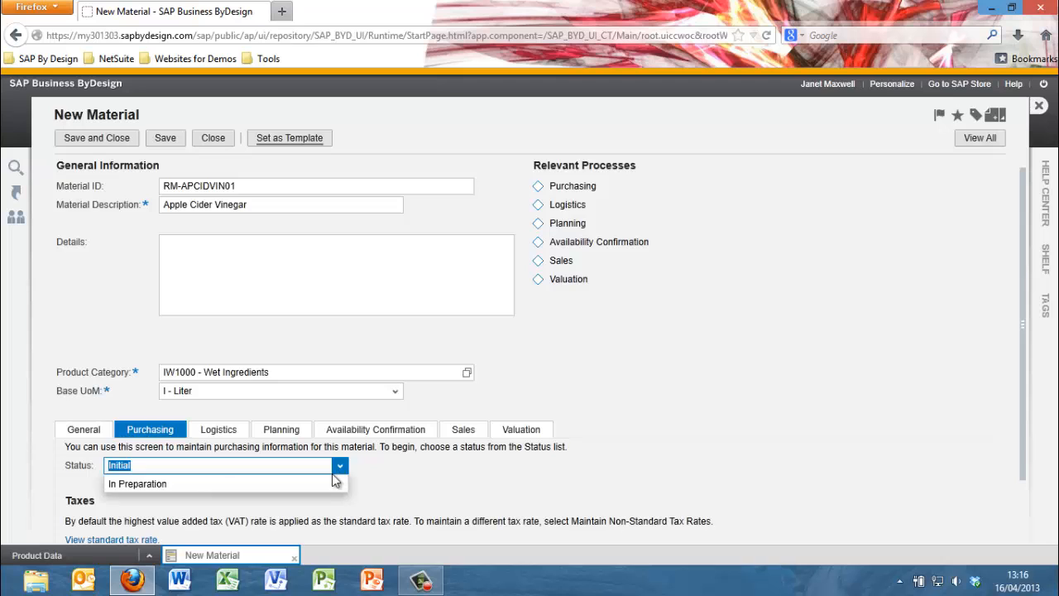
click(138, 483)
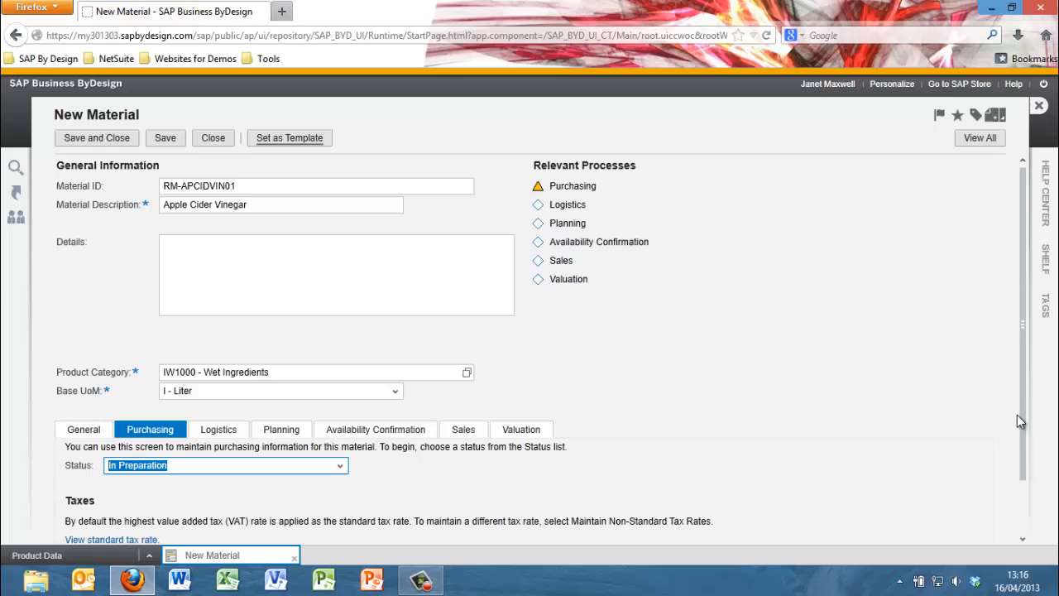
scroll(down, 3)
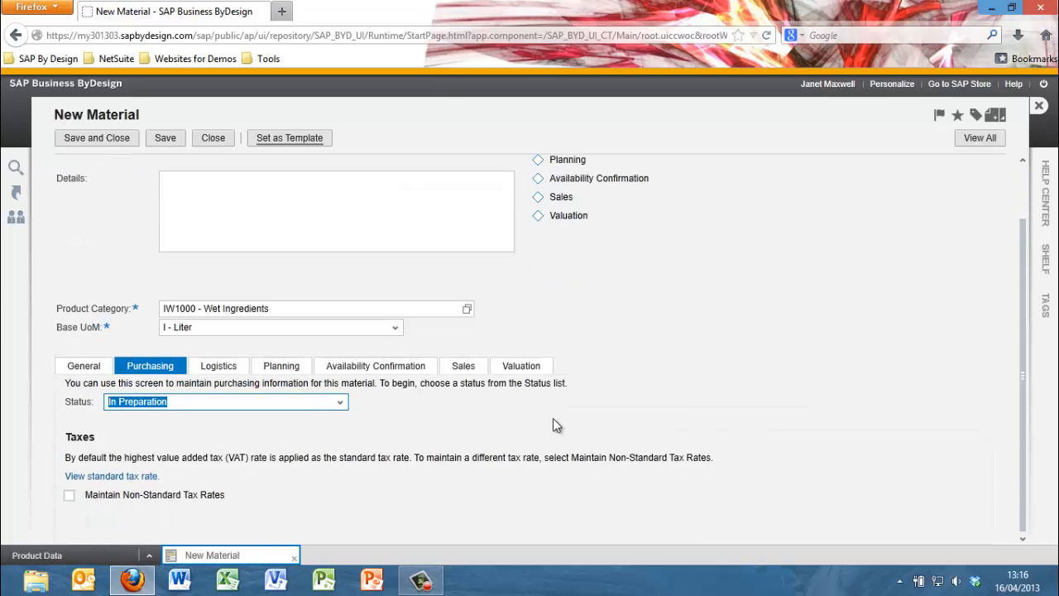
click(339, 402)
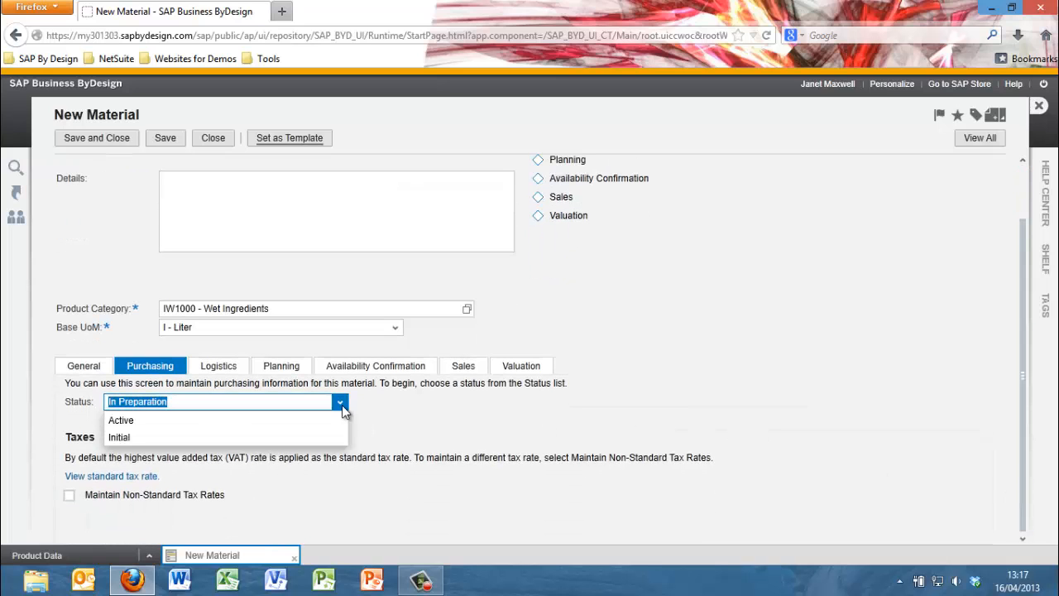
click(121, 420)
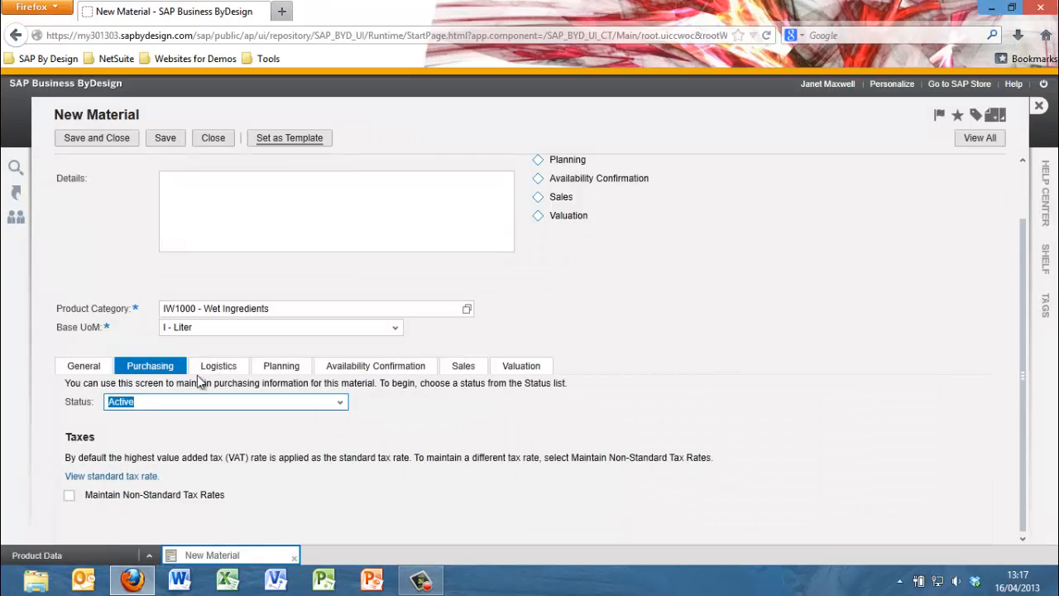
click(218, 366)
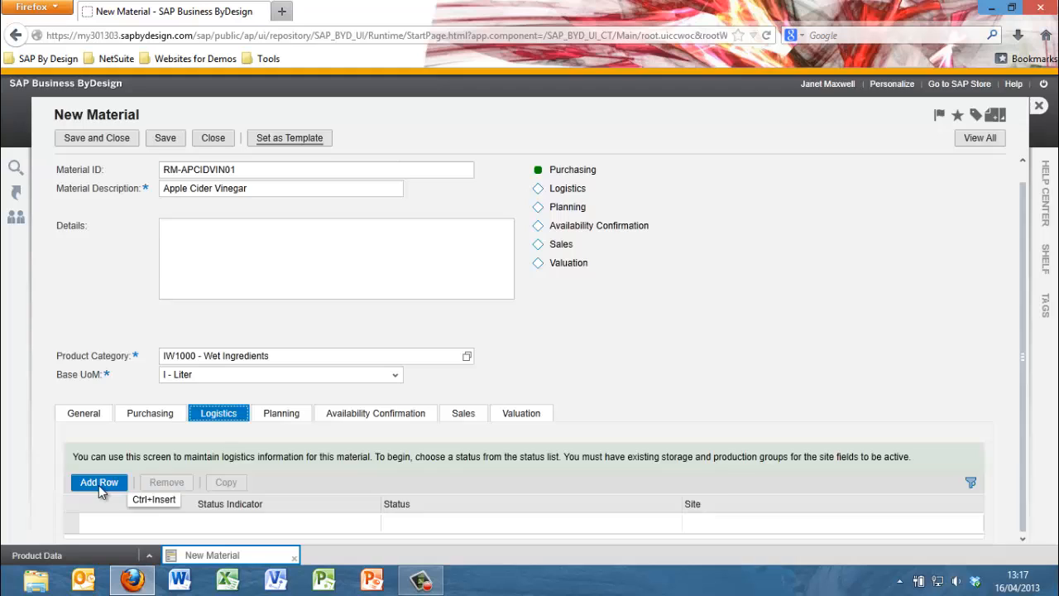
Step: Add a logistics row for site P1100 Almika Heating London, then go to Planning
click(99, 482)
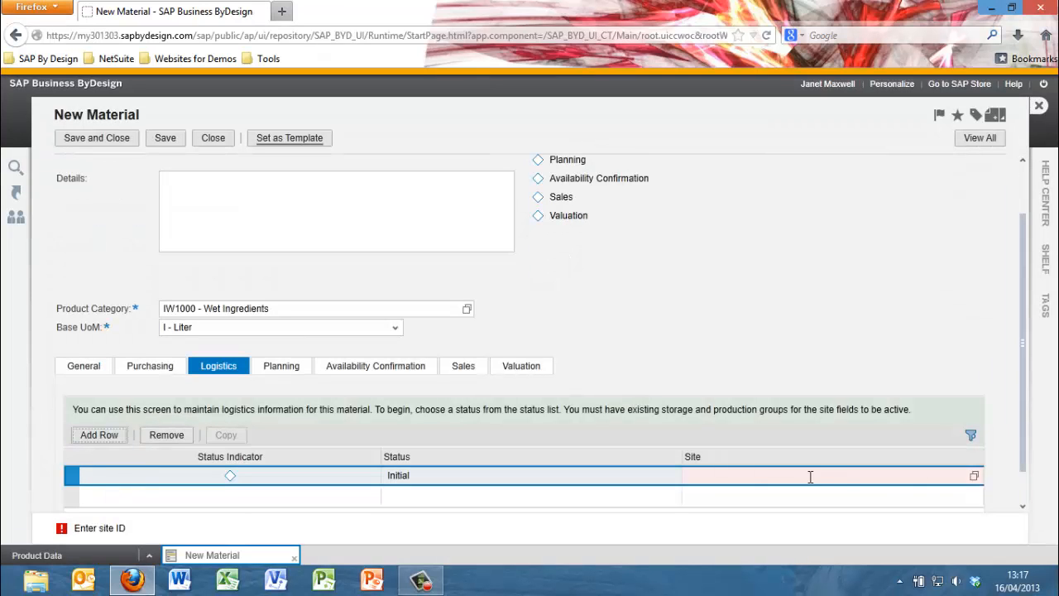
click(974, 475)
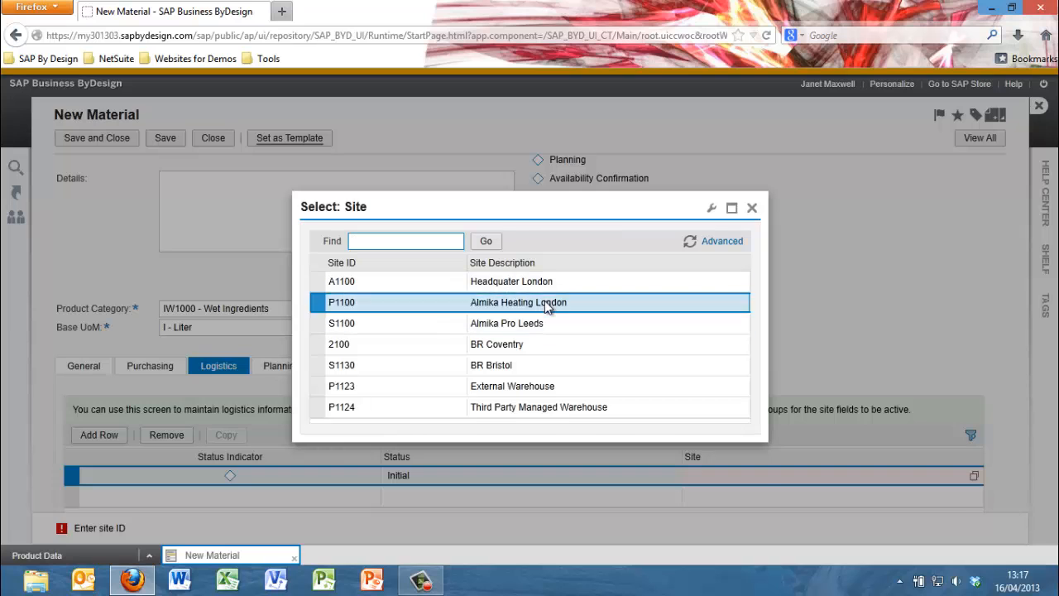
double_click(519, 302)
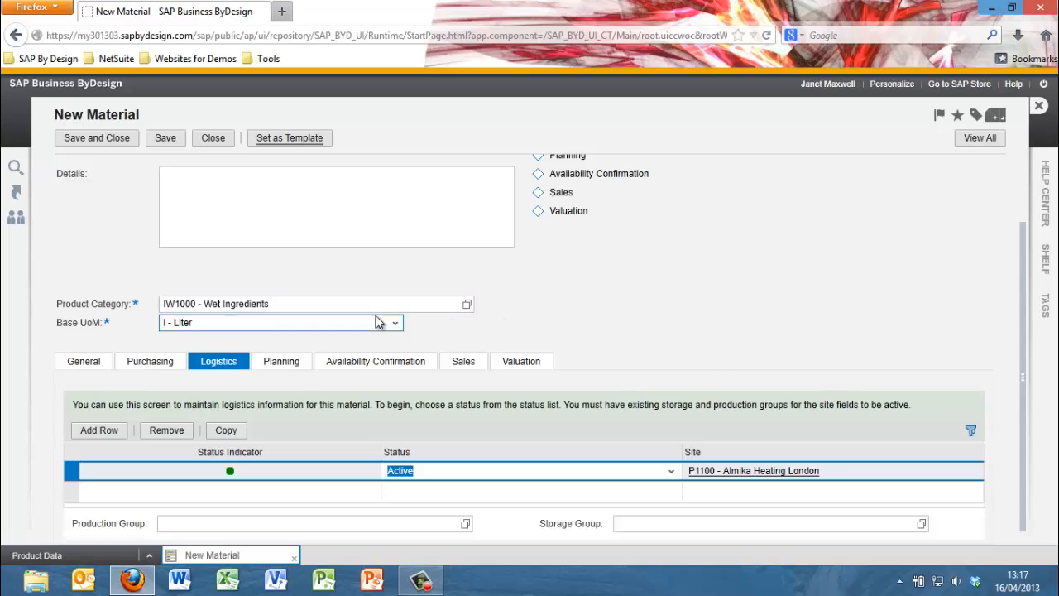
click(281, 363)
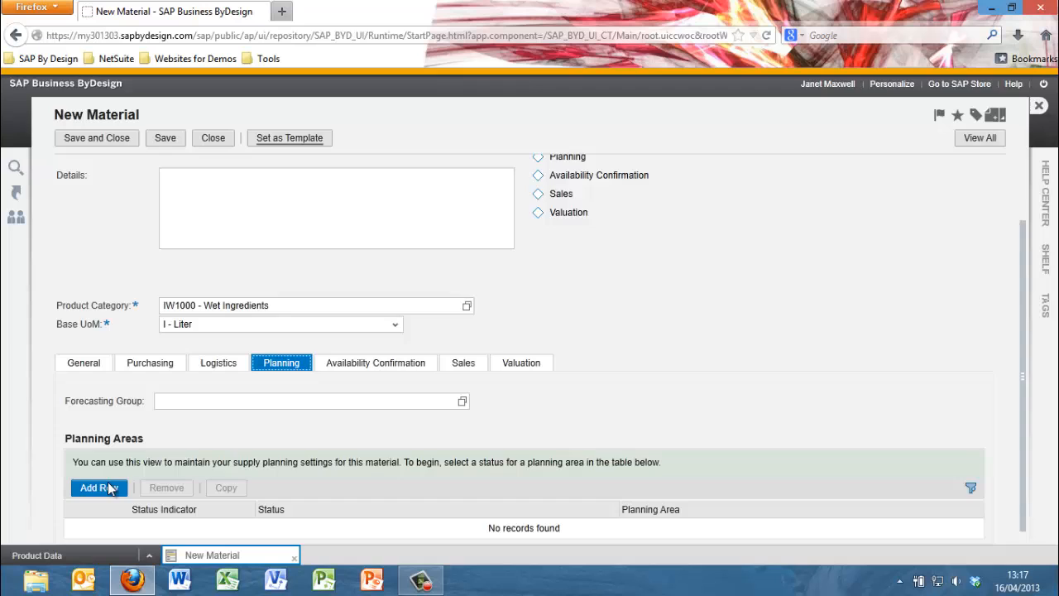
Step: Add planning area P1100 with Source of Supply Priority Rule, demand-driven planning, 4-day lead time, Active
click(99, 488)
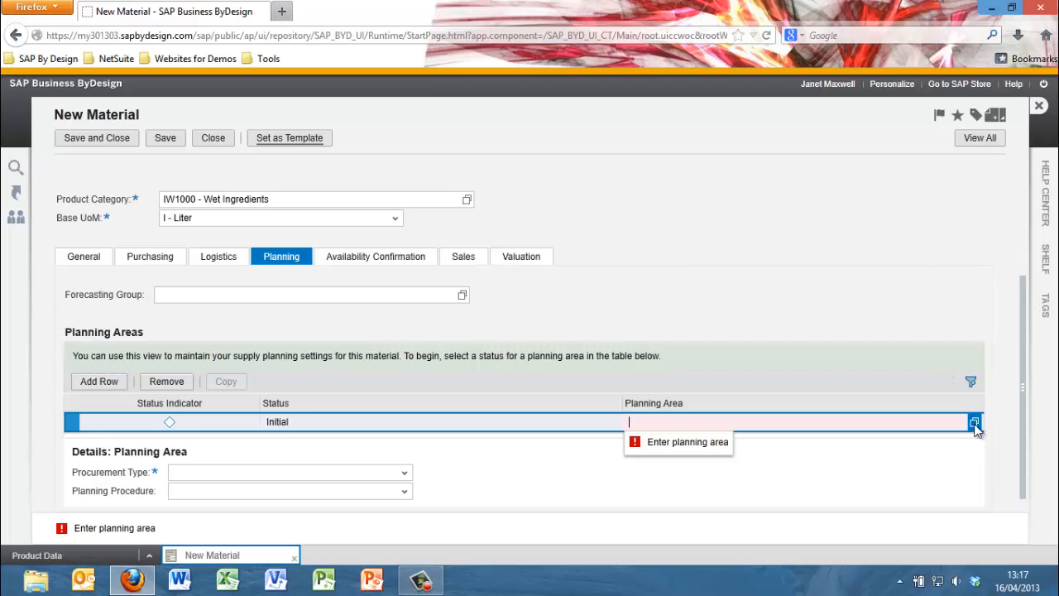
click(974, 422)
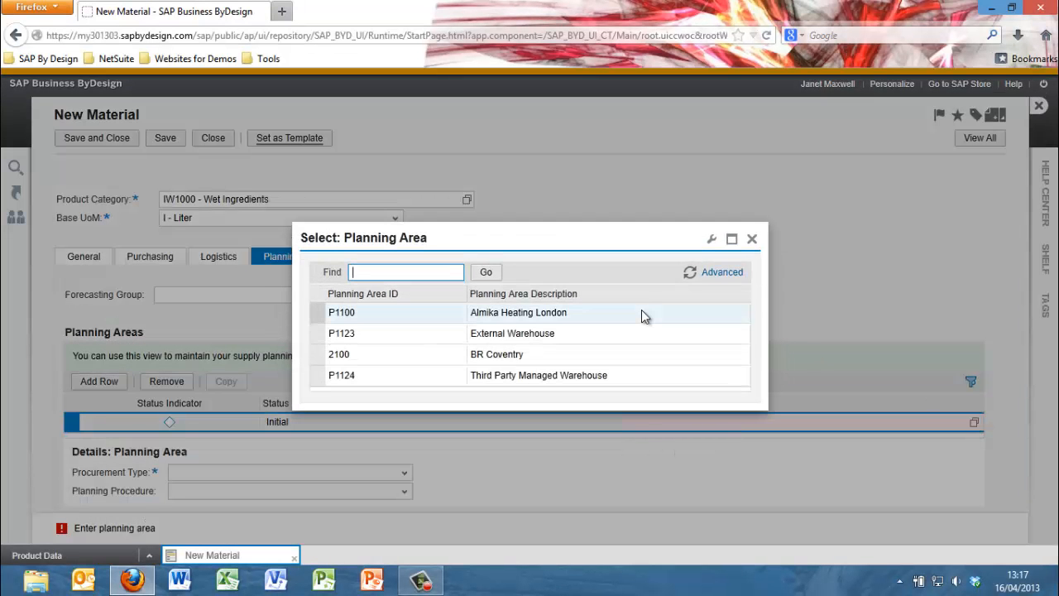
double_click(518, 312)
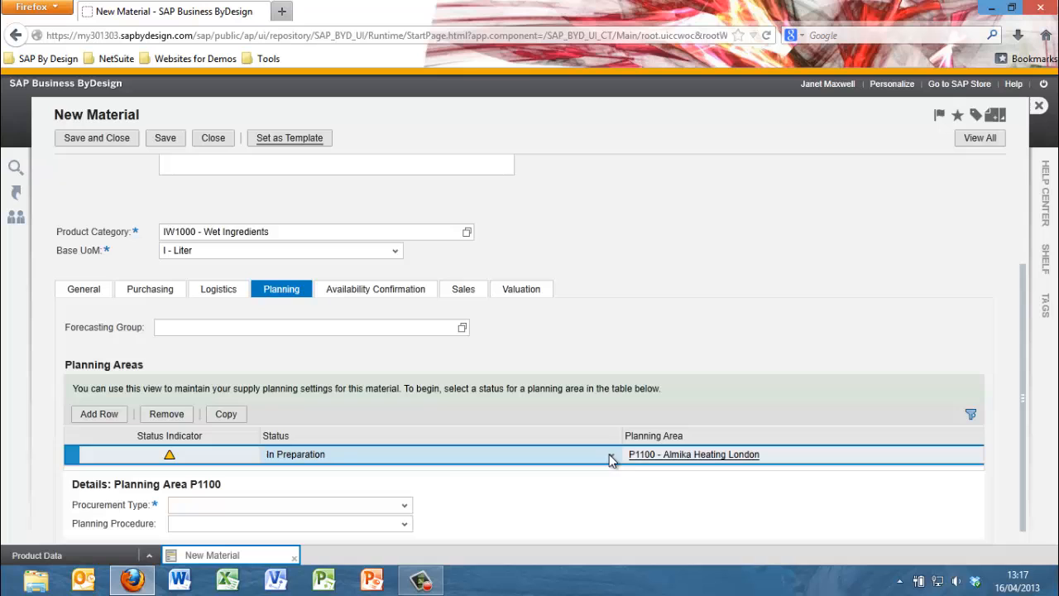
click(610, 455)
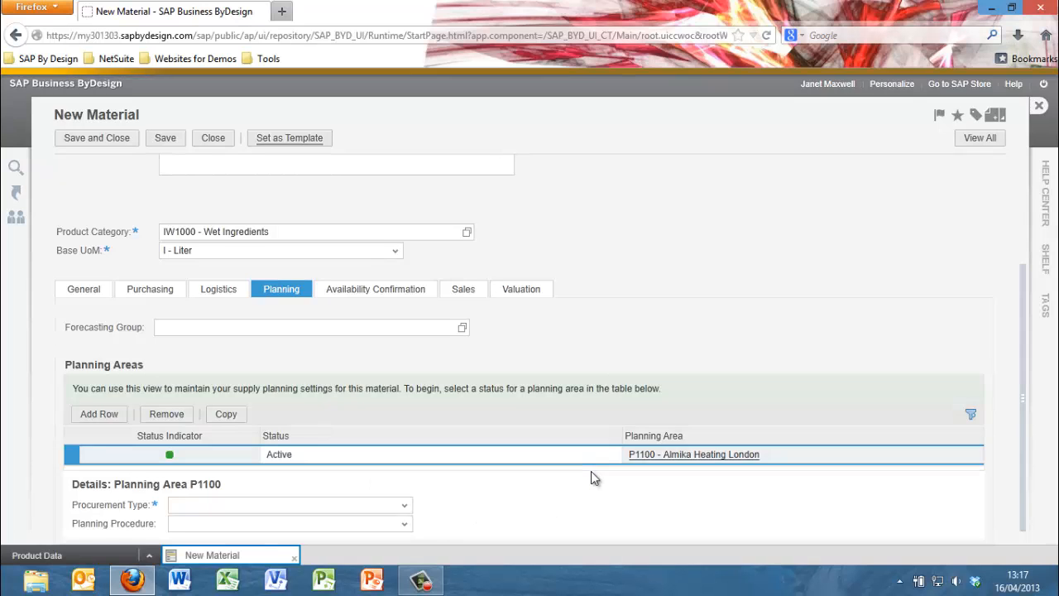
click(405, 471)
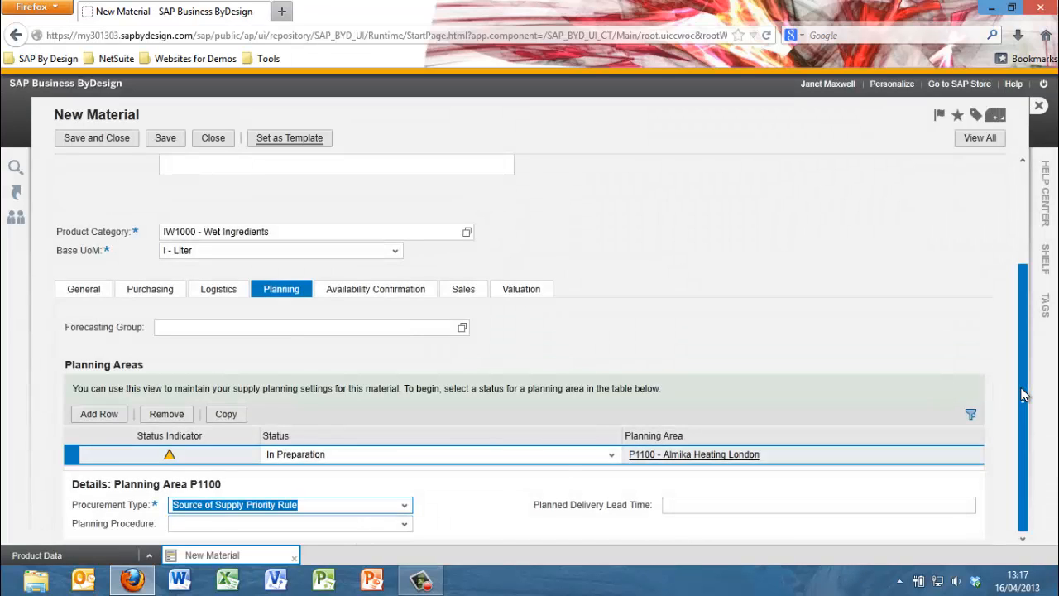
click(405, 523)
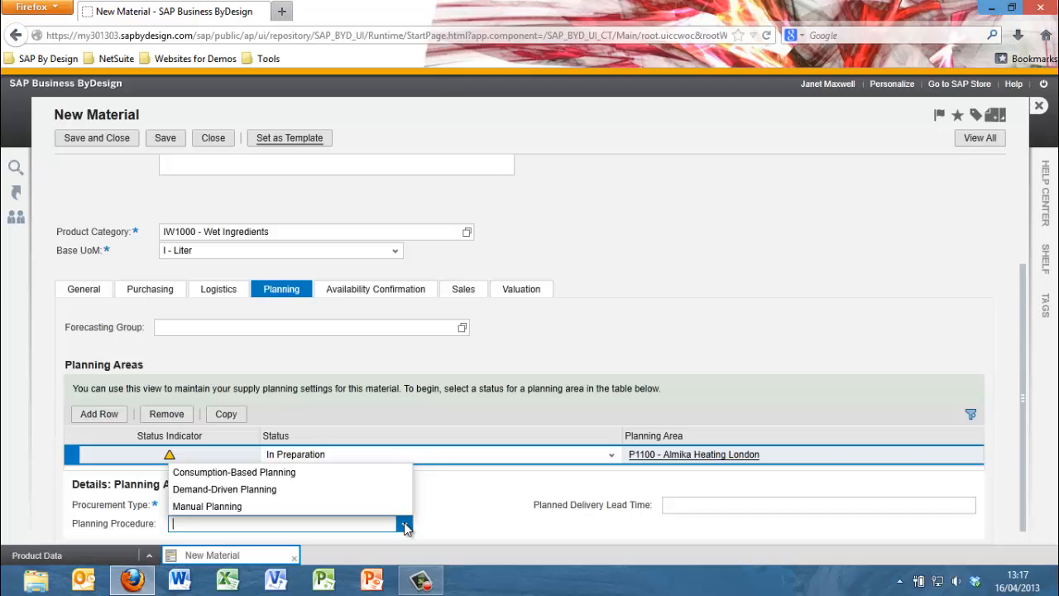
mouse_move(236, 489)
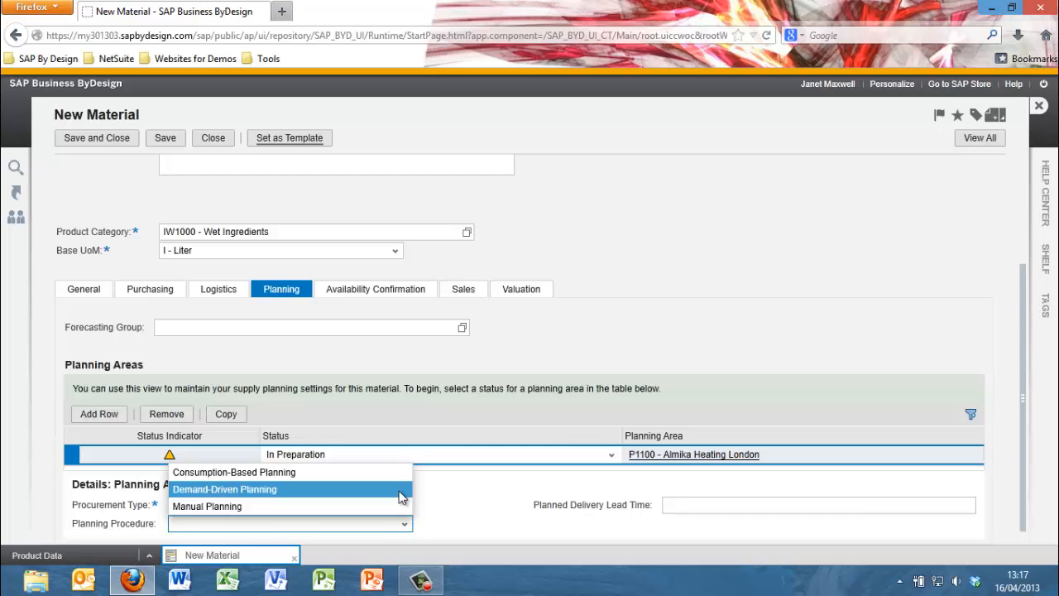
click(224, 489)
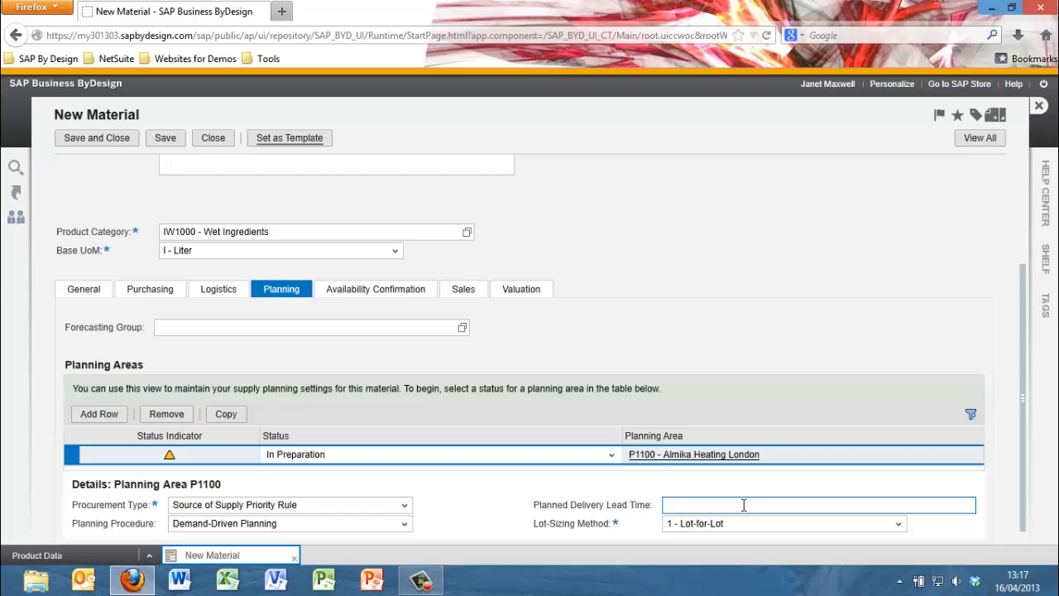
text(4 Day(s))
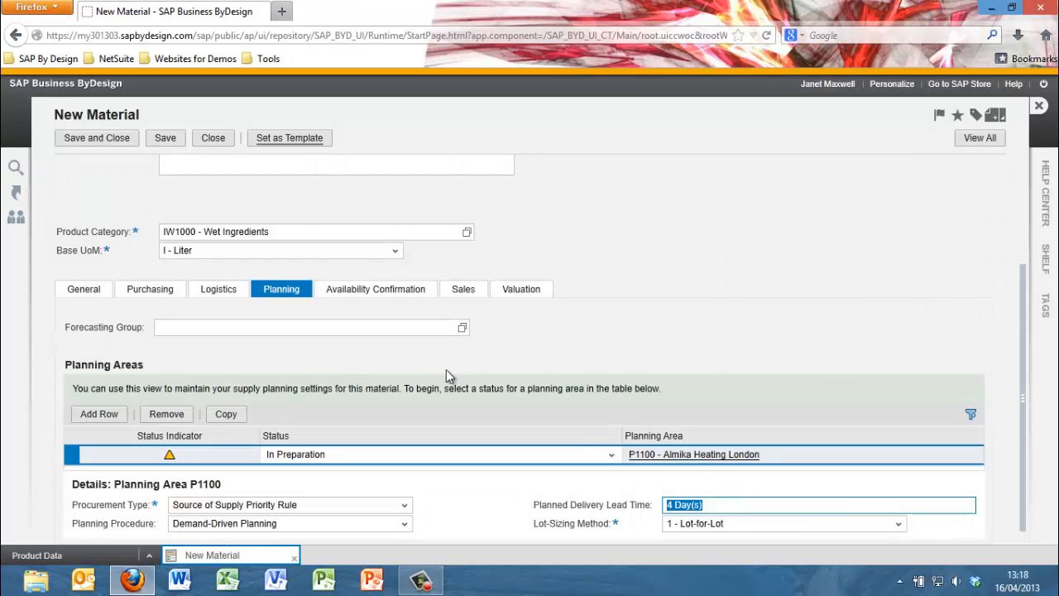
click(611, 453)
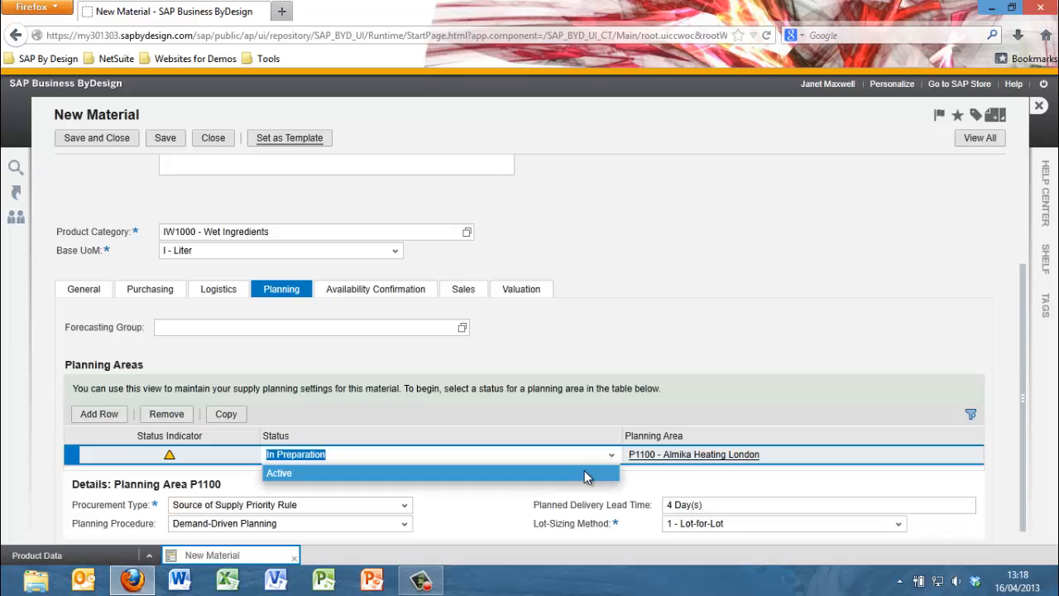
click(280, 473)
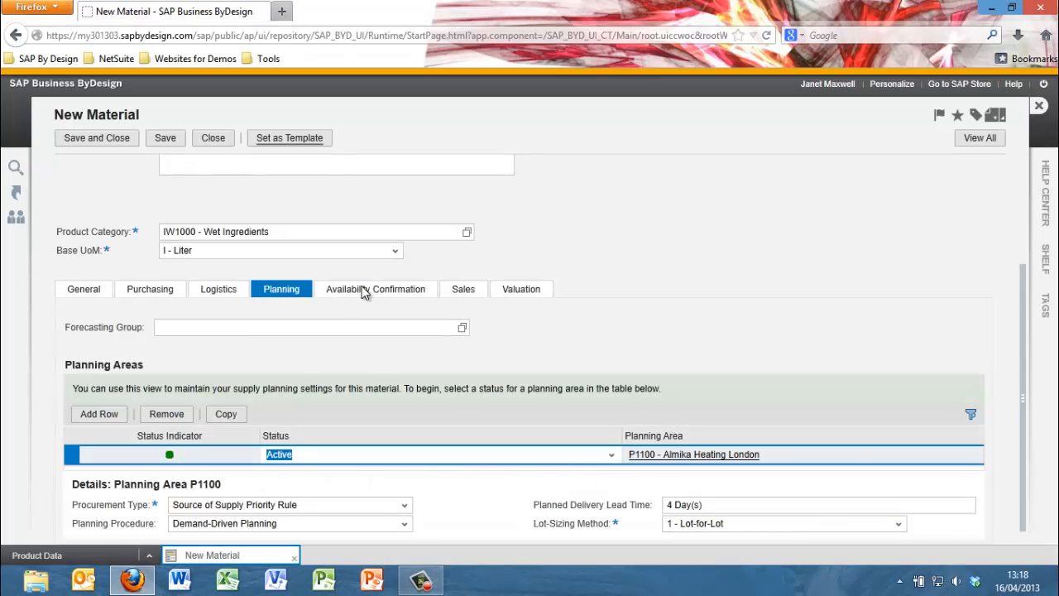
Step: Activate availability confirmation for planning area P1100 with check scope A11 - Stock
click(376, 289)
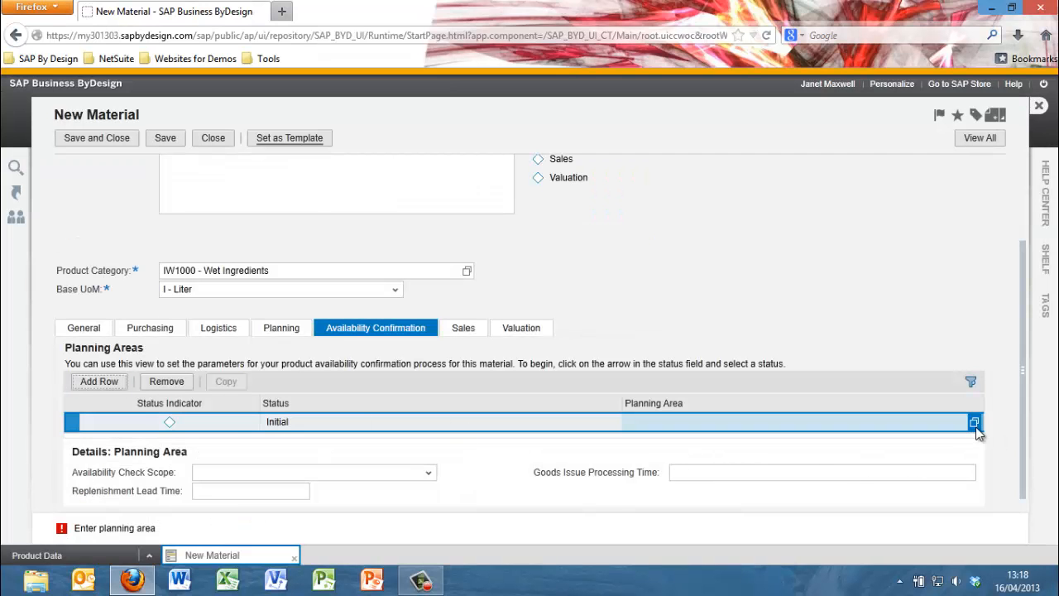
click(974, 422)
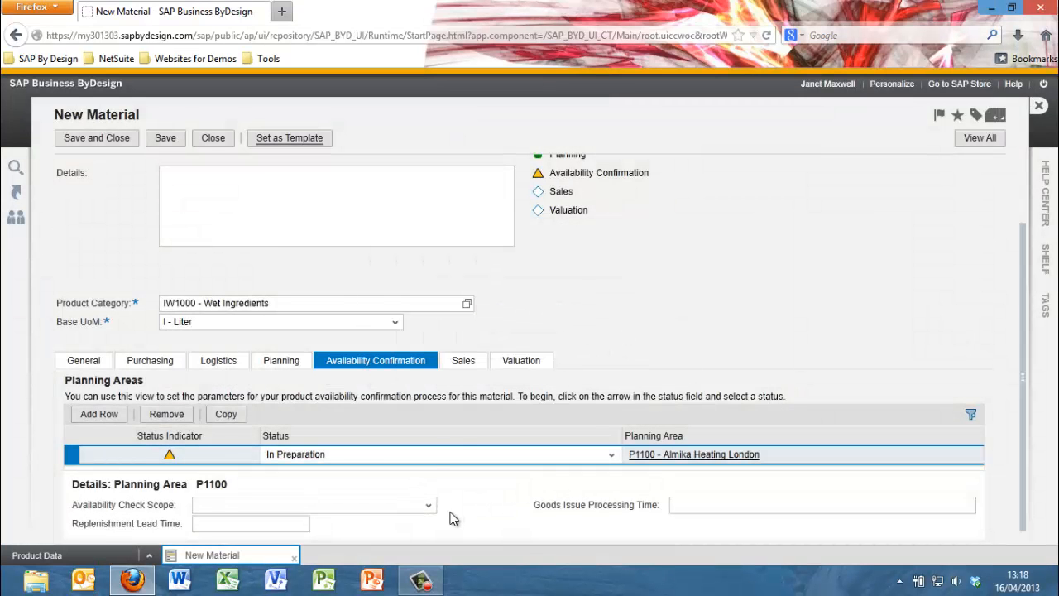
click(428, 505)
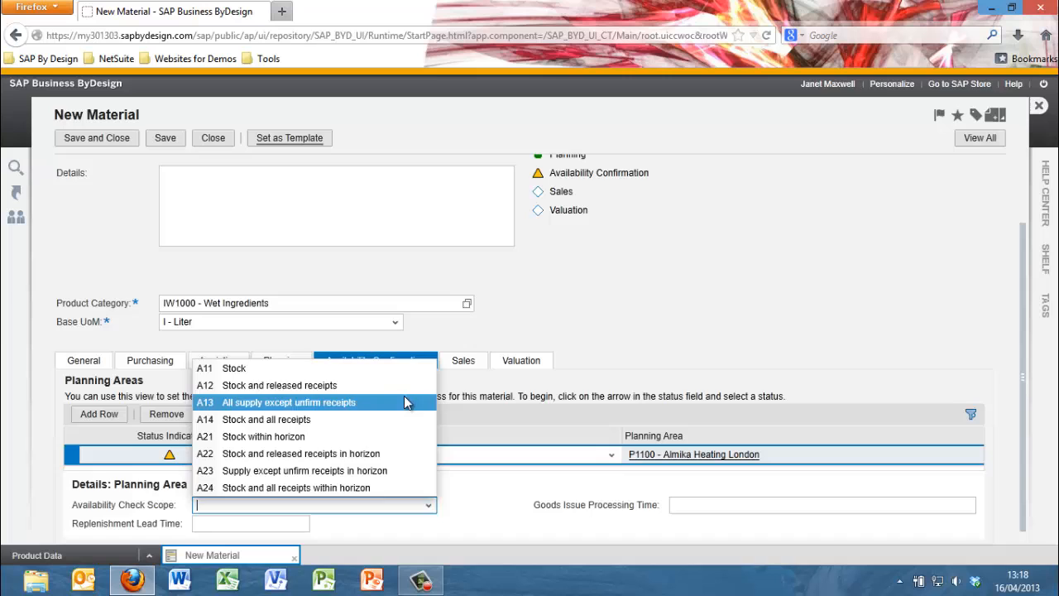
click(234, 368)
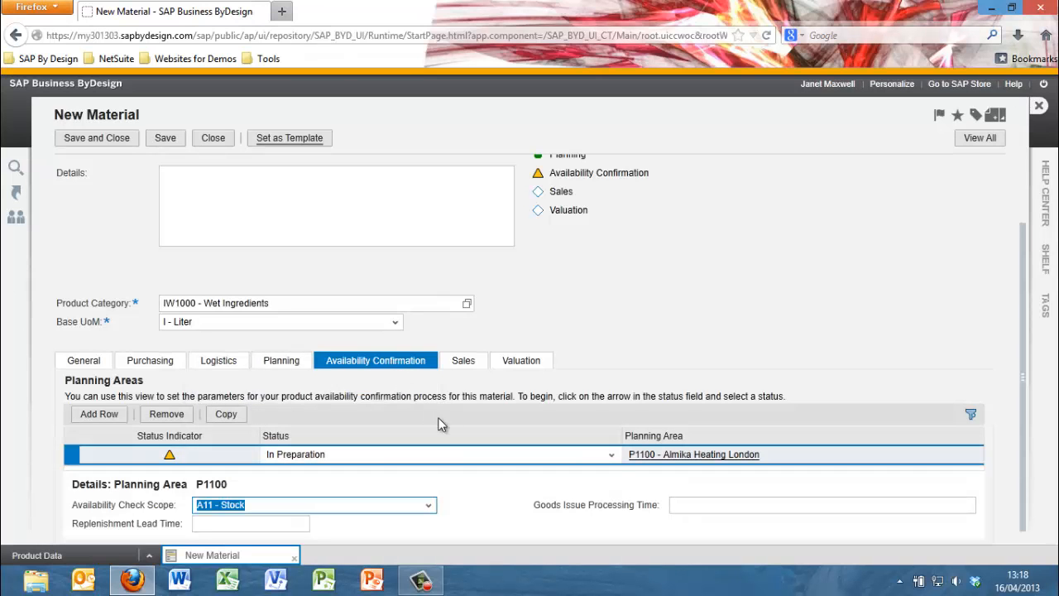
click(611, 455)
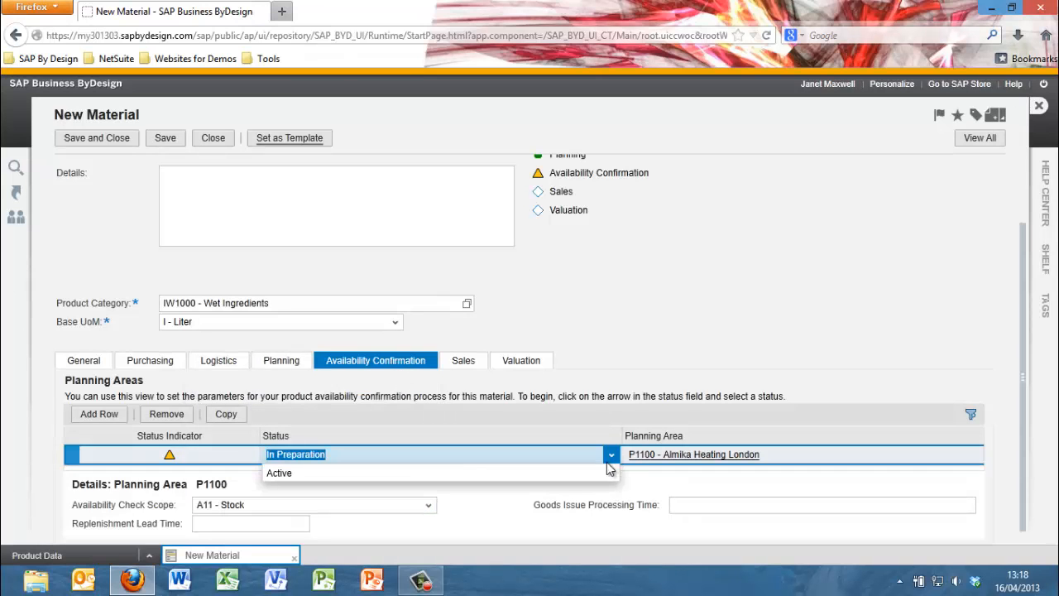
click(279, 473)
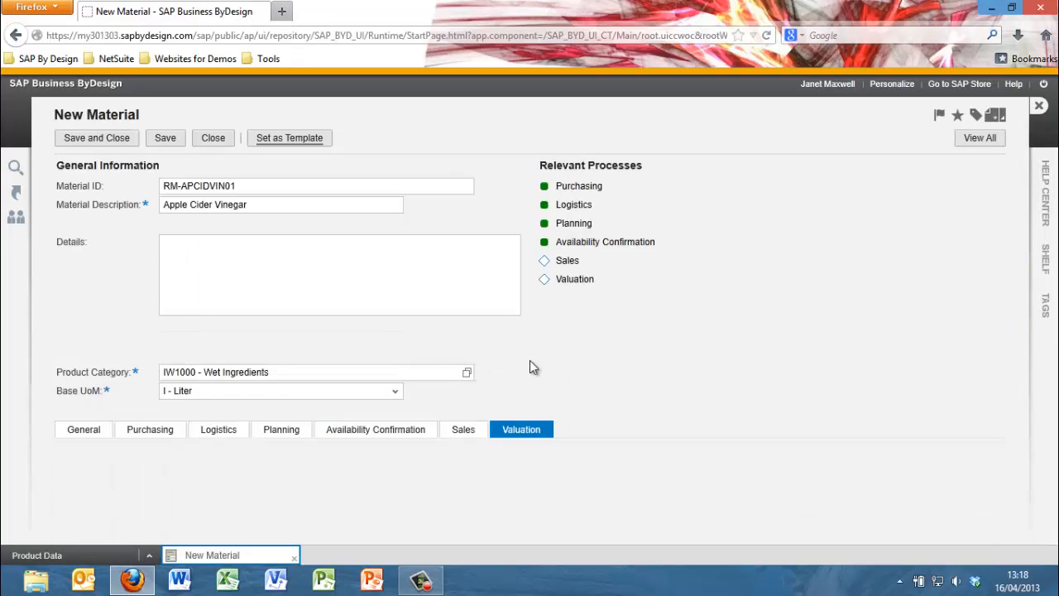
Step: Add a valuation row for company 1000 Almika Ltd. and business residence P1100
scroll(down, 3)
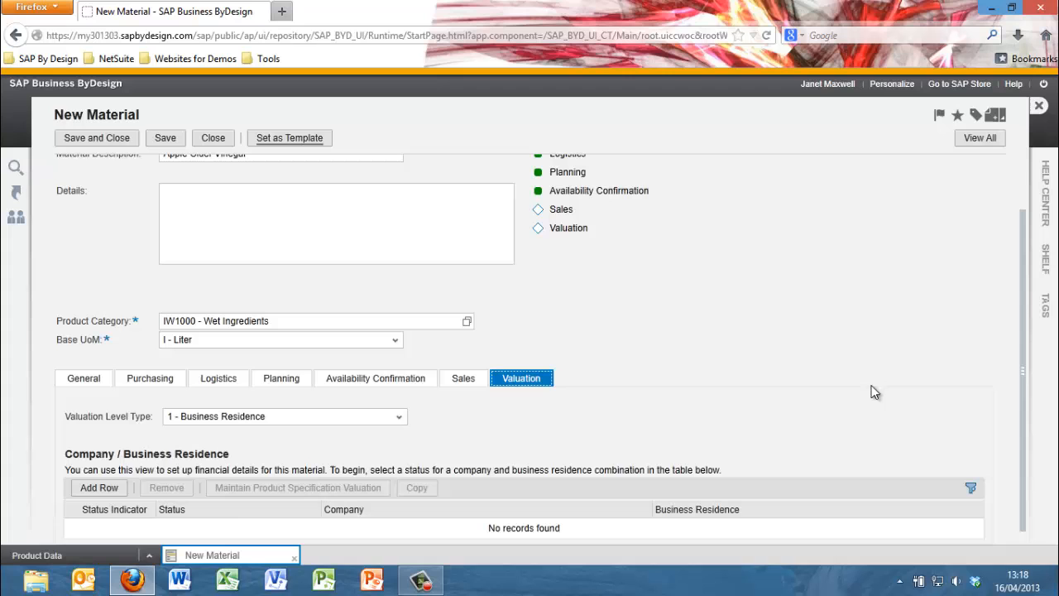
click(98, 487)
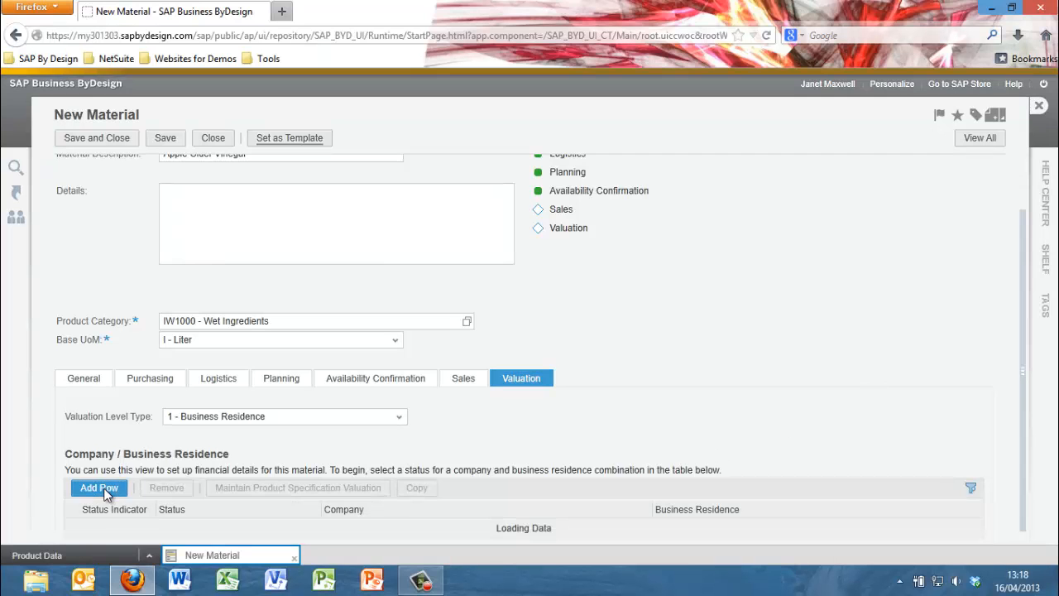
click(99, 488)
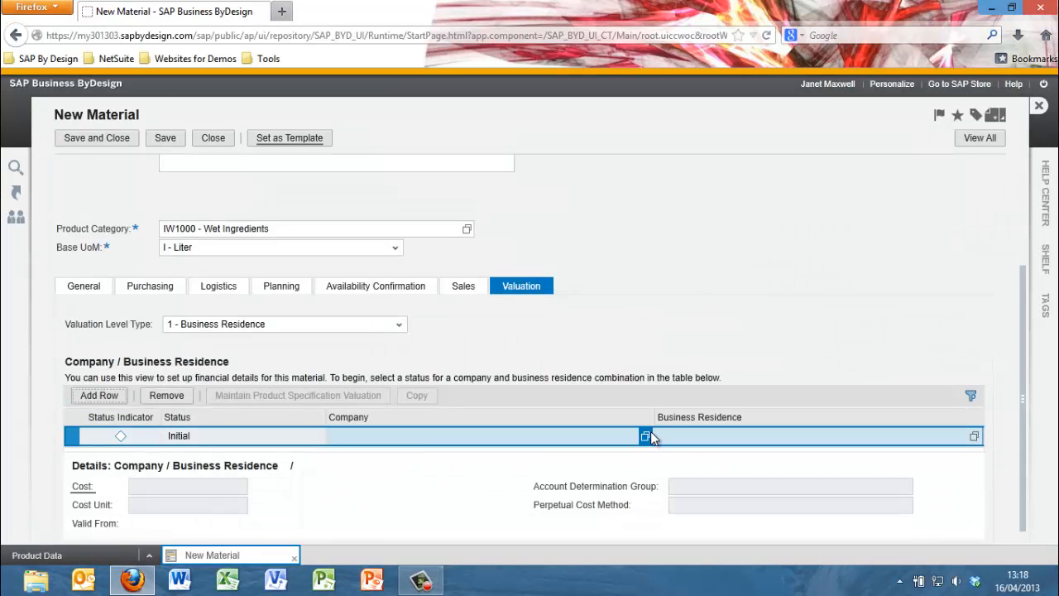
click(646, 436)
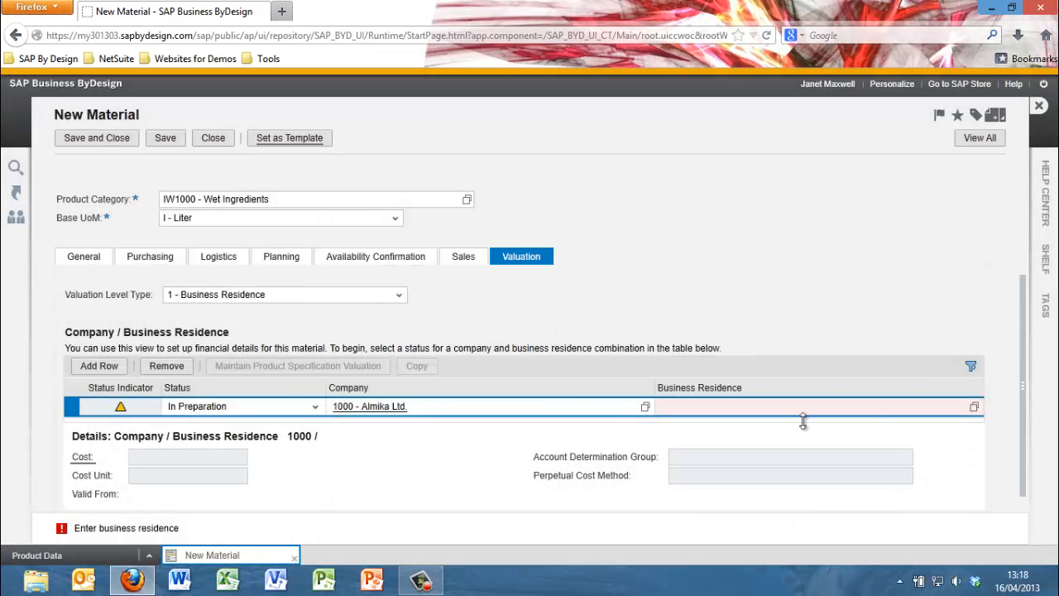
click(975, 406)
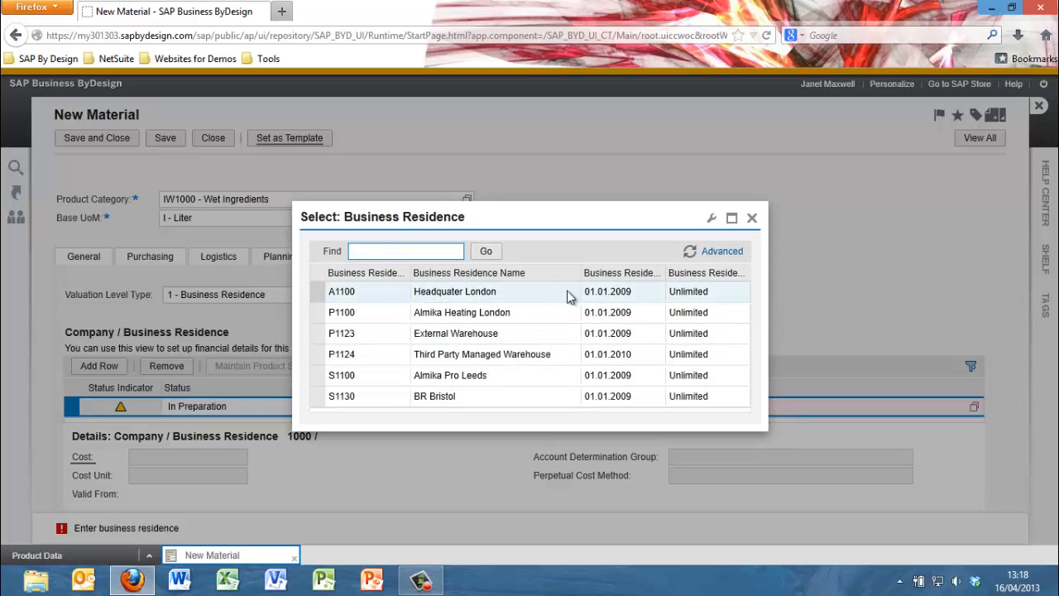
click(462, 312)
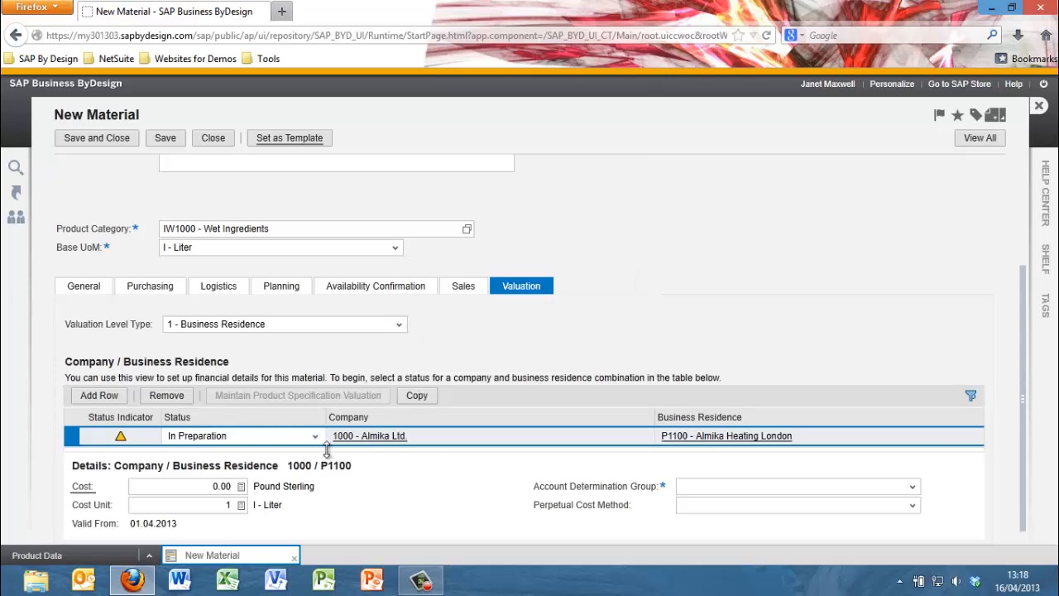
Step: Set account group 3010 Raw materials, Standard costing at 2.00 GBP per litre, and Active status
click(912, 486)
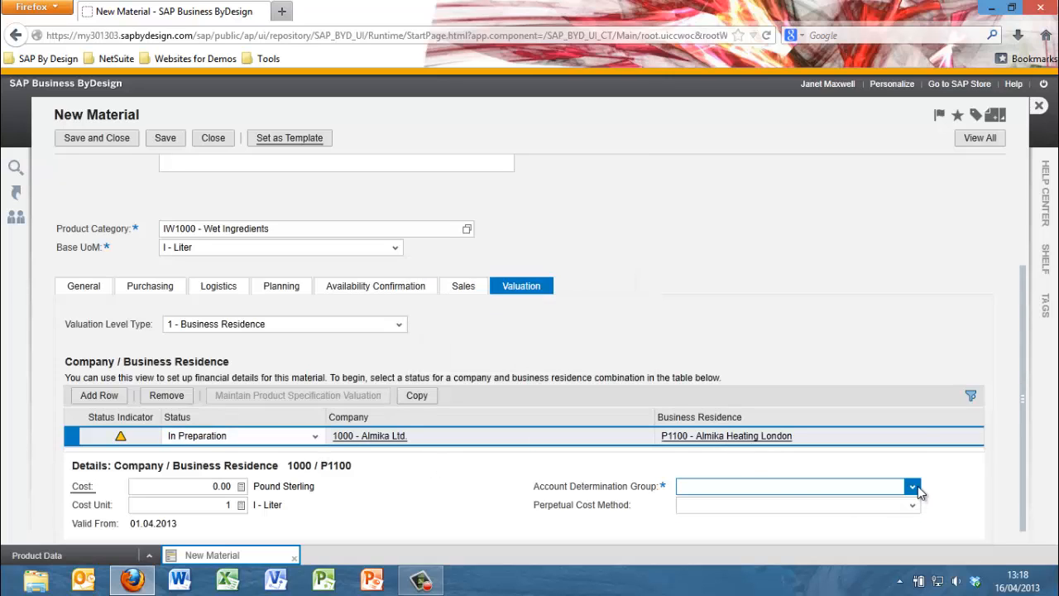
click(913, 486)
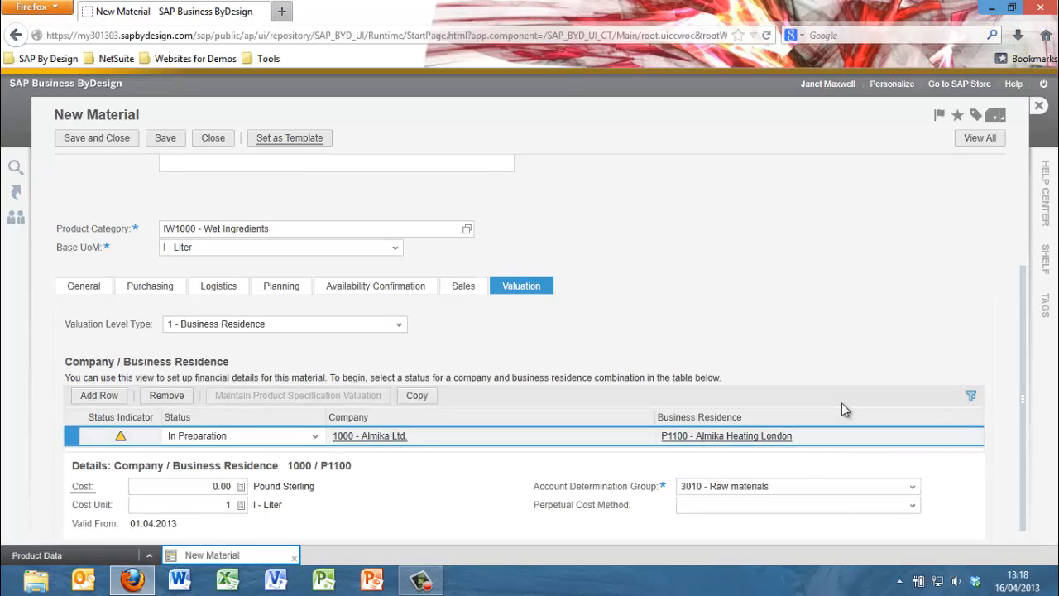
click(913, 504)
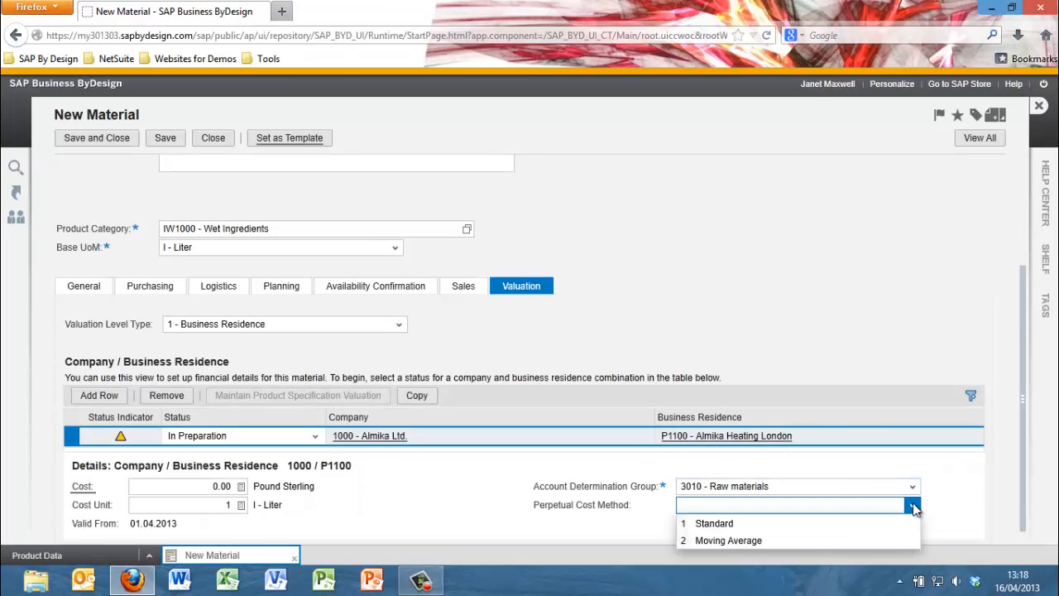
click(713, 523)
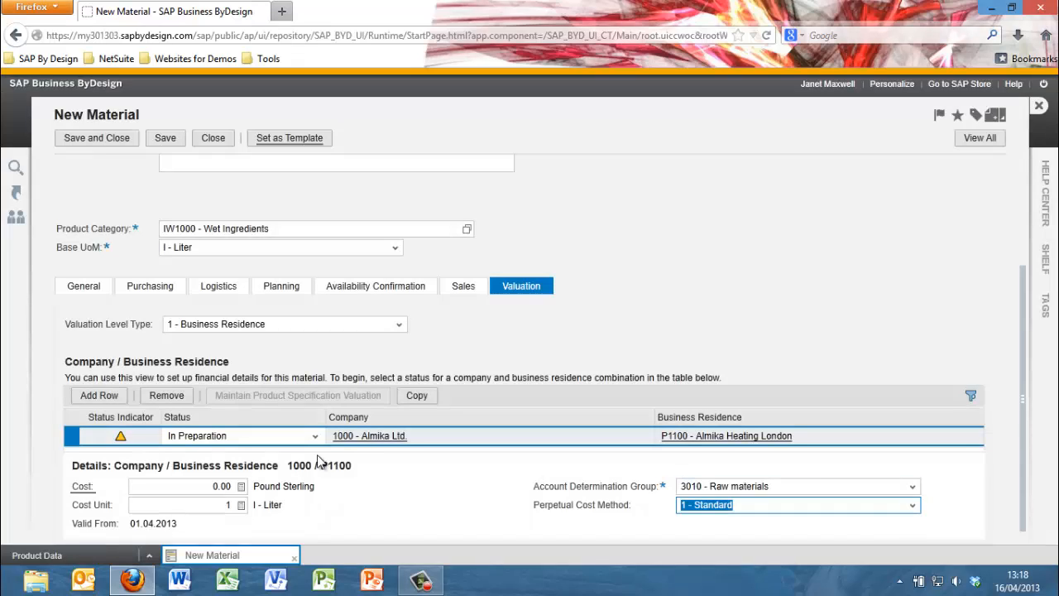
click(182, 485)
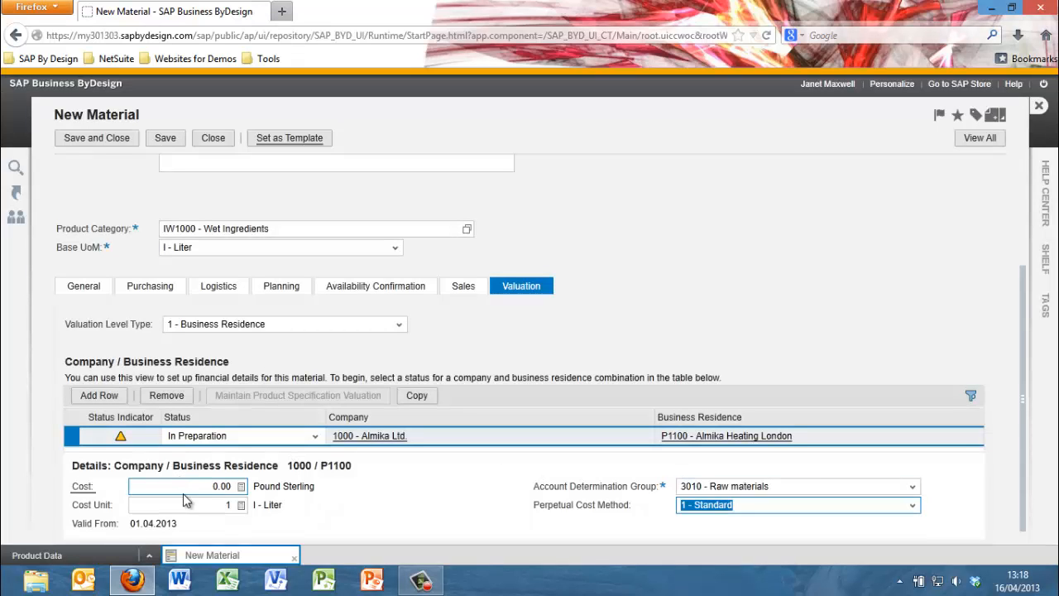
click(178, 504)
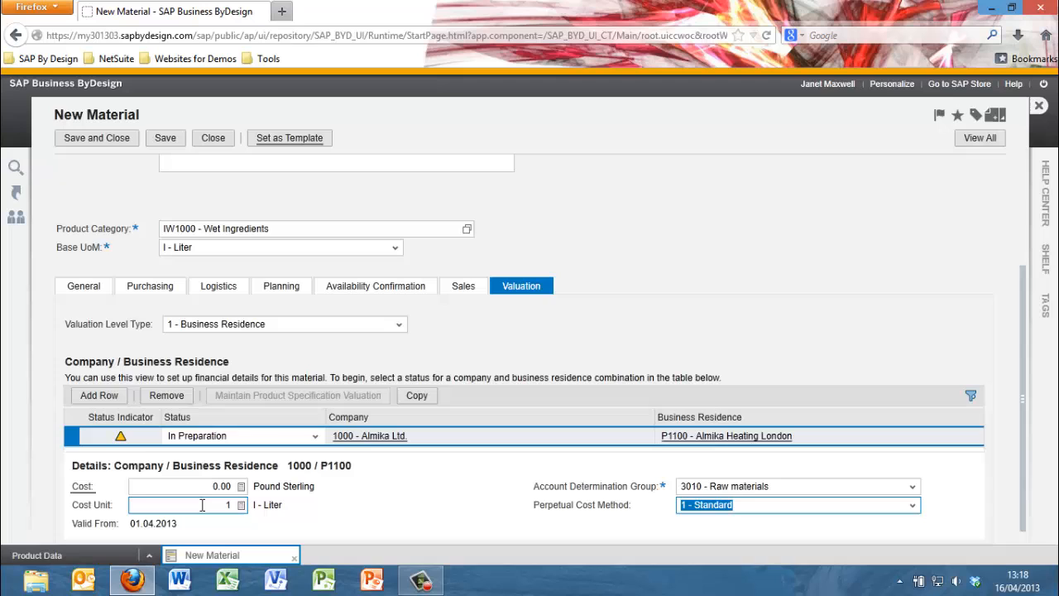
click(187, 486)
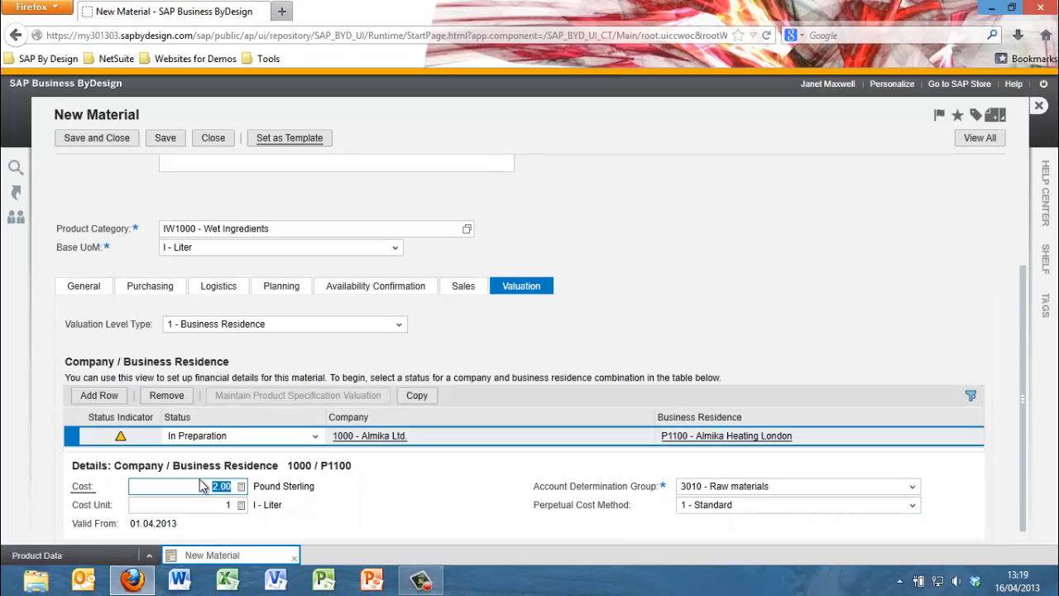
click(313, 435)
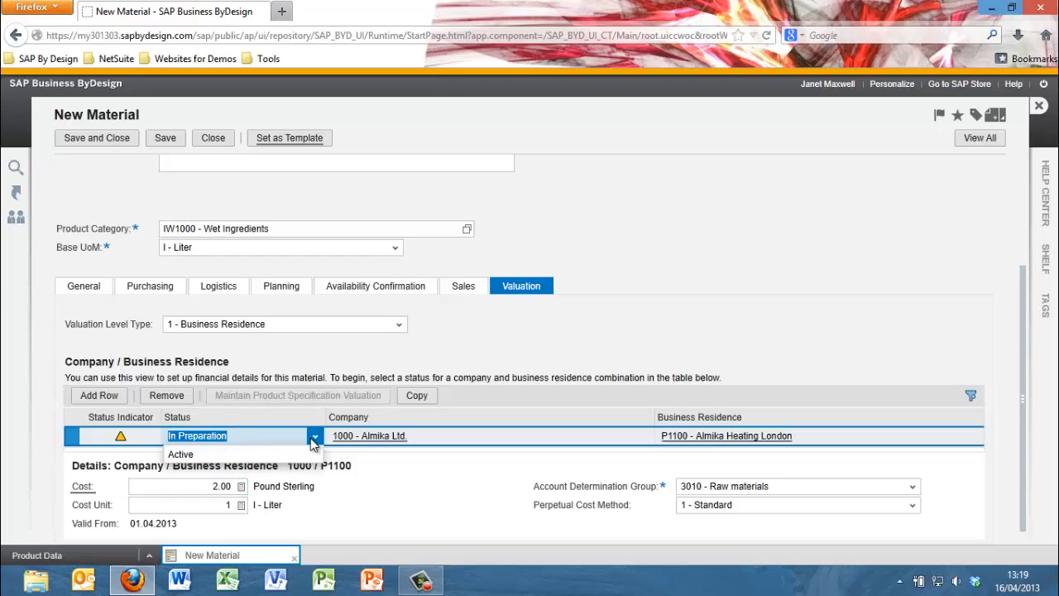
click(181, 454)
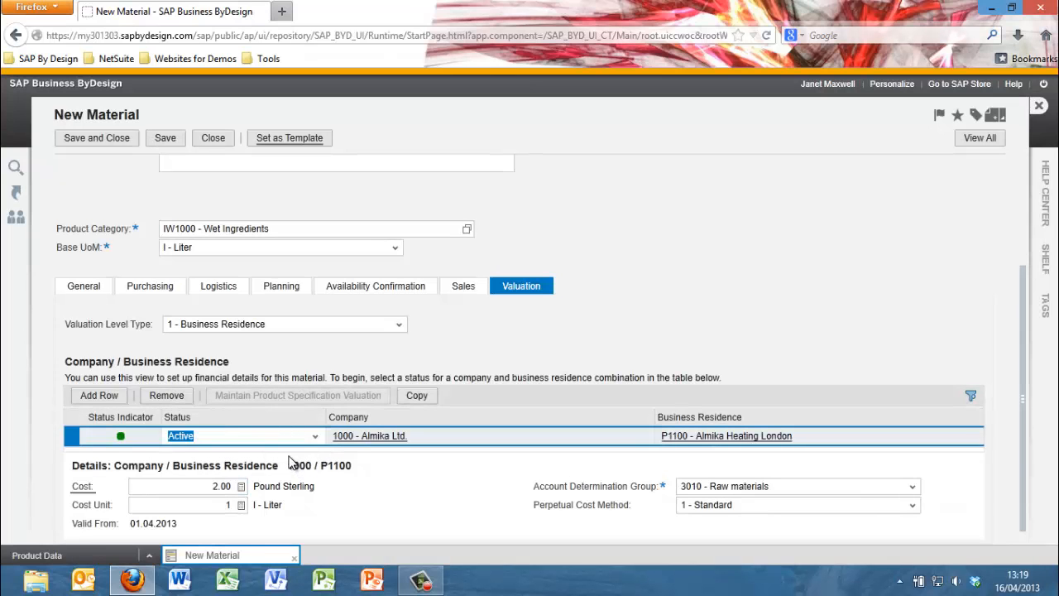
mouse_move(97, 137)
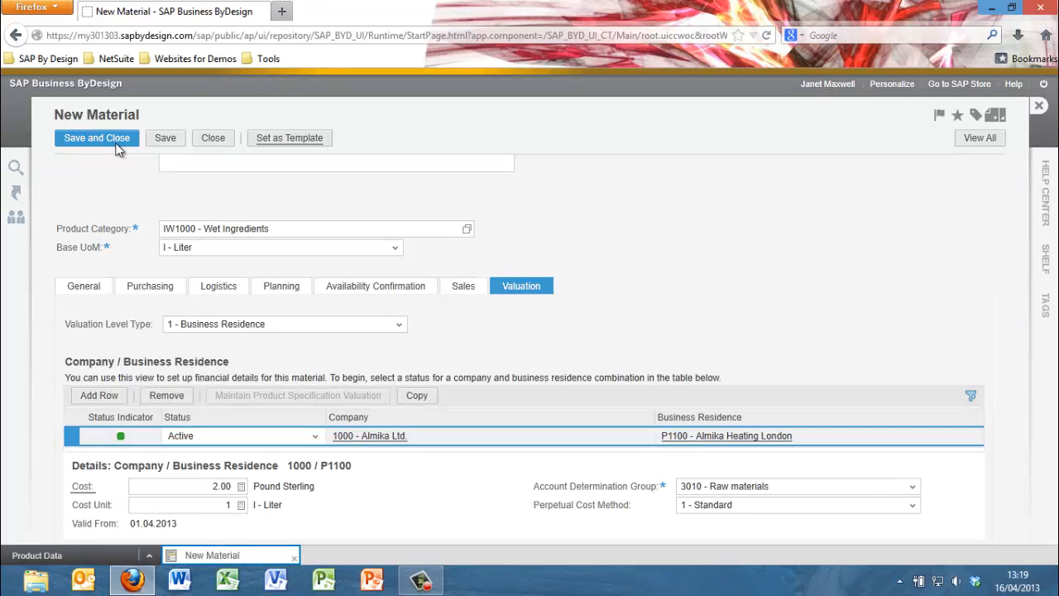
Step: Save Apple Cider Vinegar, then reopen RM-APCIDVIN01 from the Materials list and close it
click(96, 138)
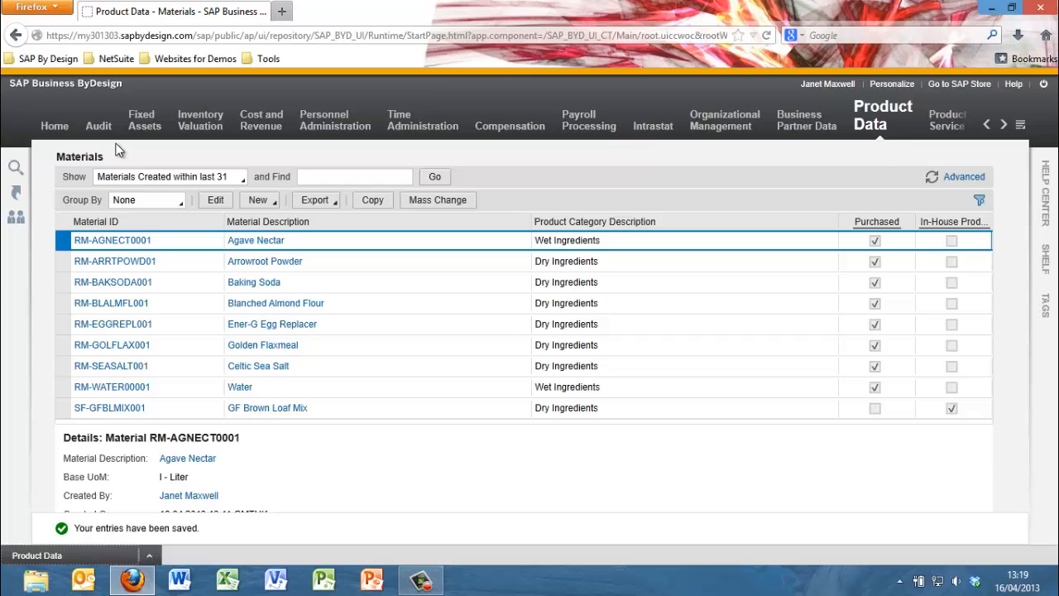
mouse_move(192, 305)
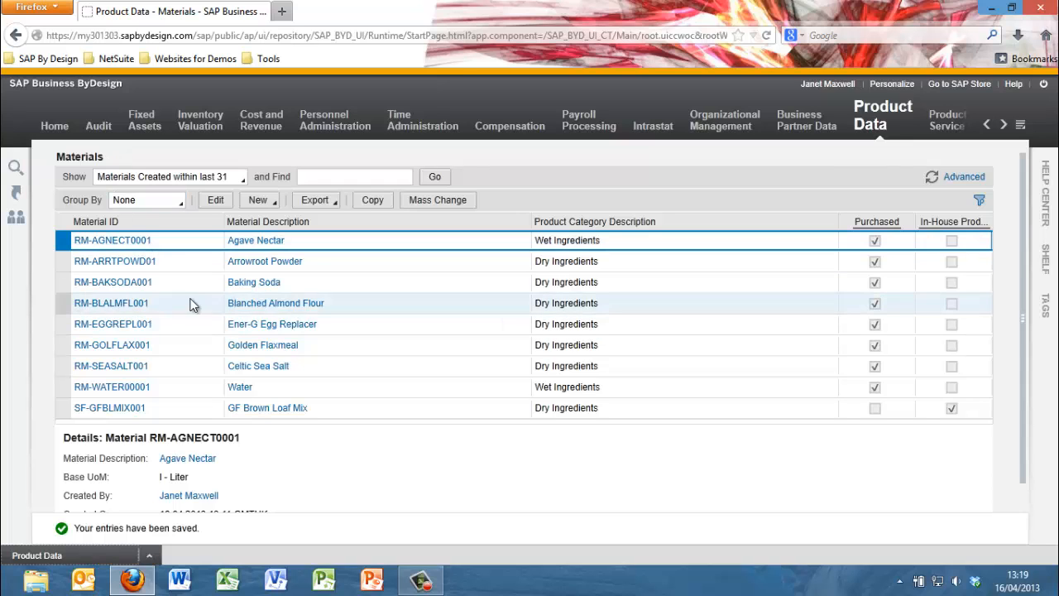
click(932, 178)
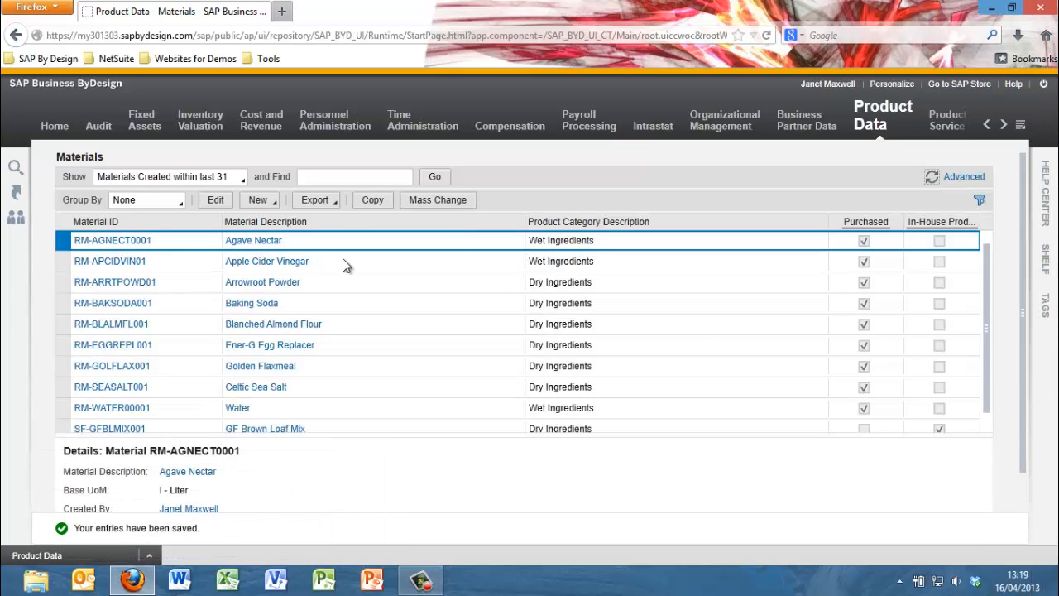
click(110, 261)
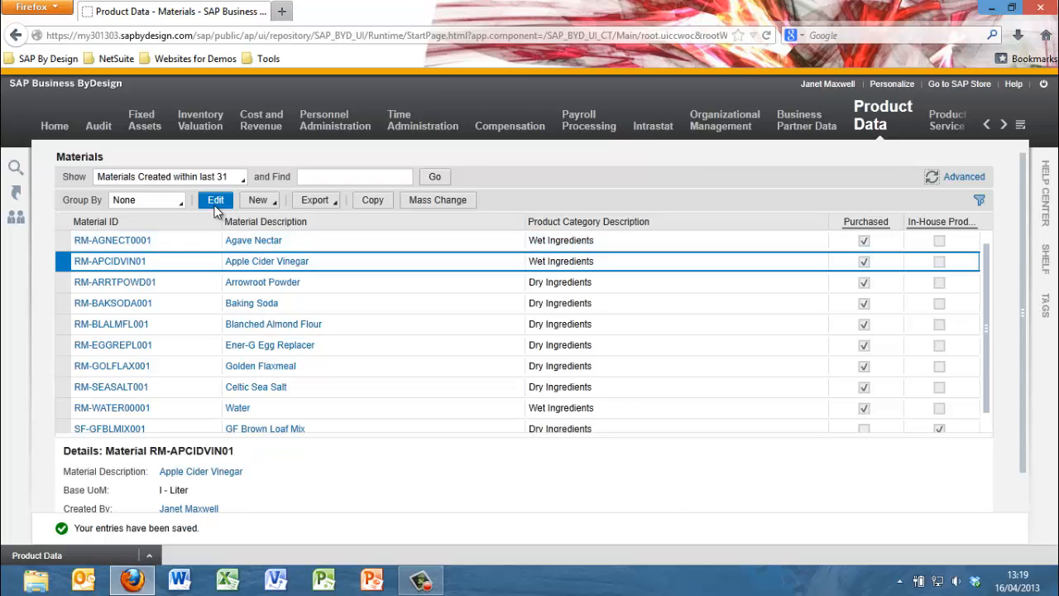
click(259, 199)
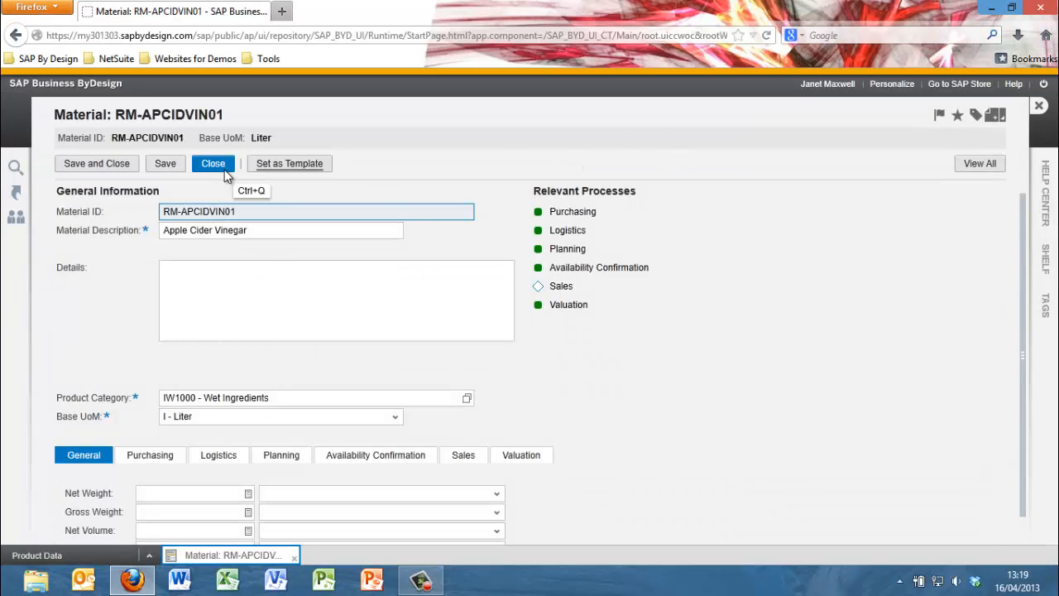
click(212, 163)
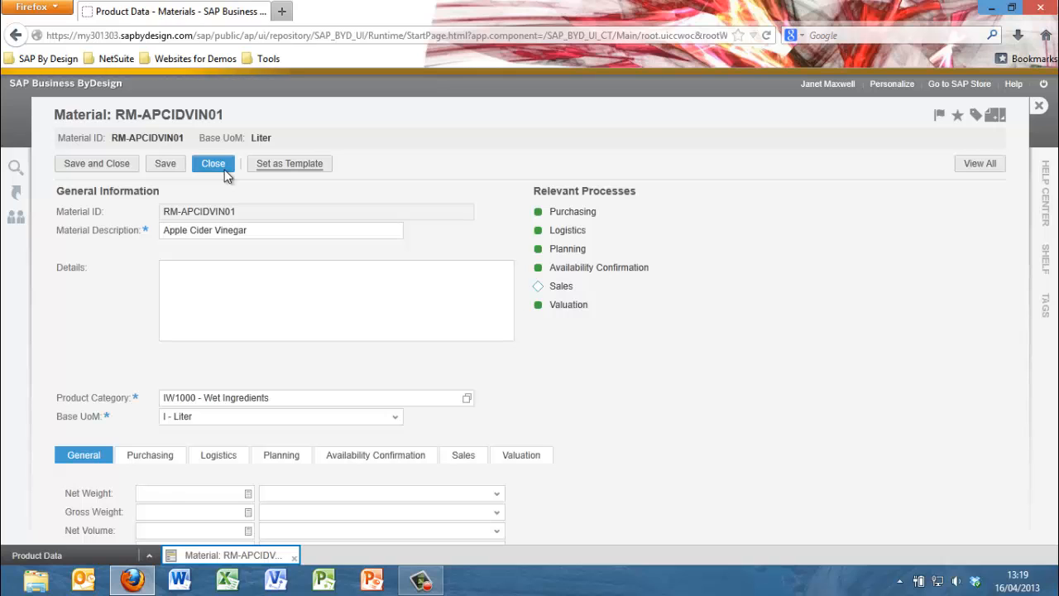
click(213, 164)
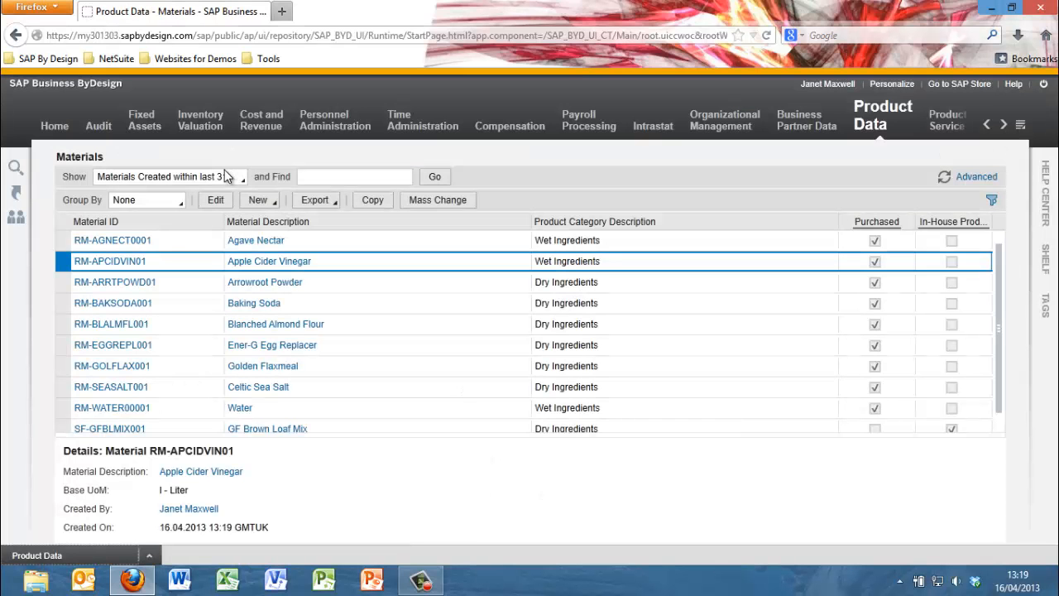
Step: Switch to the Product Data Materials list and open the New menu
click(53, 120)
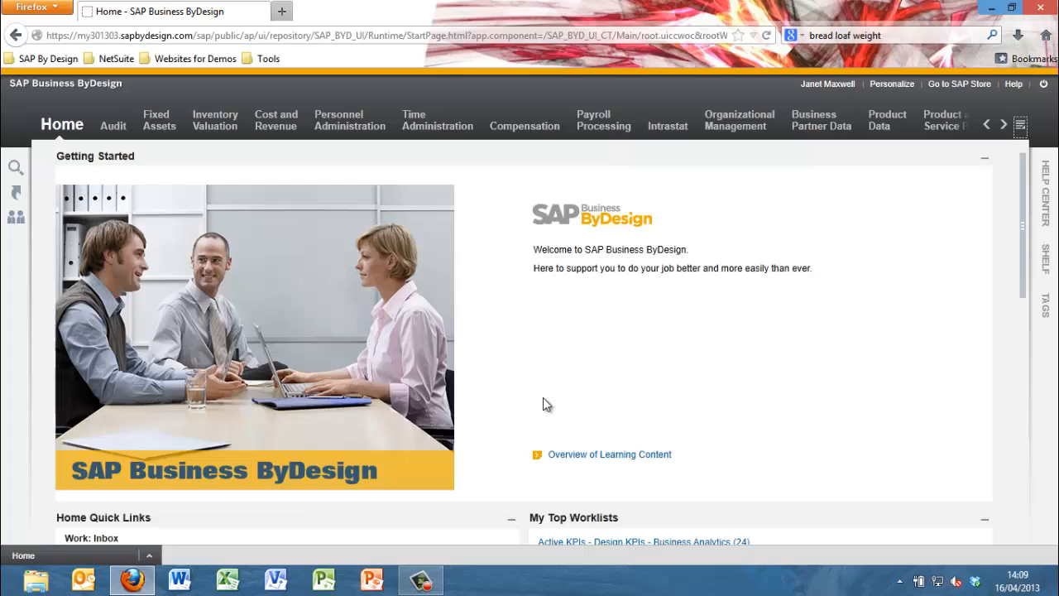
mouse_move(1020, 126)
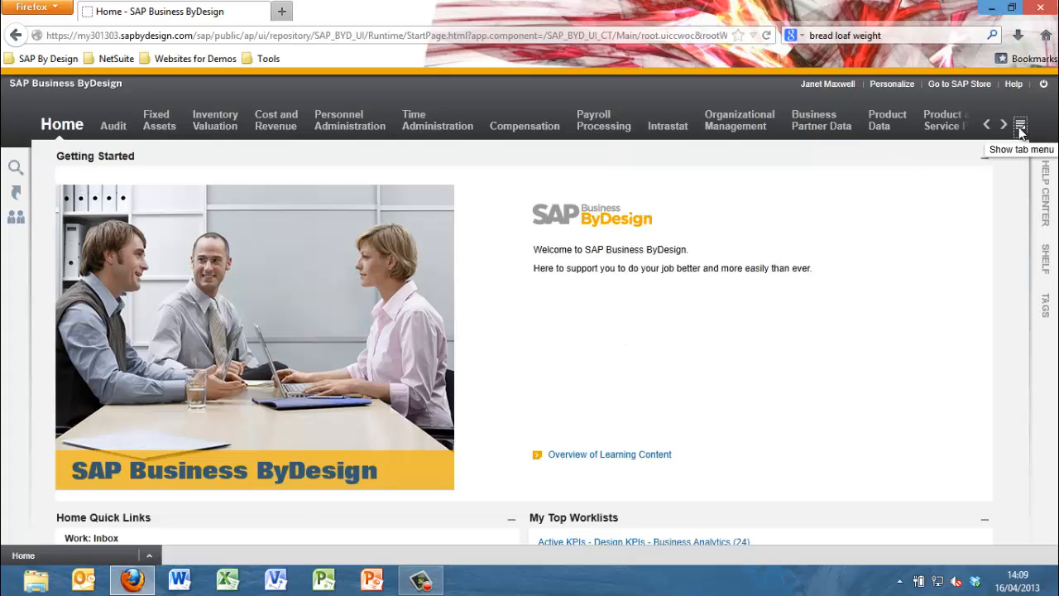
click(1020, 125)
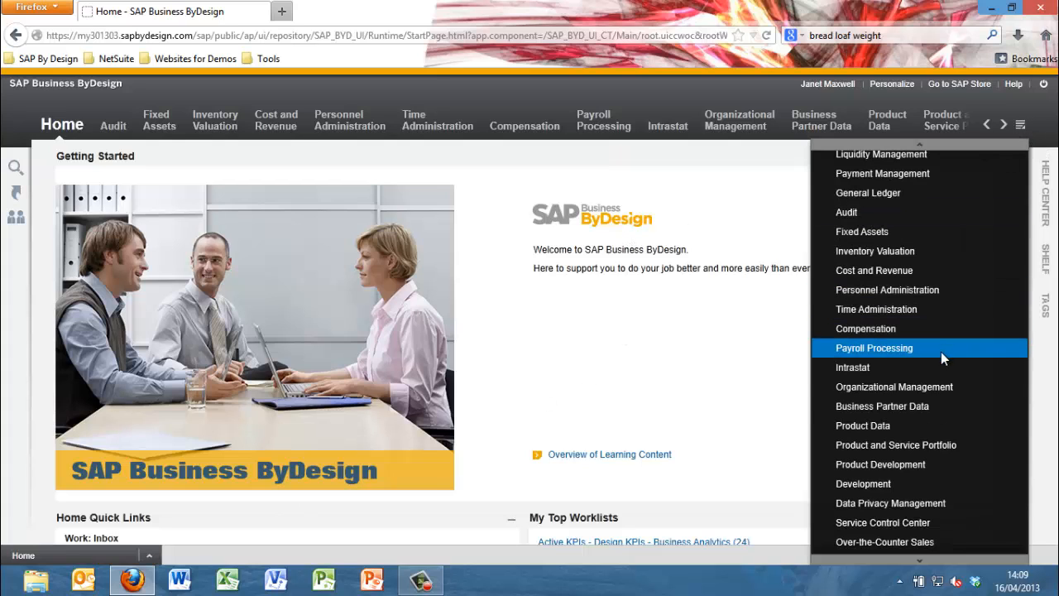
click(862, 426)
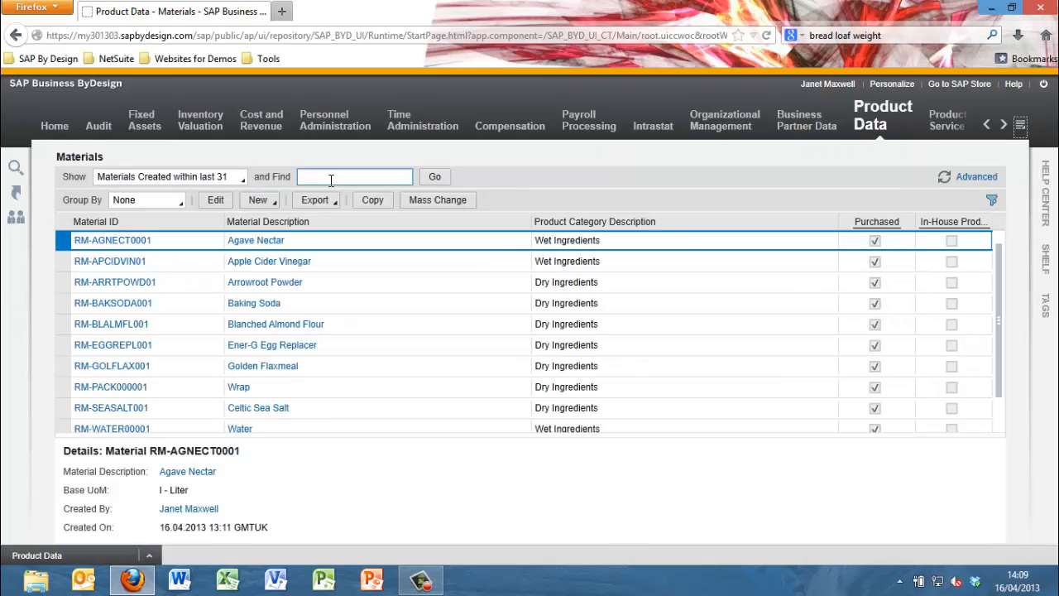
click(257, 200)
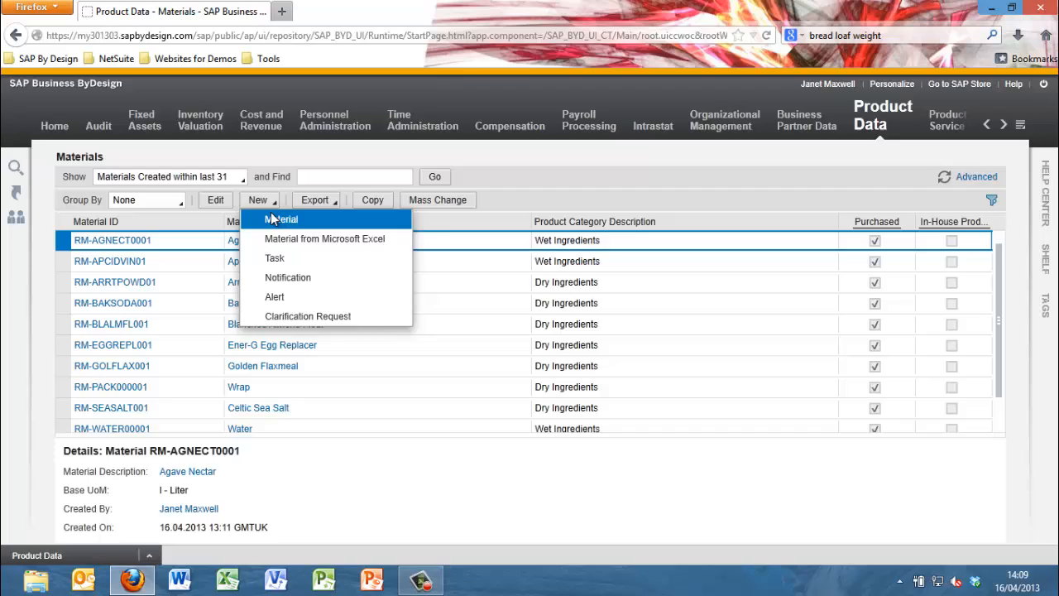
Step: Start new material FP-VEGSLBRBR01 with description Vegan Sliced Brown Bread
click(283, 219)
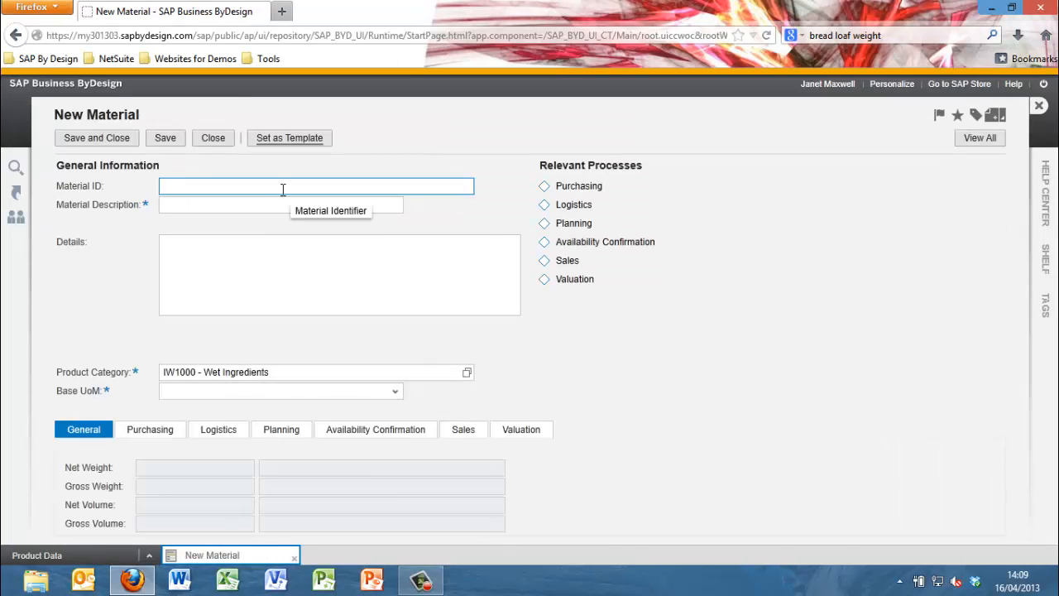
text(FP-VEG)
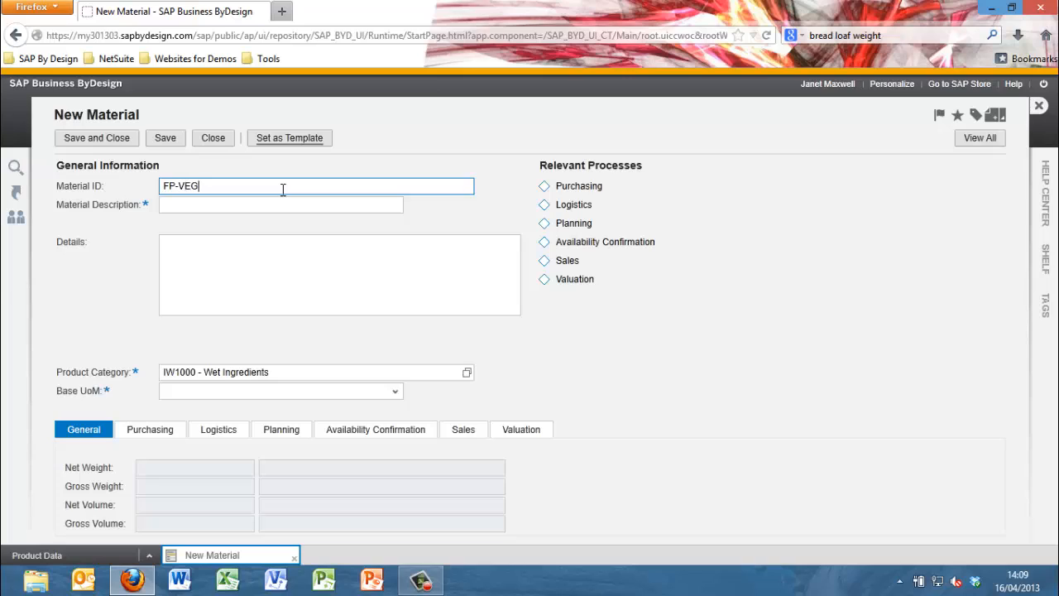
text(SLBRBR)
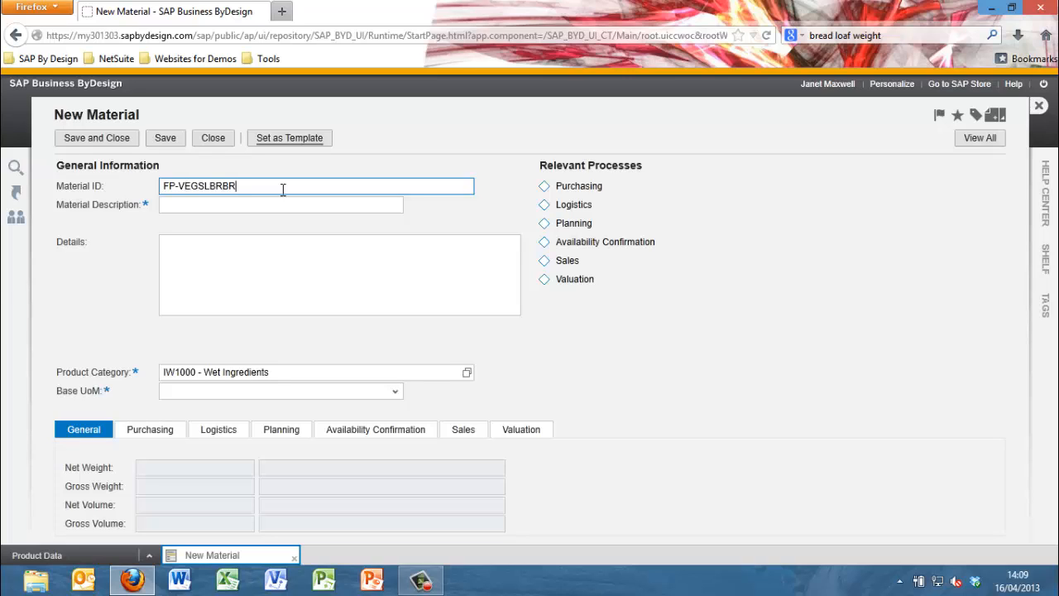
text(Vegan Sliced)
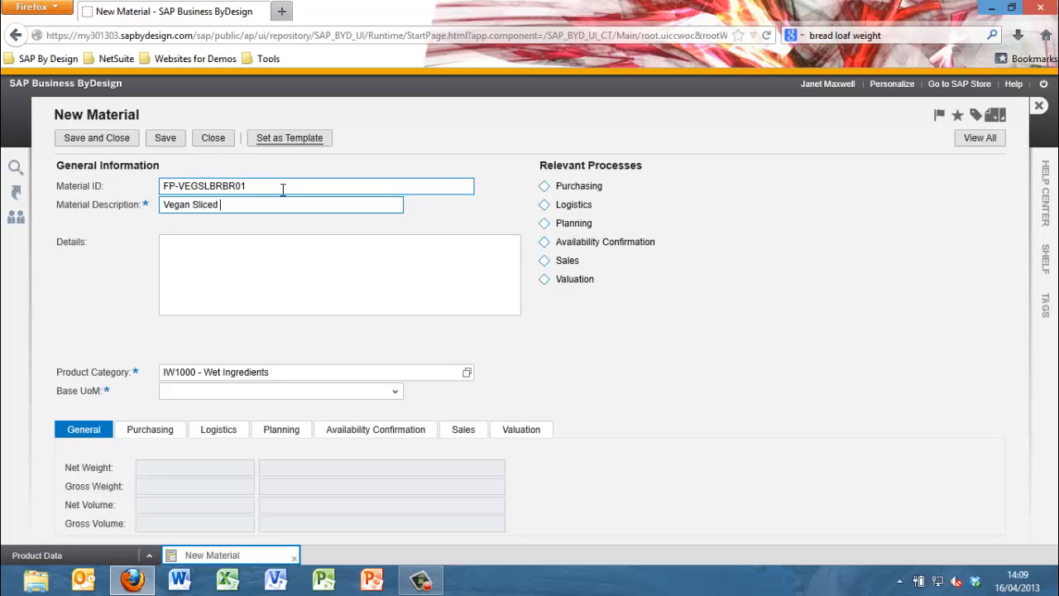
text(Brown Bread)
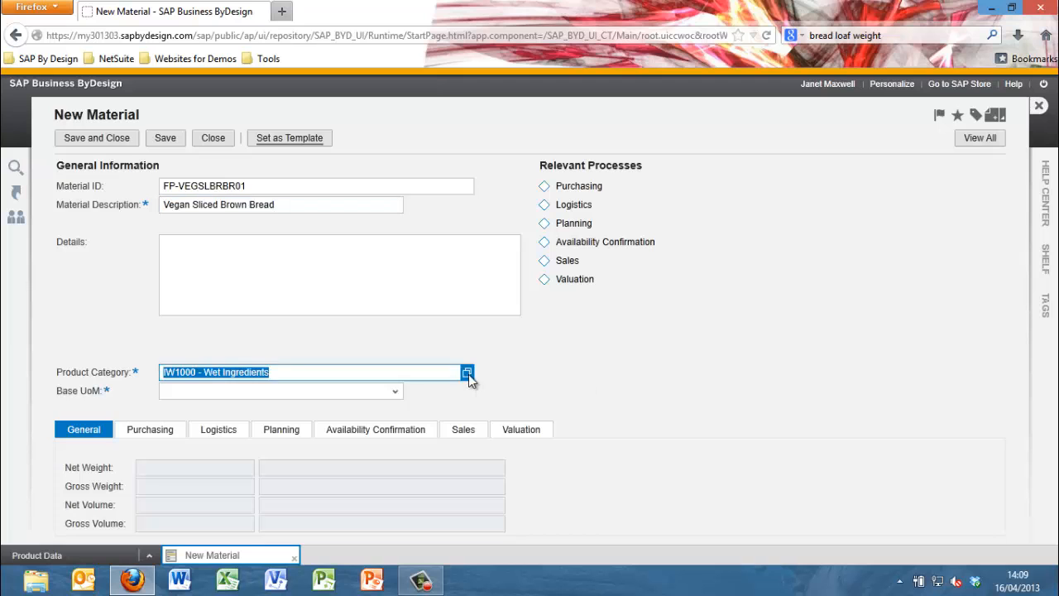
Step: Assign category Sandwich Bread and add a logistics site row
click(467, 371)
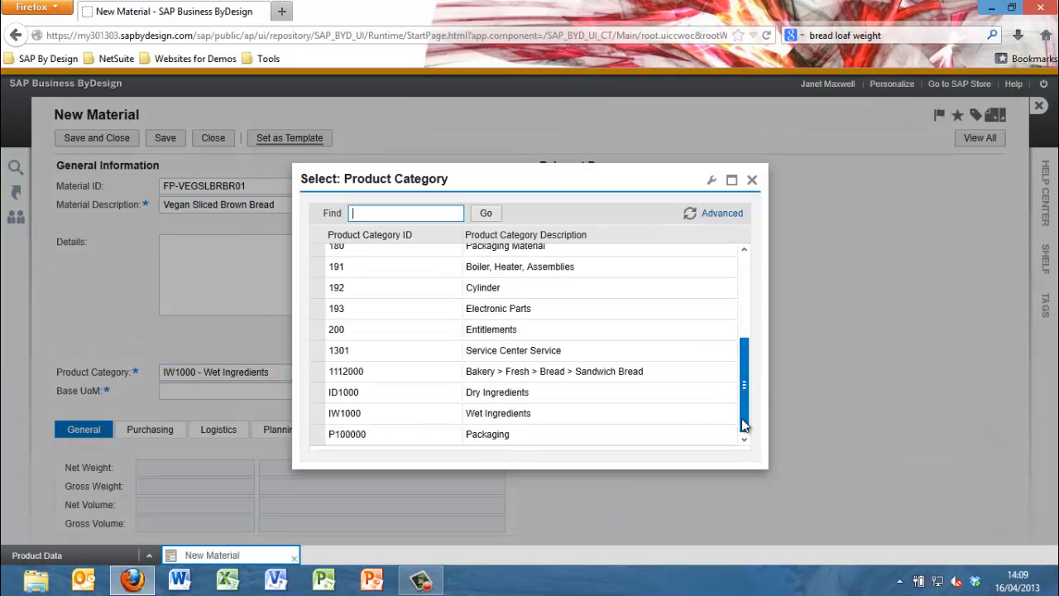
double_click(555, 371)
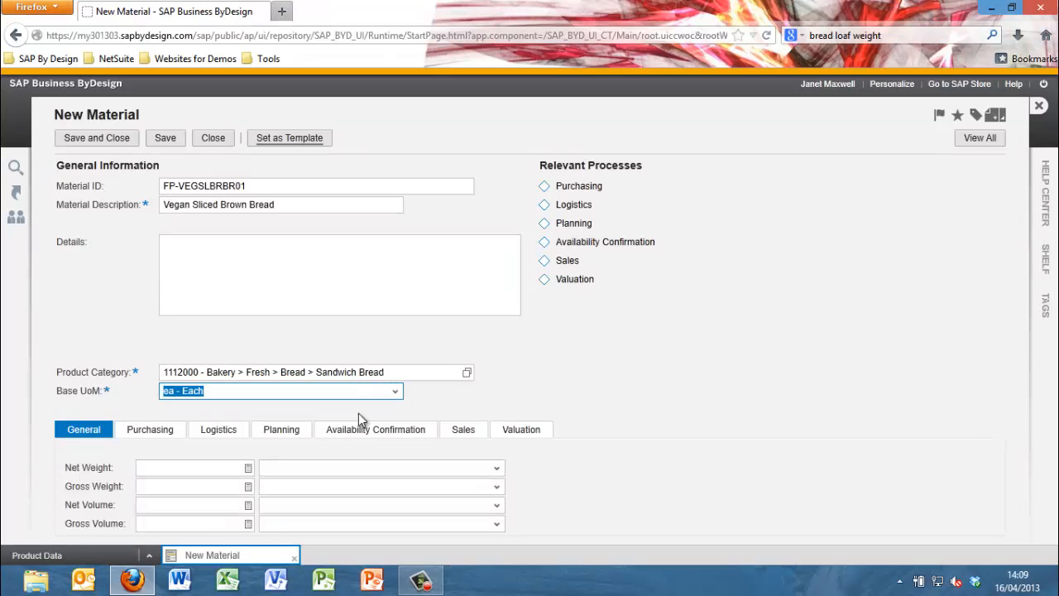
click(150, 429)
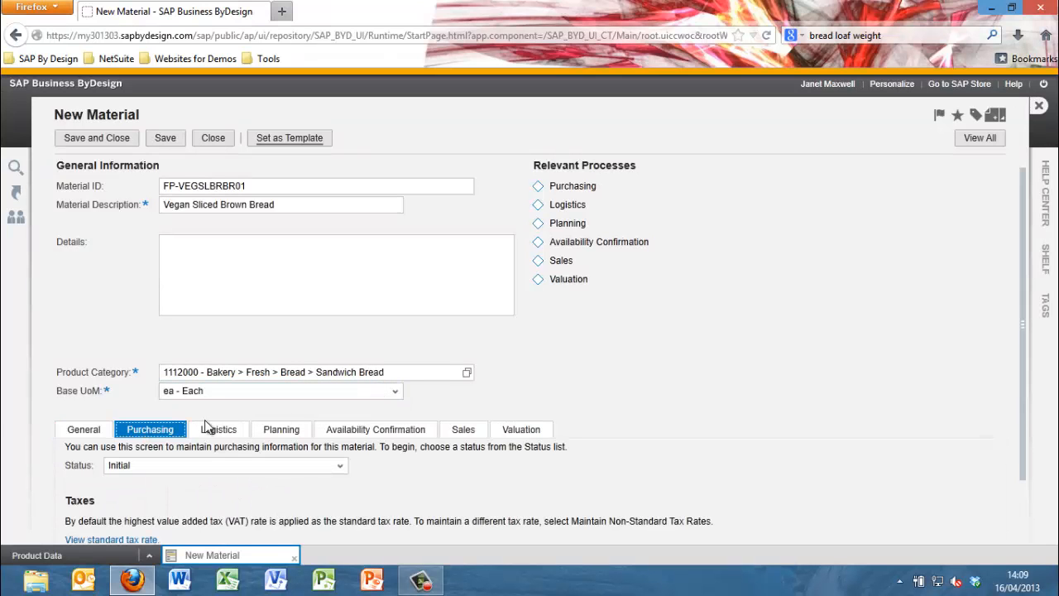
click(219, 429)
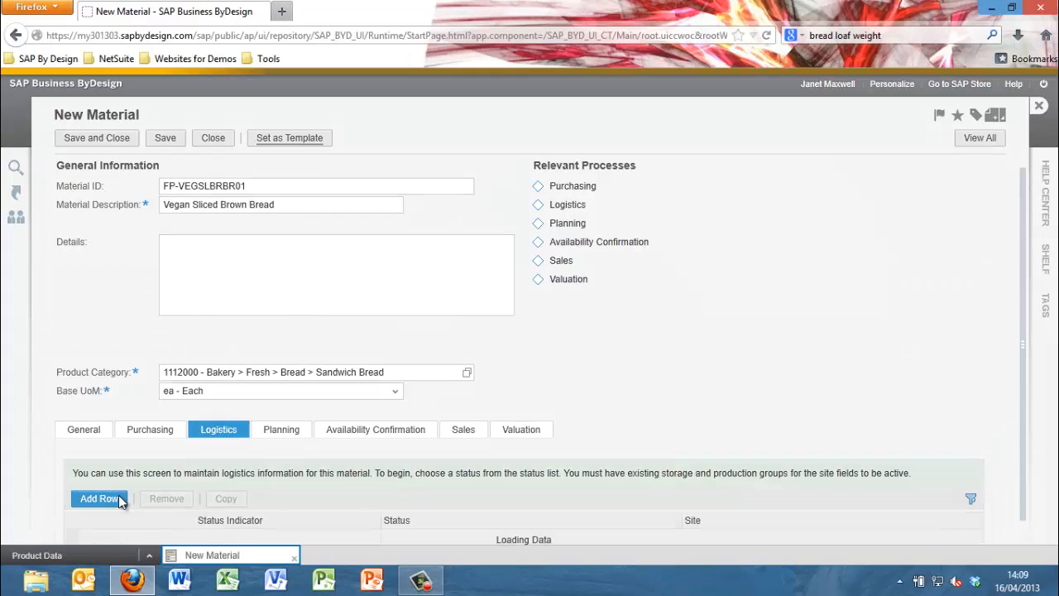
click(99, 498)
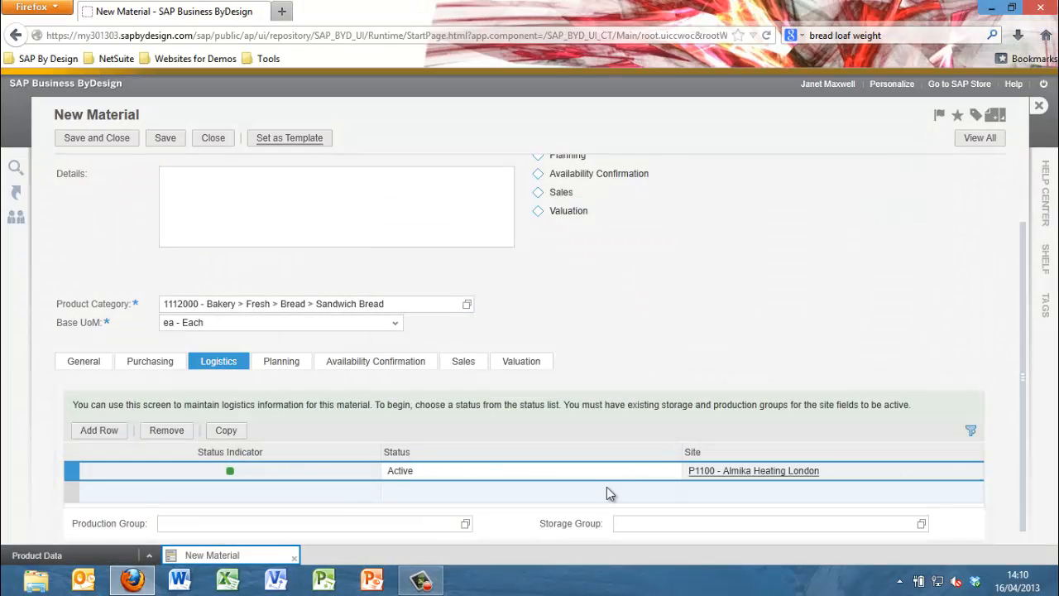
Step: Add an Active P1100 London planning area using demand-driven planning
click(281, 363)
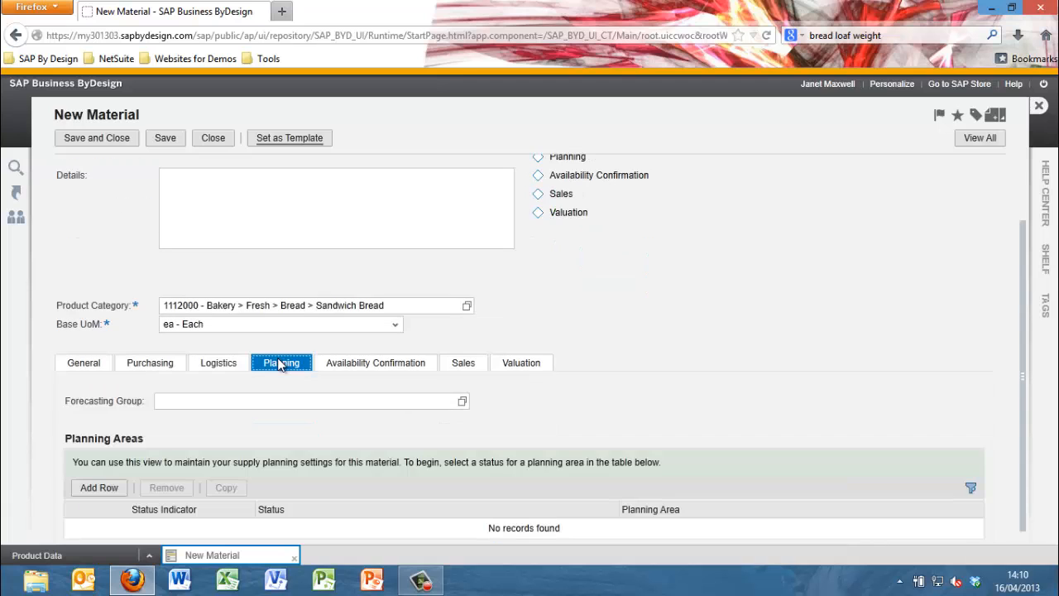
click(98, 488)
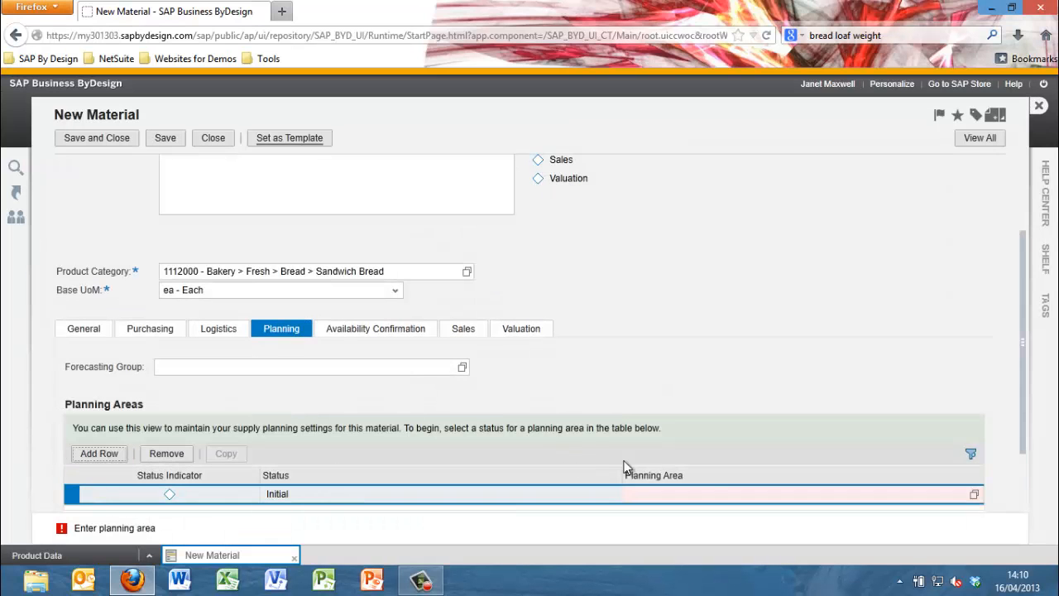
click(975, 494)
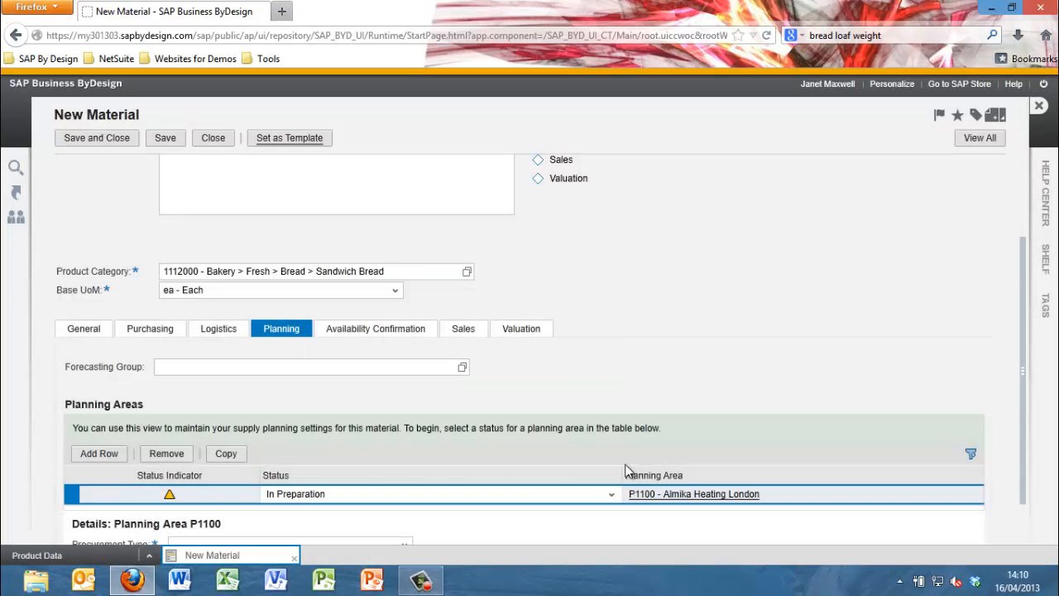
mouse_move(1026, 418)
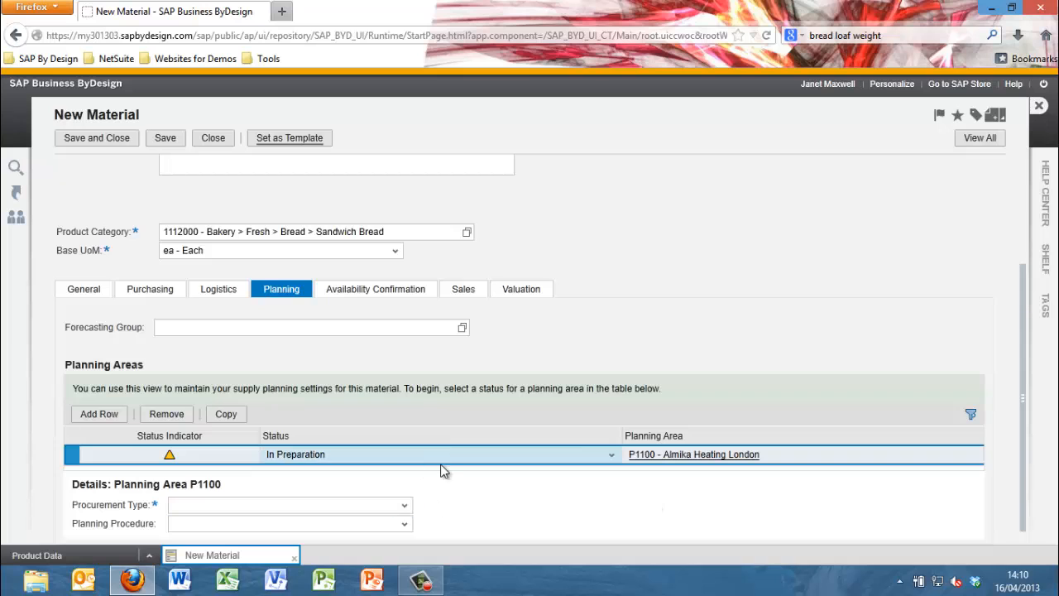
click(404, 505)
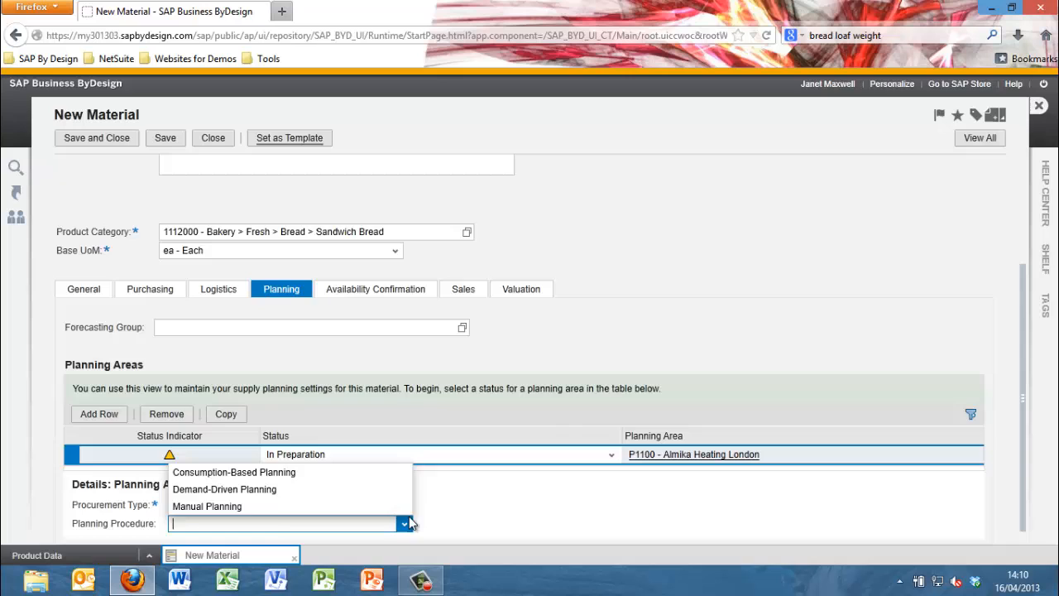
click(224, 489)
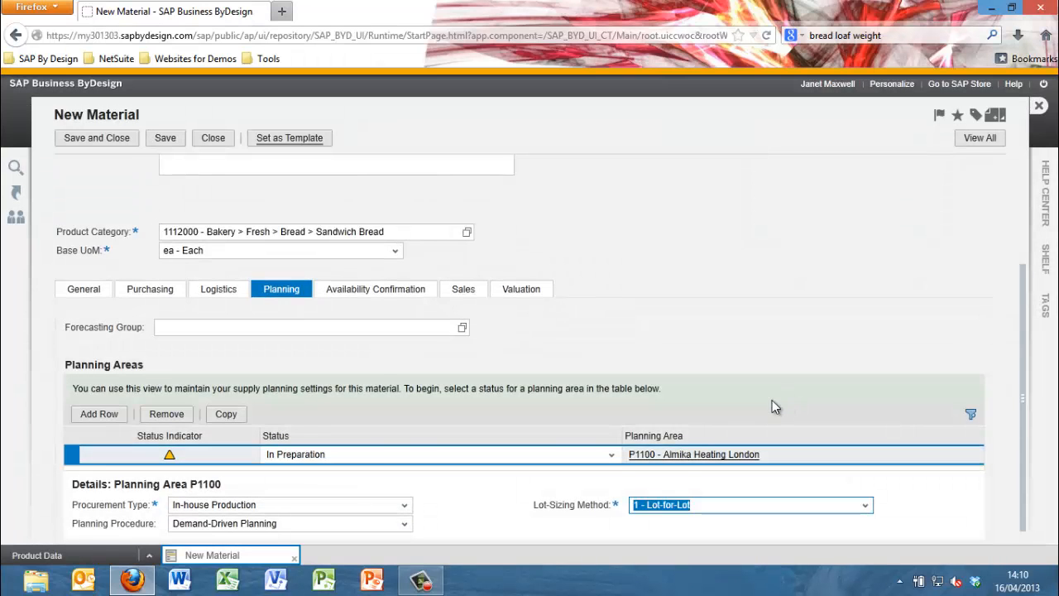
click(443, 454)
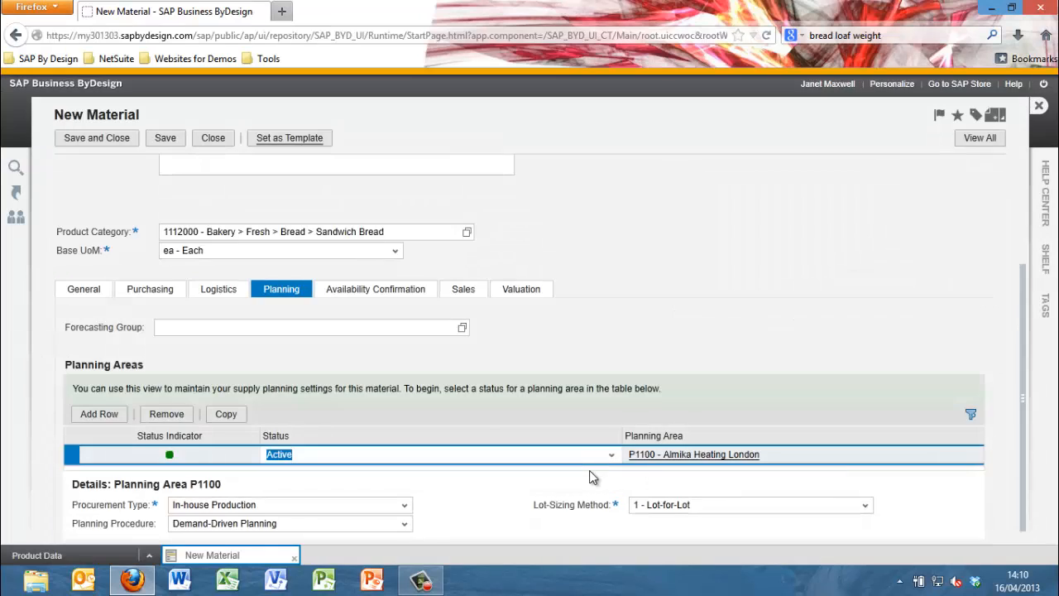
click(376, 289)
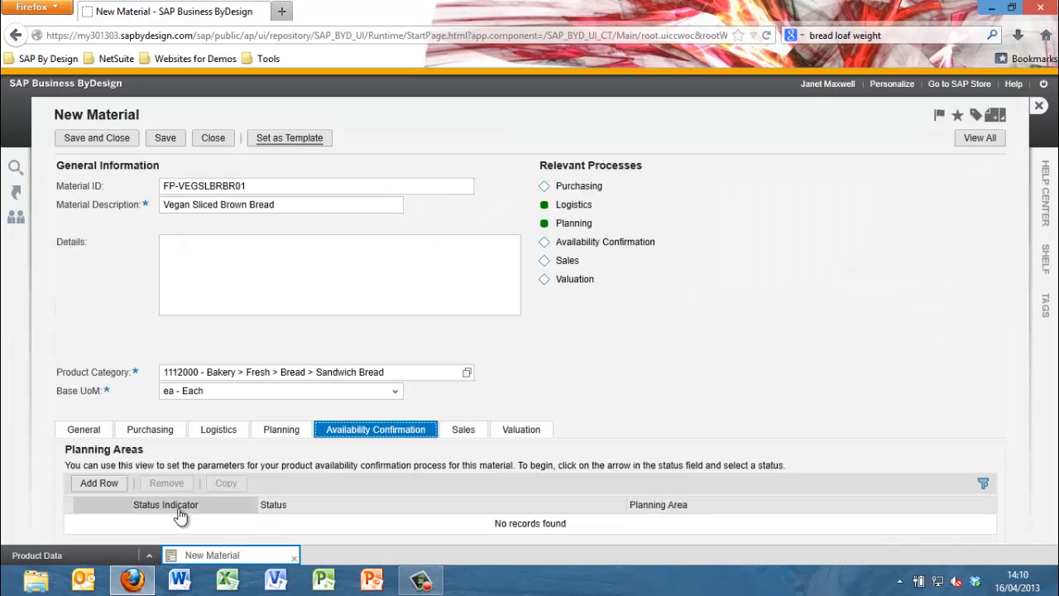
Step: Add an Active availability confirmation row for P1100 with check scope A11 - Stock
click(99, 482)
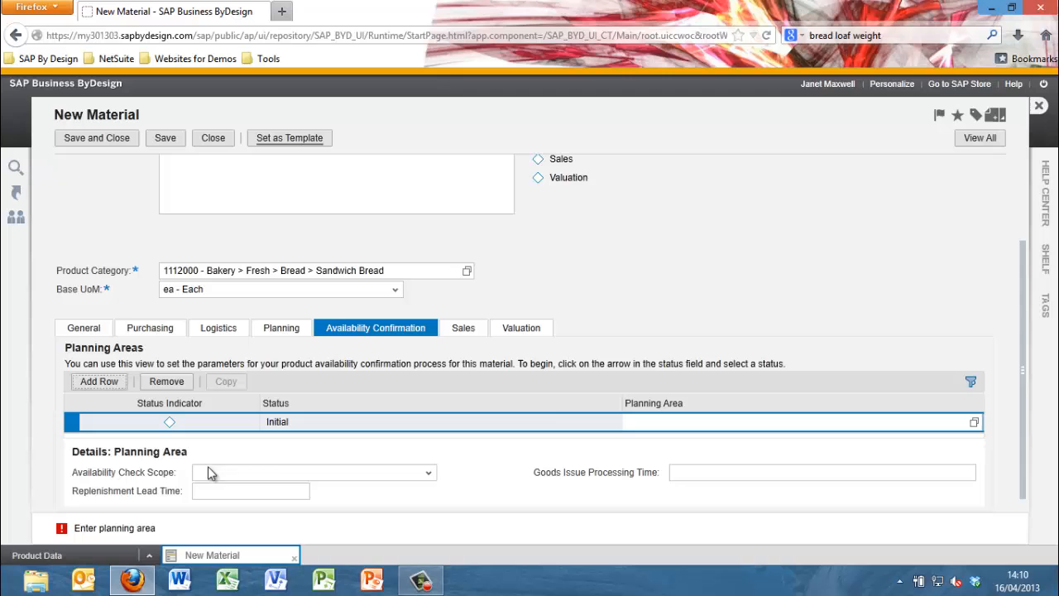
click(975, 422)
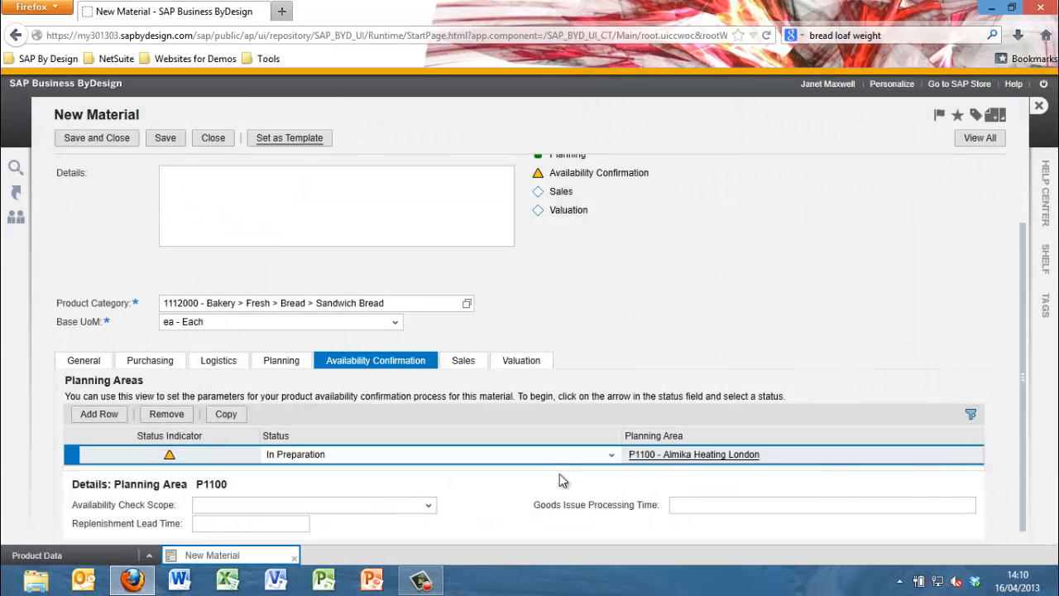
click(428, 505)
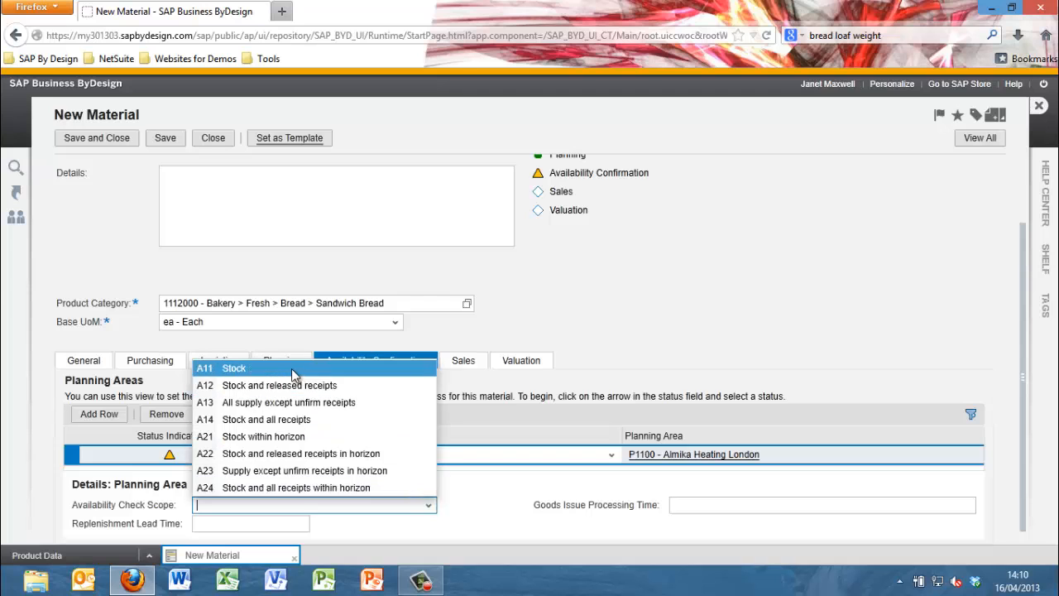
click(234, 368)
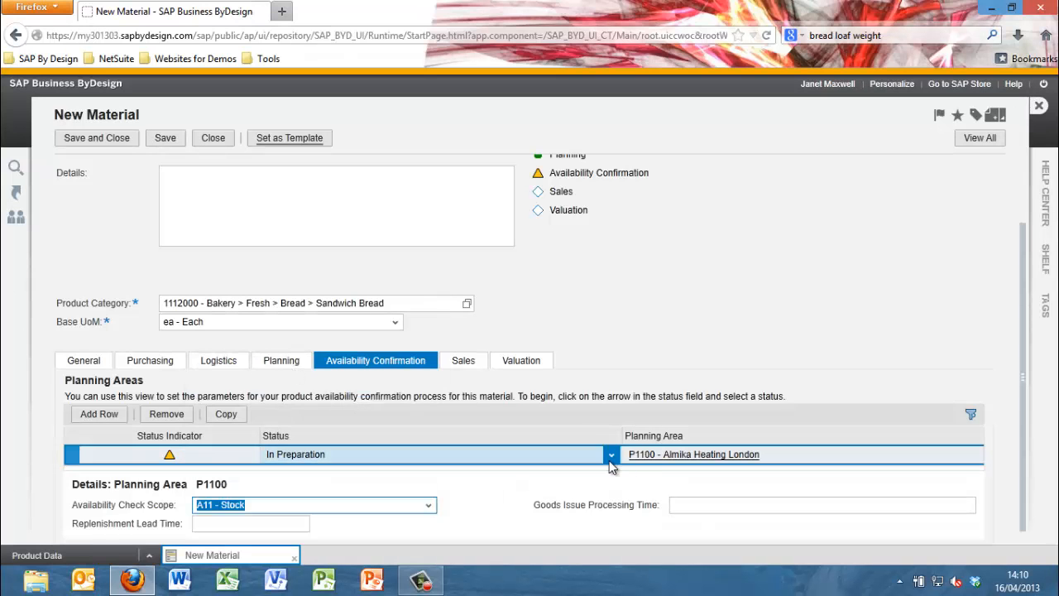
click(612, 454)
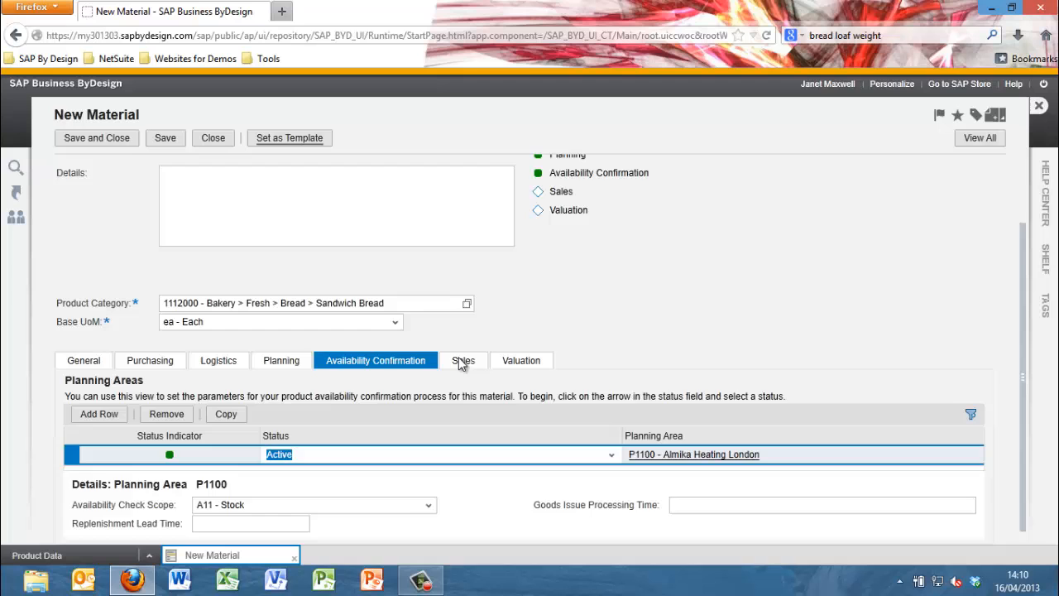
click(463, 360)
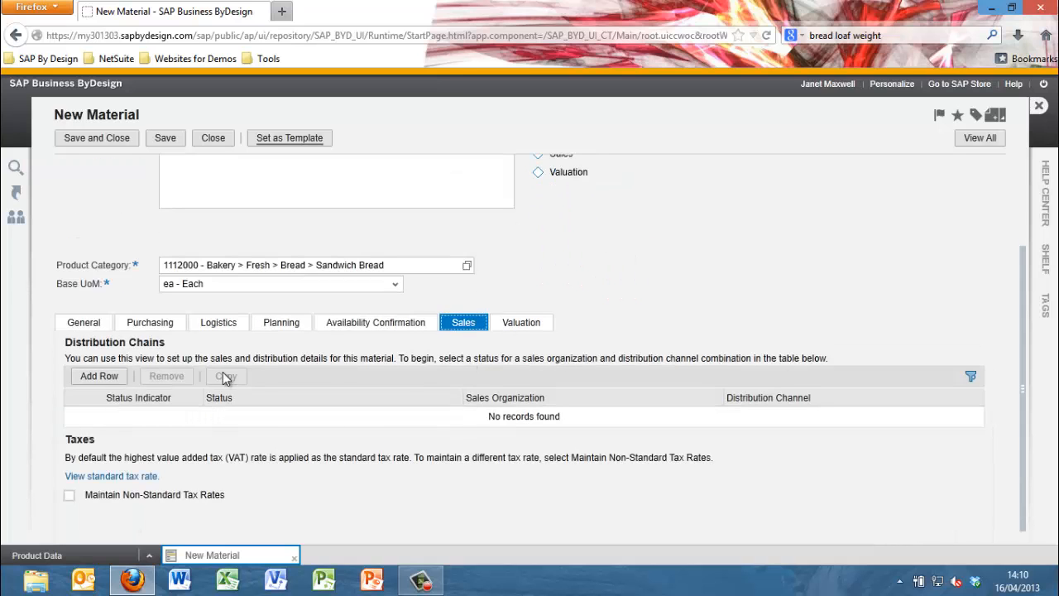
Step: Add an Active distribution chain for P1110 Sales Heating with channel 01 Direct sales
click(99, 375)
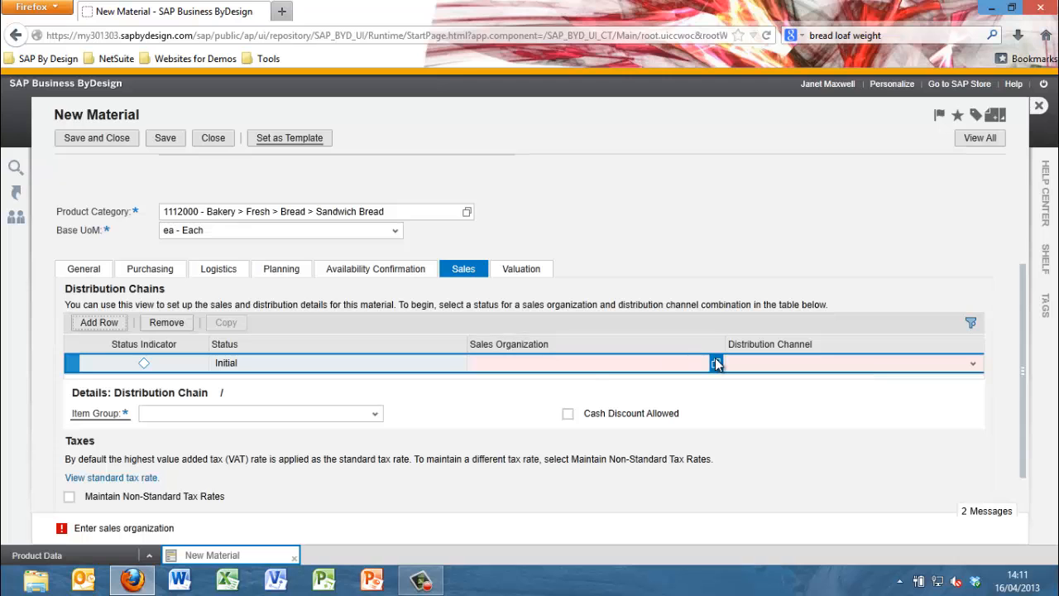
click(715, 364)
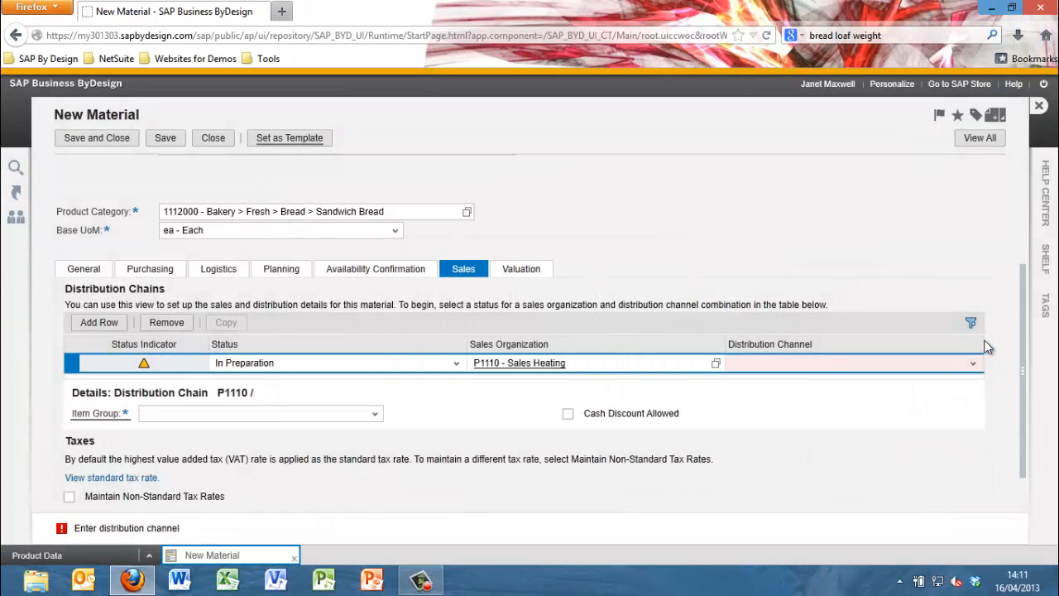
click(974, 362)
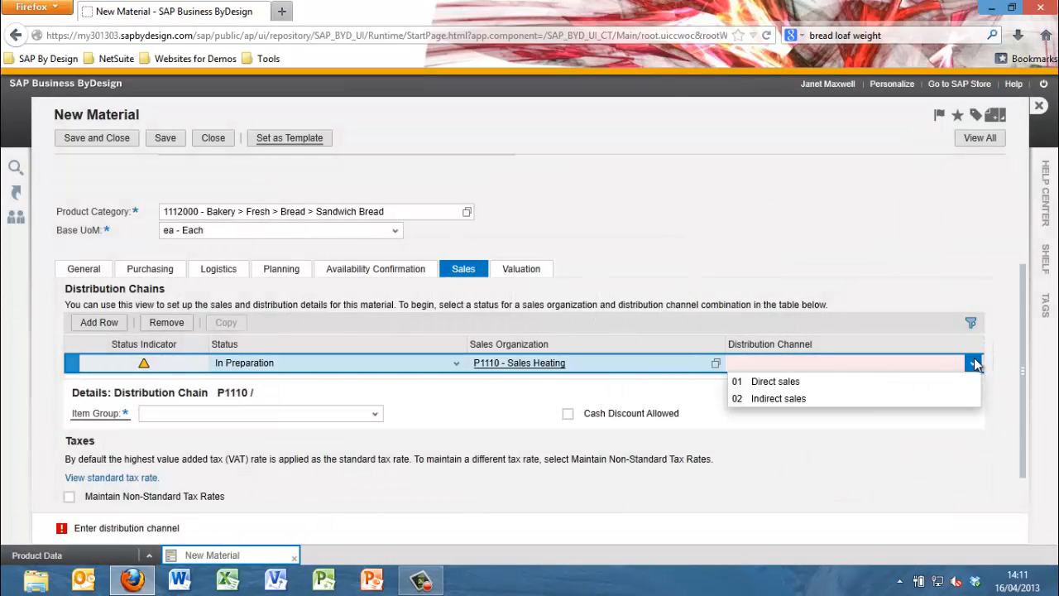
click(776, 381)
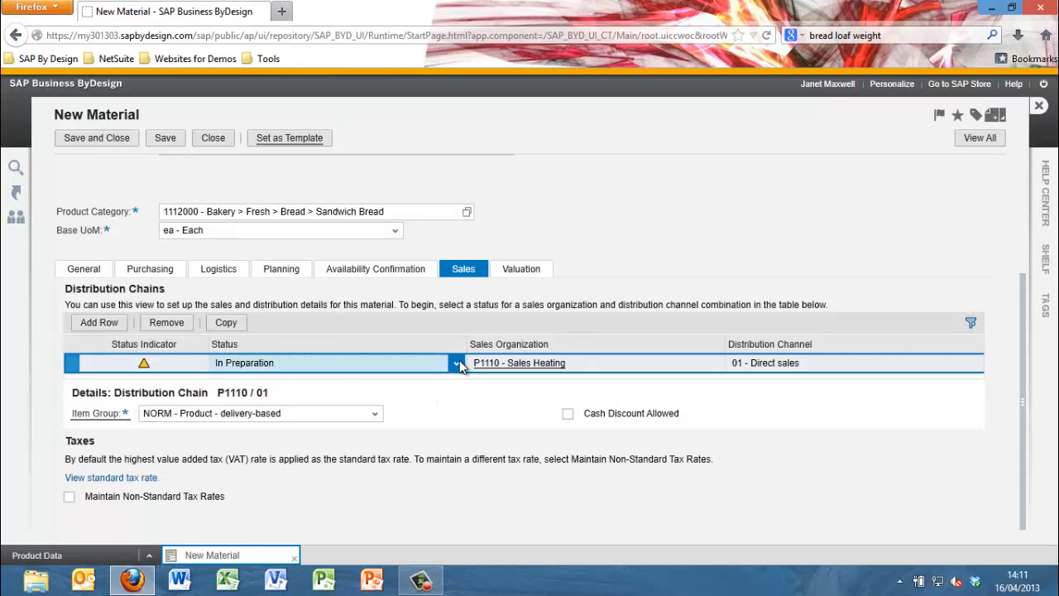
click(456, 363)
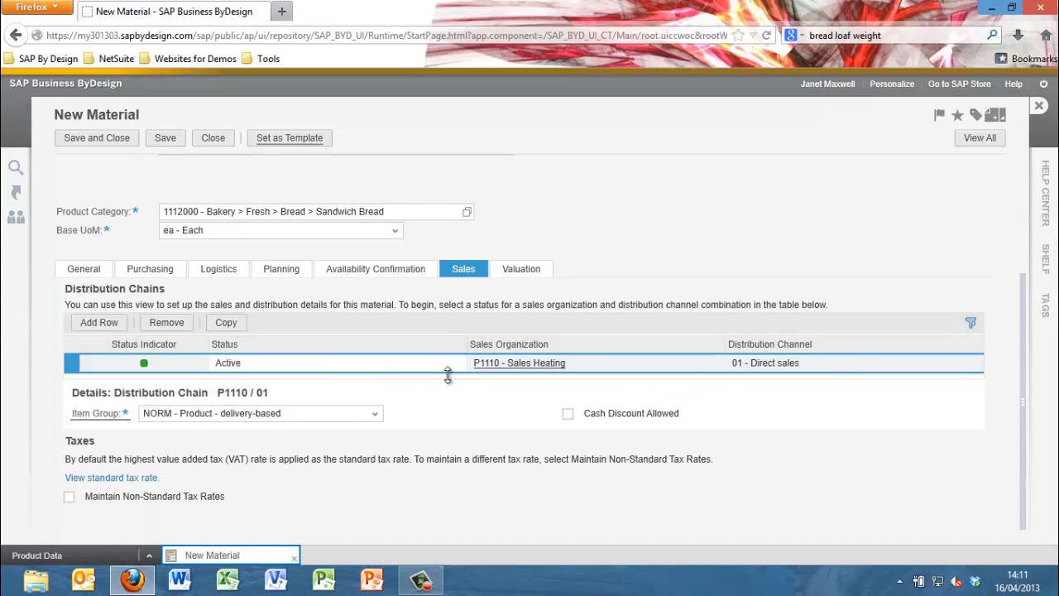
click(331, 363)
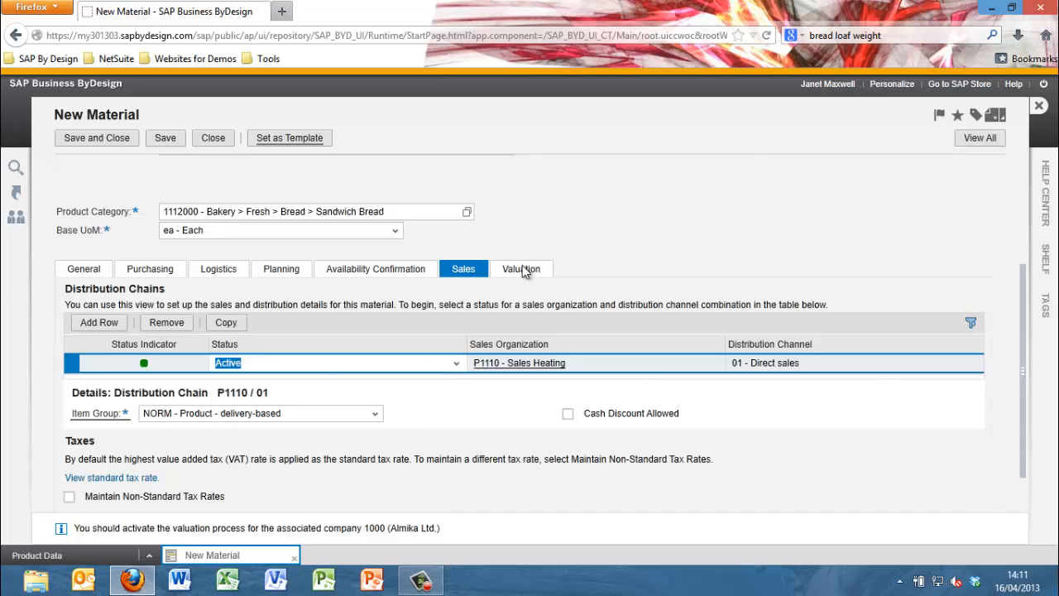
click(522, 269)
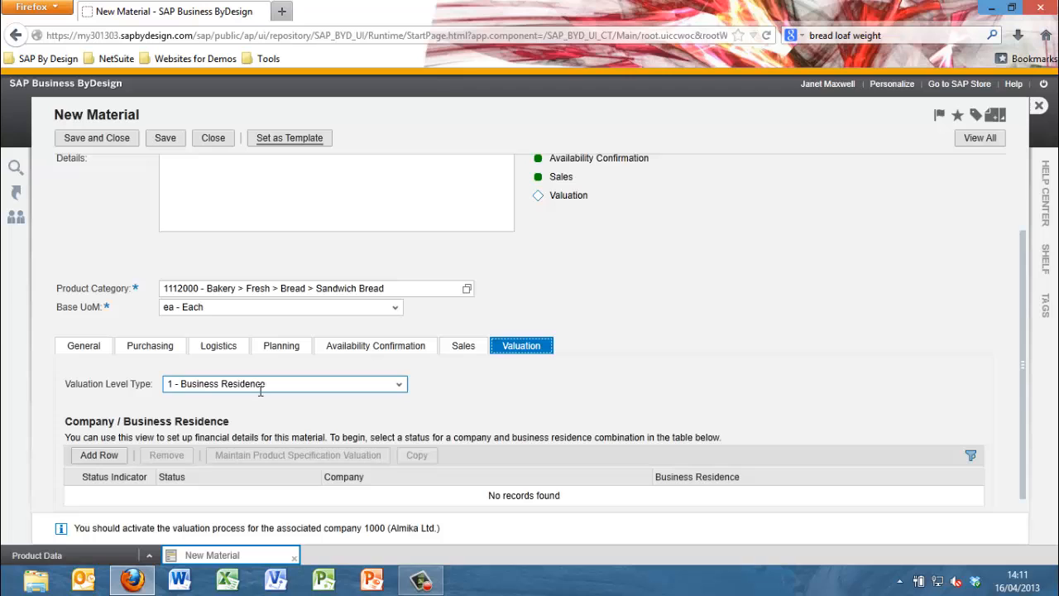
Step: Add a valuation row for company 1000 Almika Ltd. at residence P1100 Almika Heating London
click(99, 455)
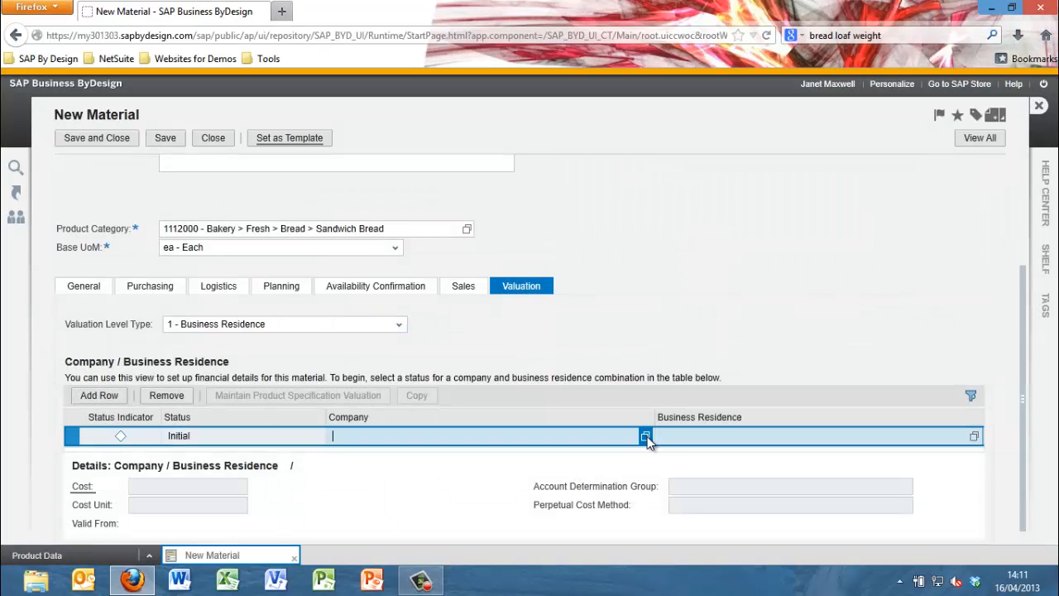
click(645, 436)
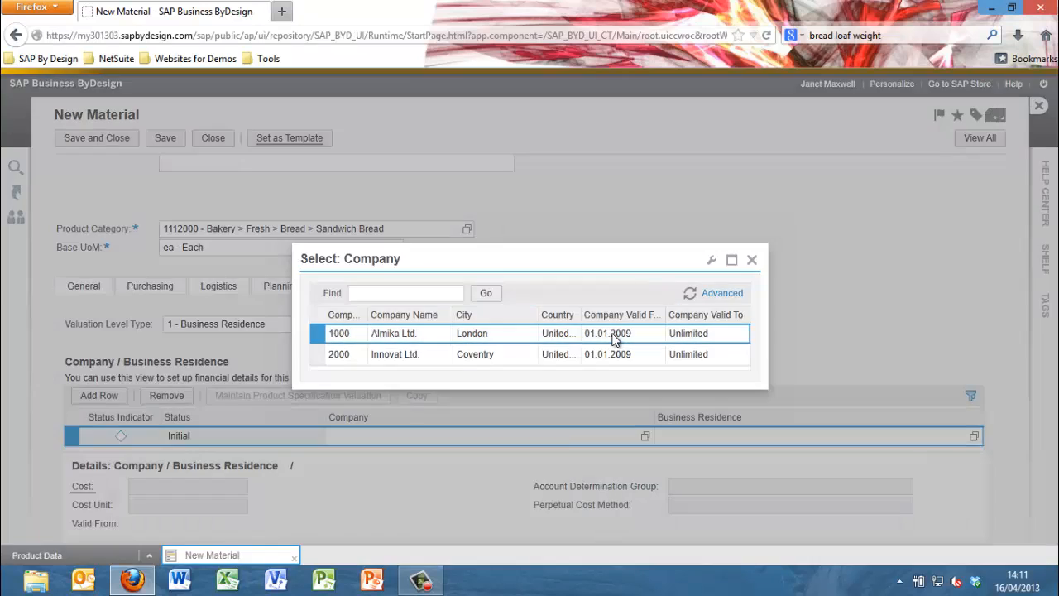
double_click(393, 333)
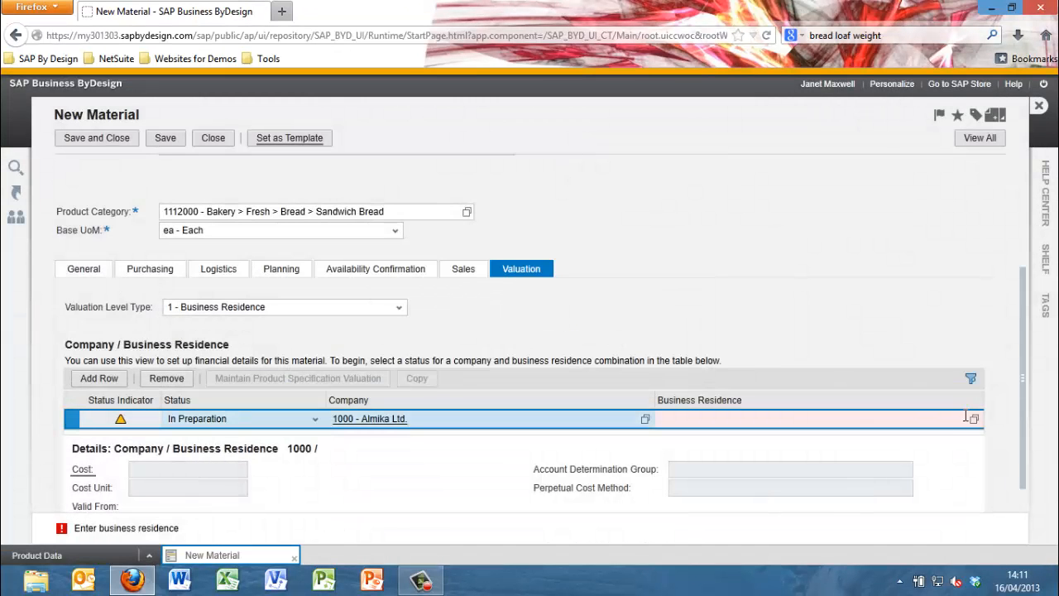
click(974, 418)
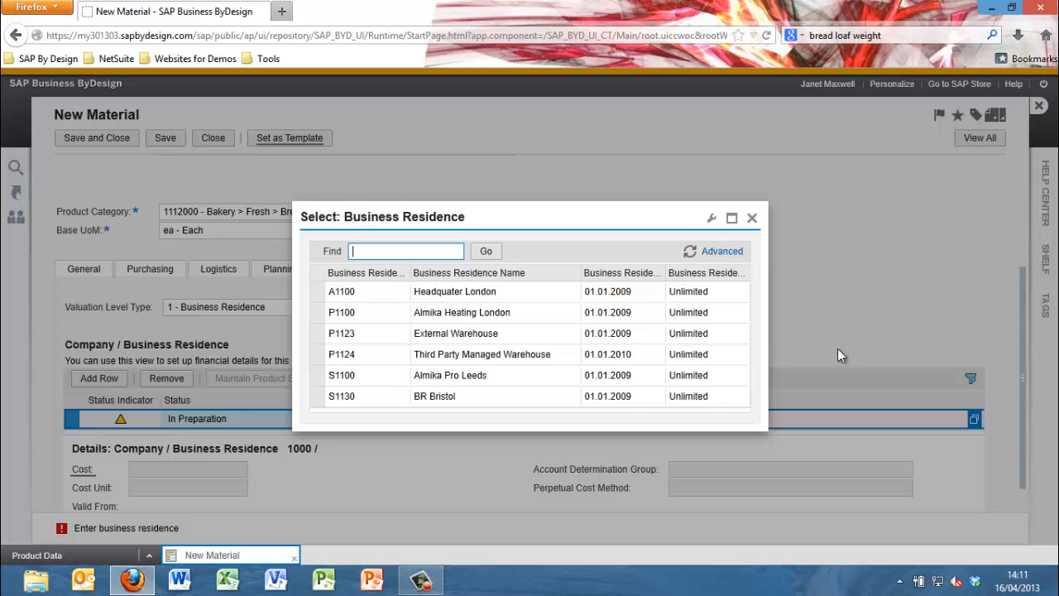
click(462, 312)
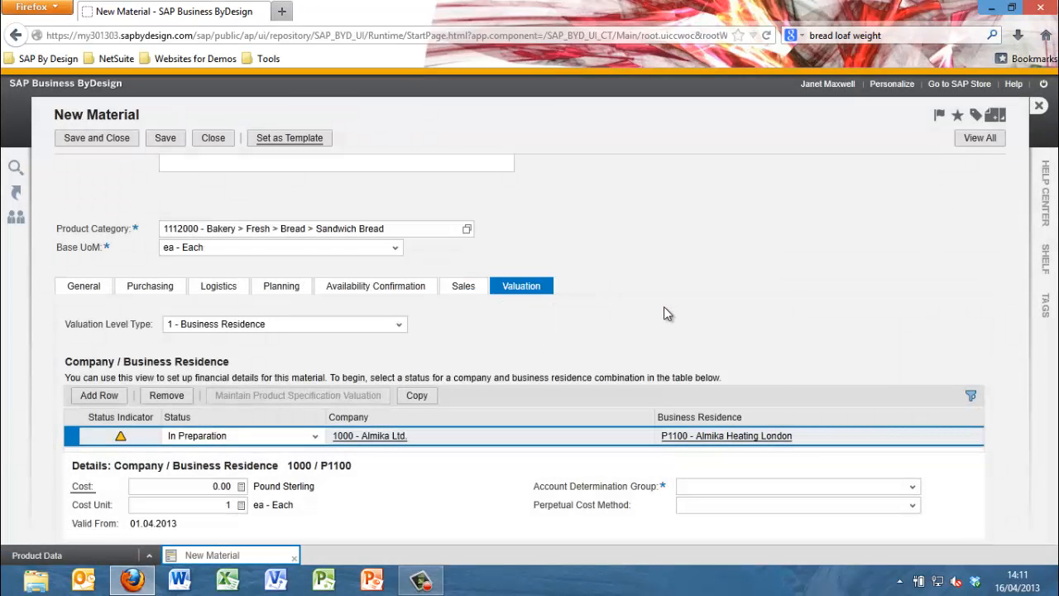
mouse_move(451, 471)
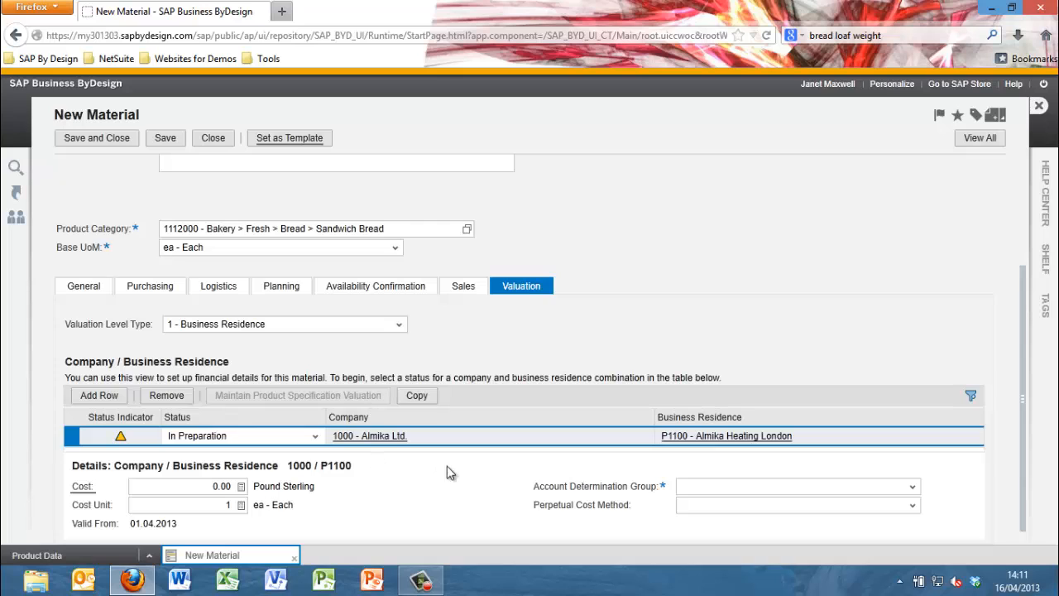
Step: Set Finished products group 3040, Standard cost 8.00, status Active, and save the material
click(912, 486)
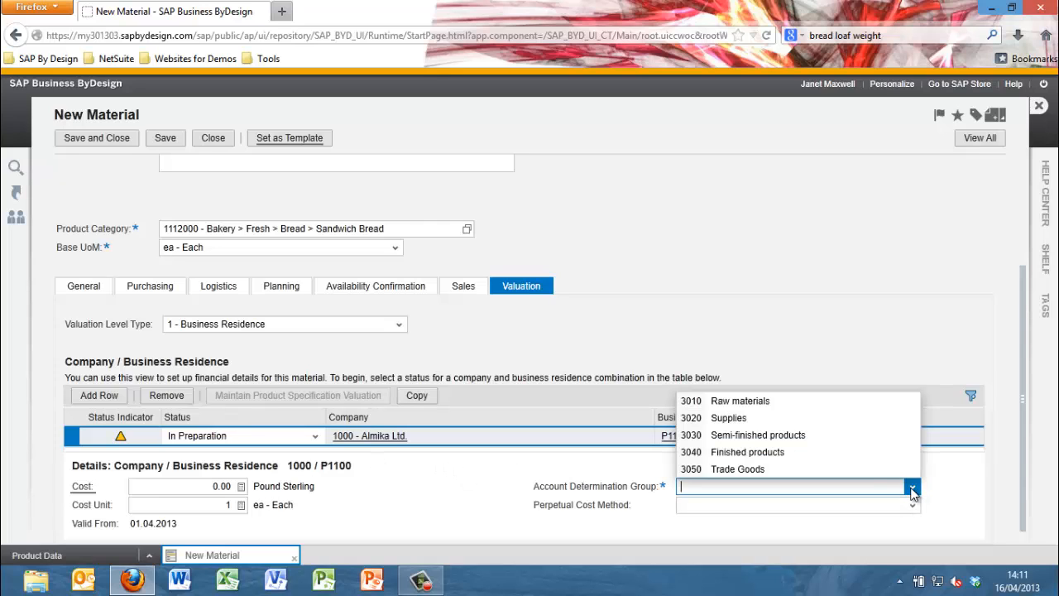
click(747, 452)
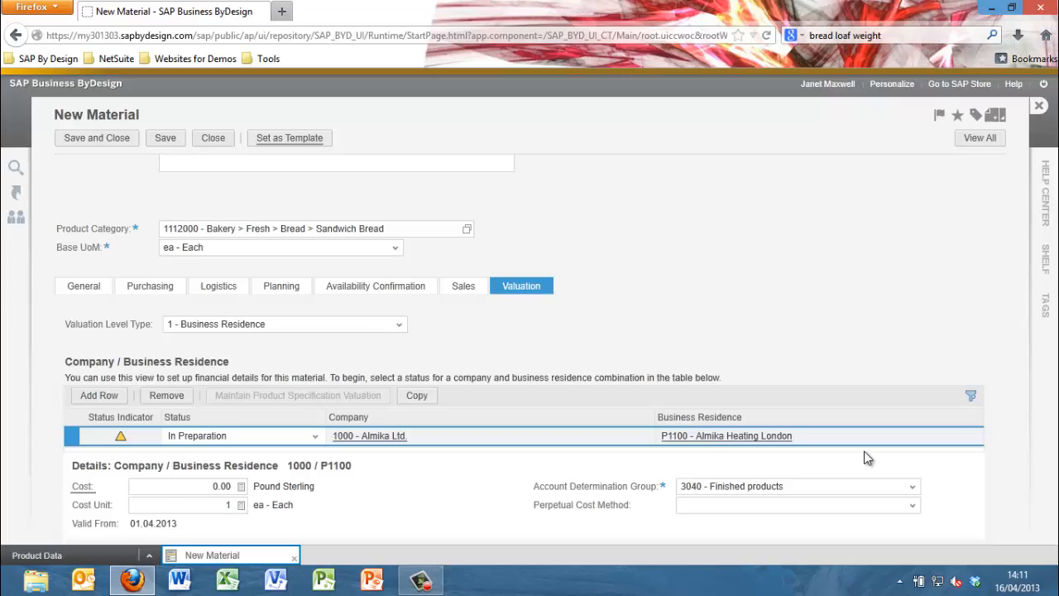
click(912, 504)
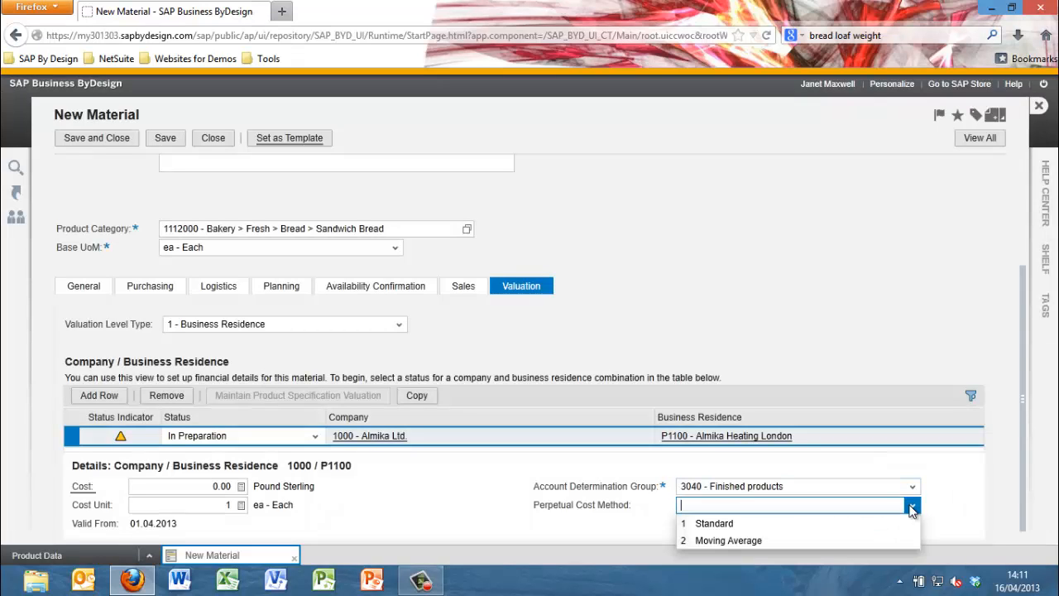
click(714, 524)
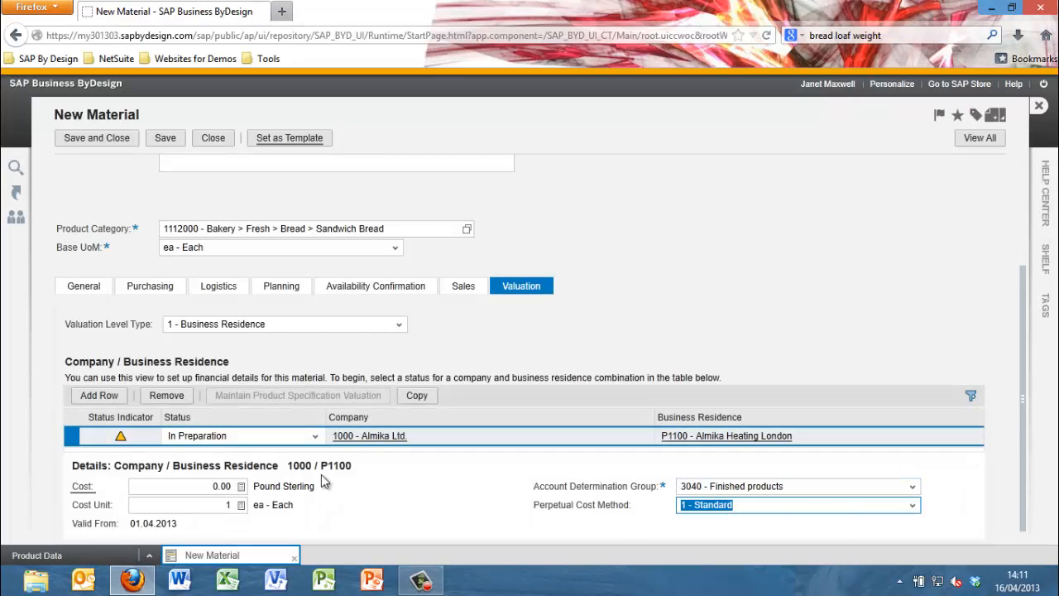
click(174, 486)
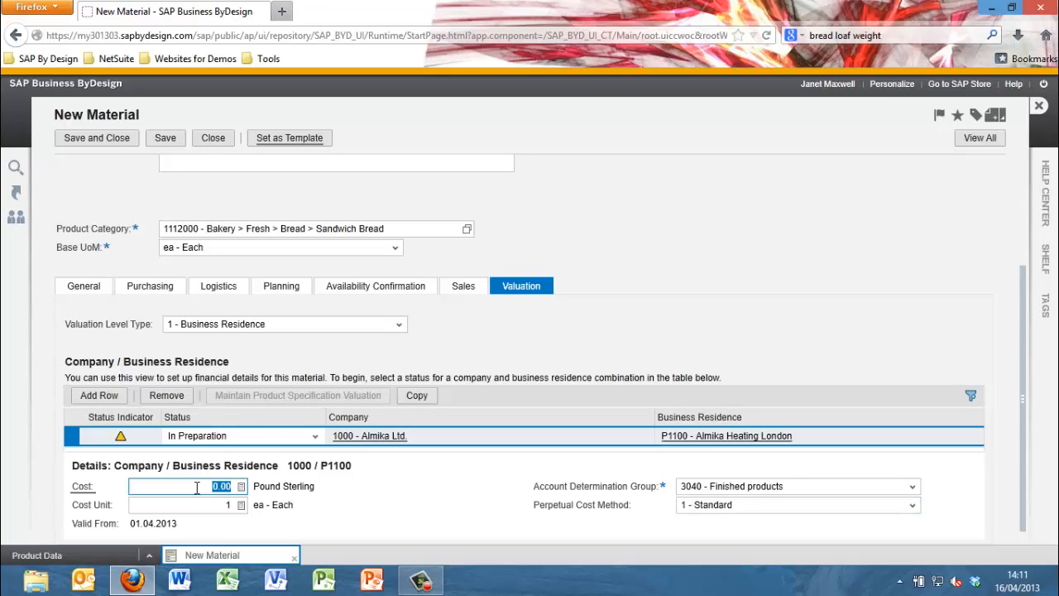
text(8)
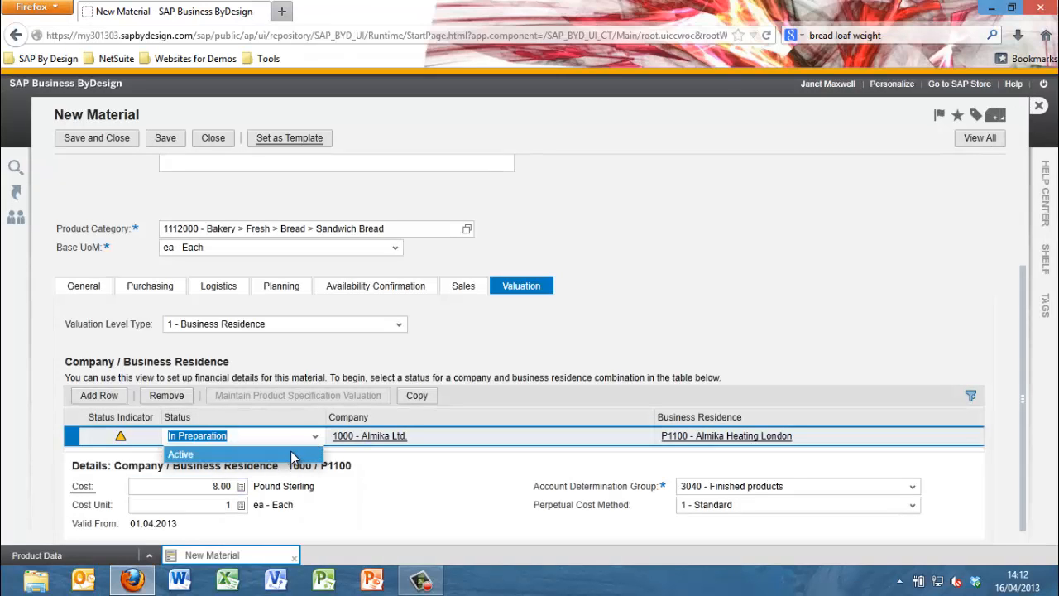
click(180, 454)
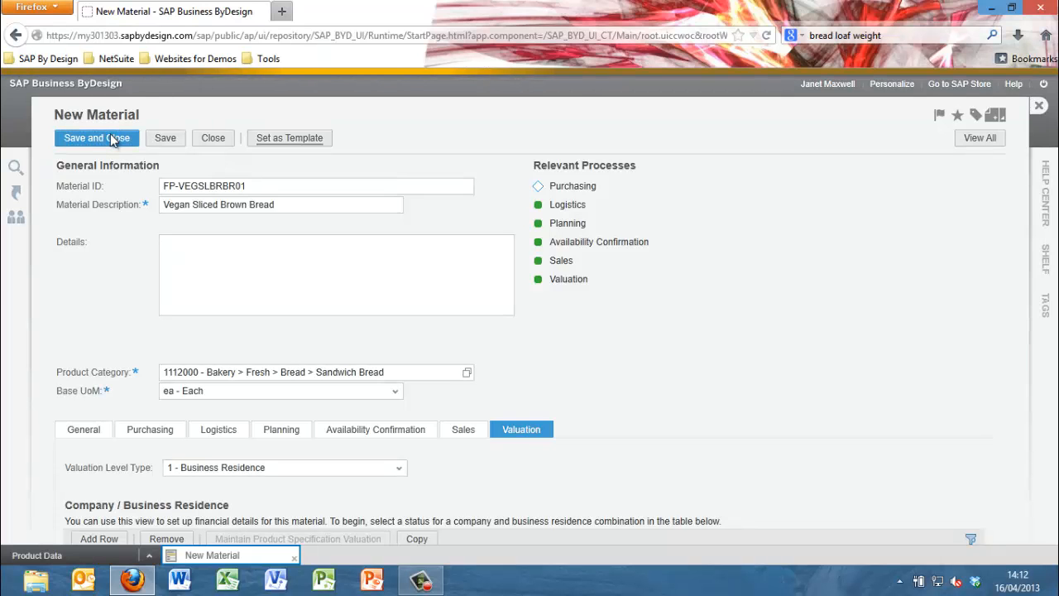
click(96, 137)
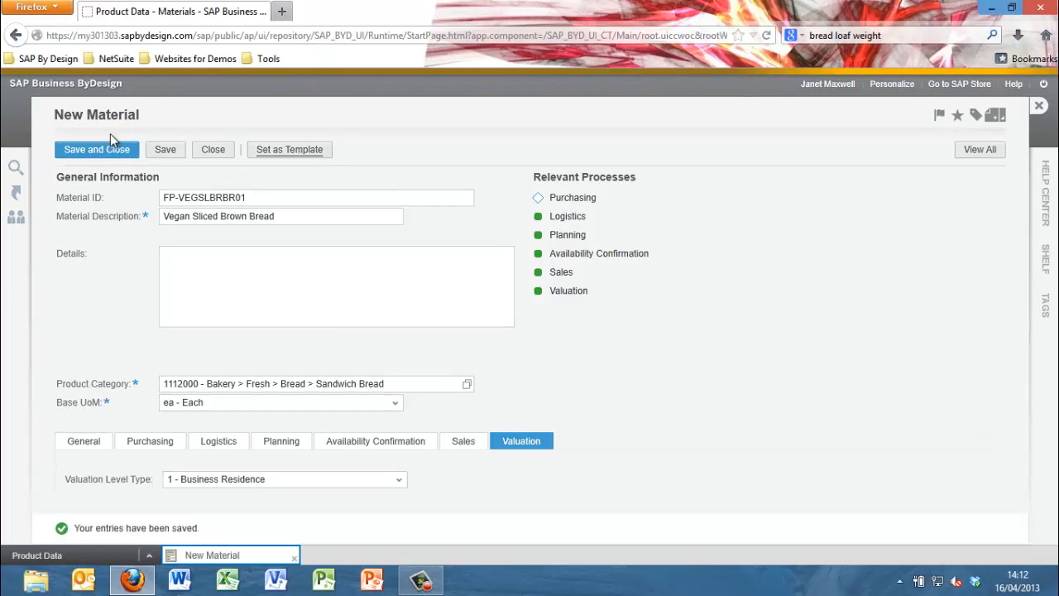
click(96, 148)
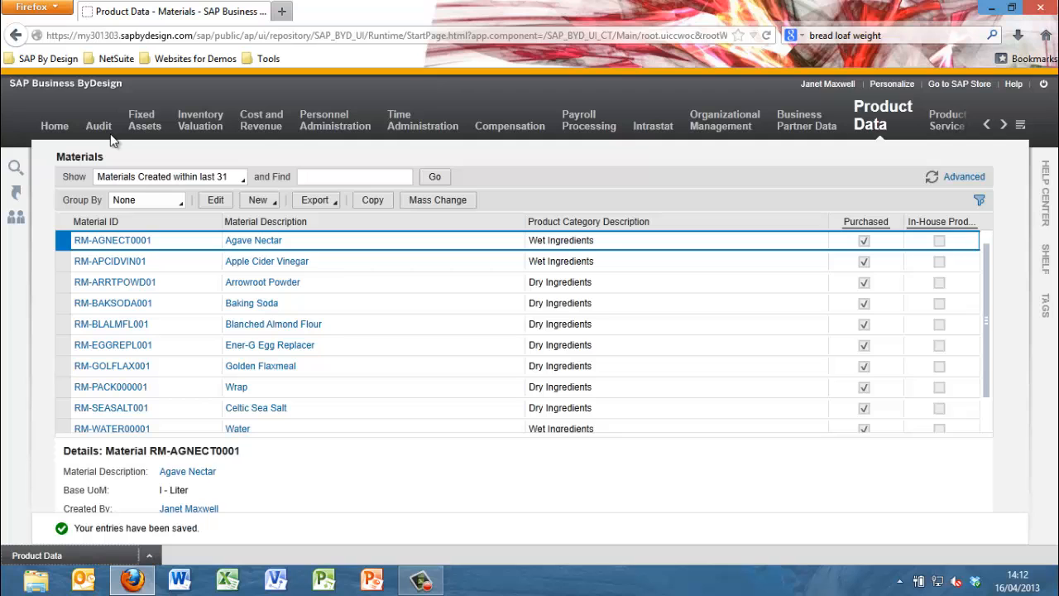